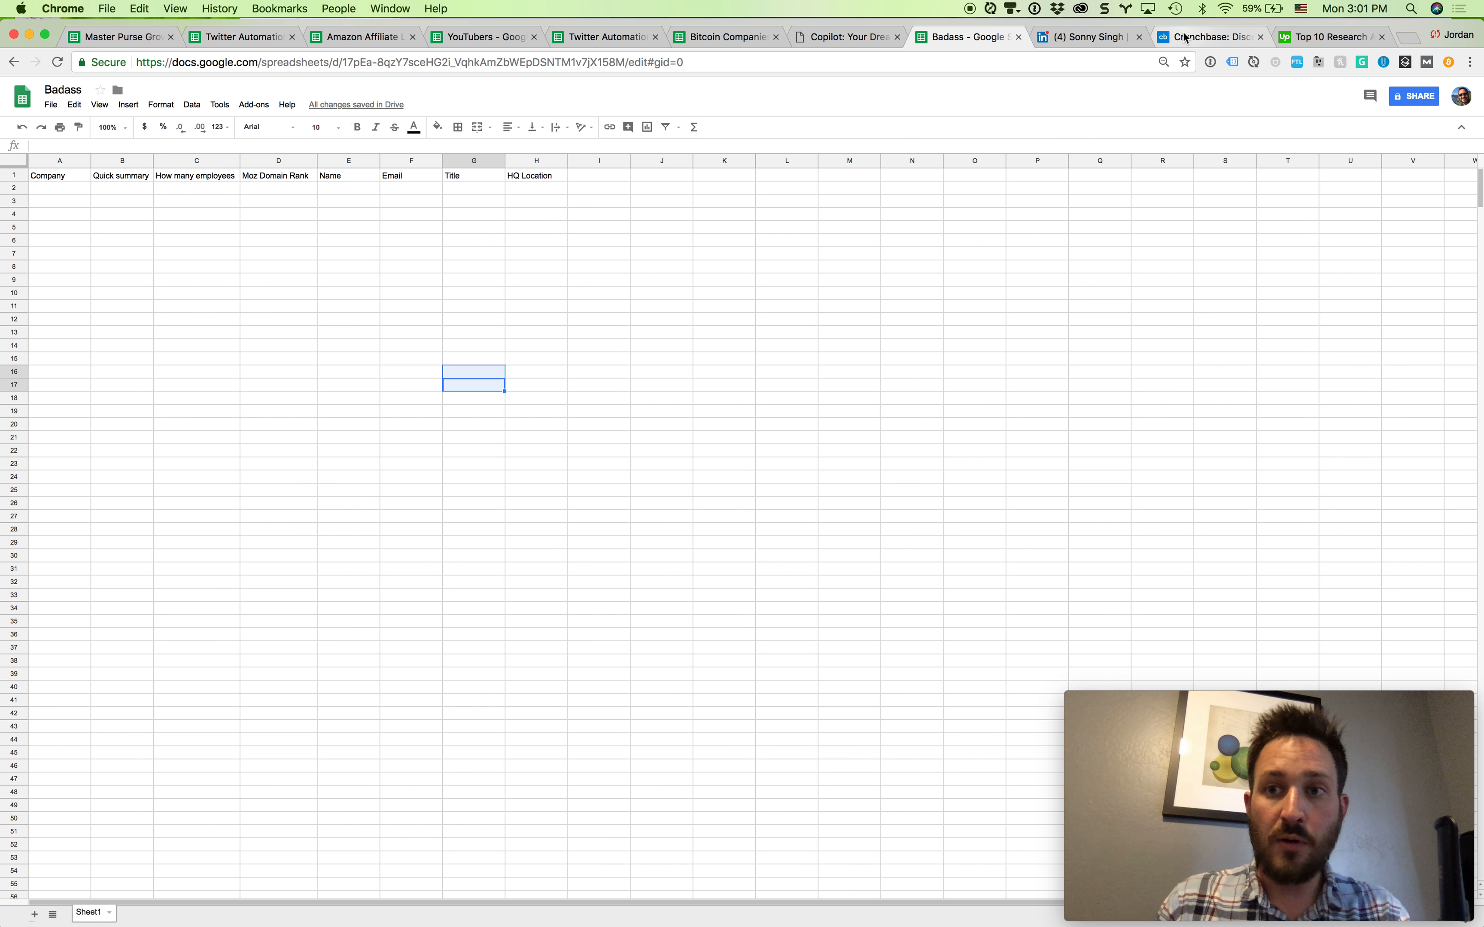
pyautogui.moveTo(1210, 37)
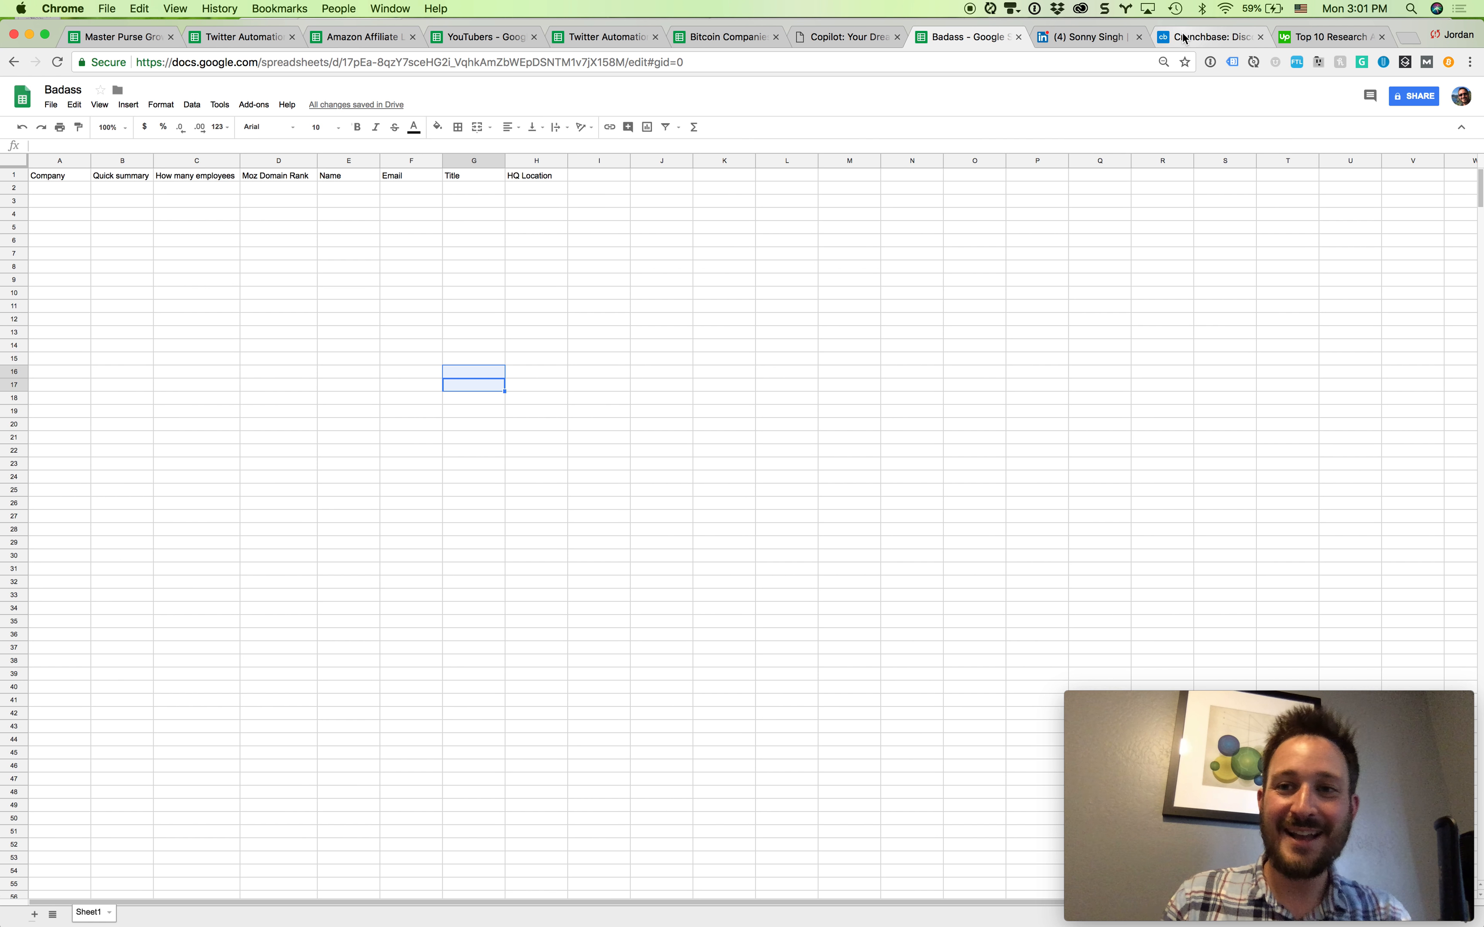
# Search Crunchbase for organizations whose full description contains 'bitcoin' and open Coinsecure from the 2,085 results
pyautogui.click(1211, 36)
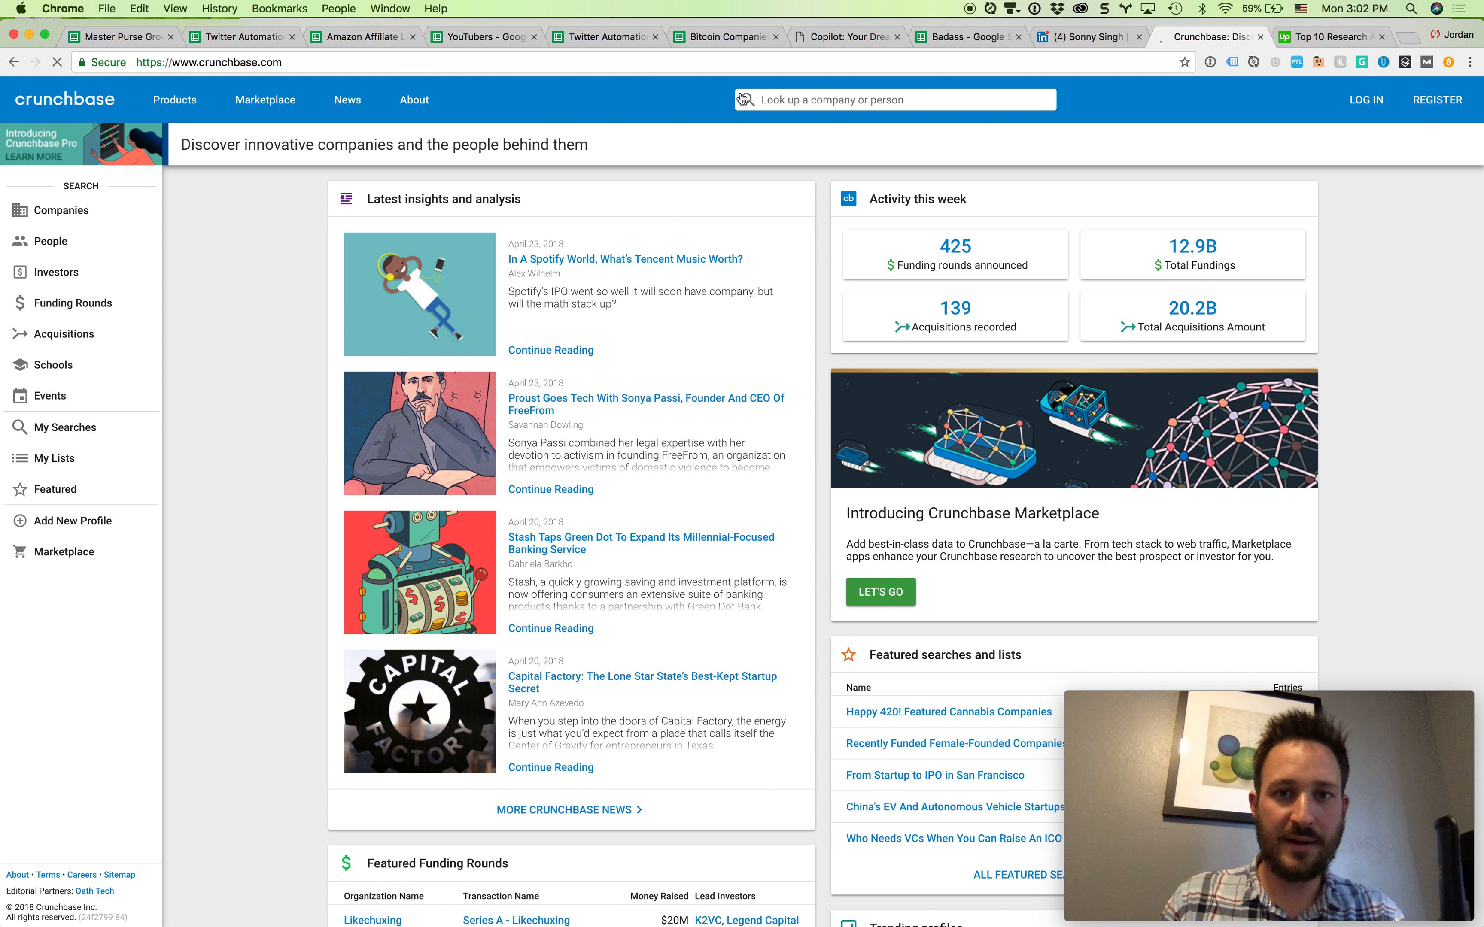
pyautogui.write('bitcoin')
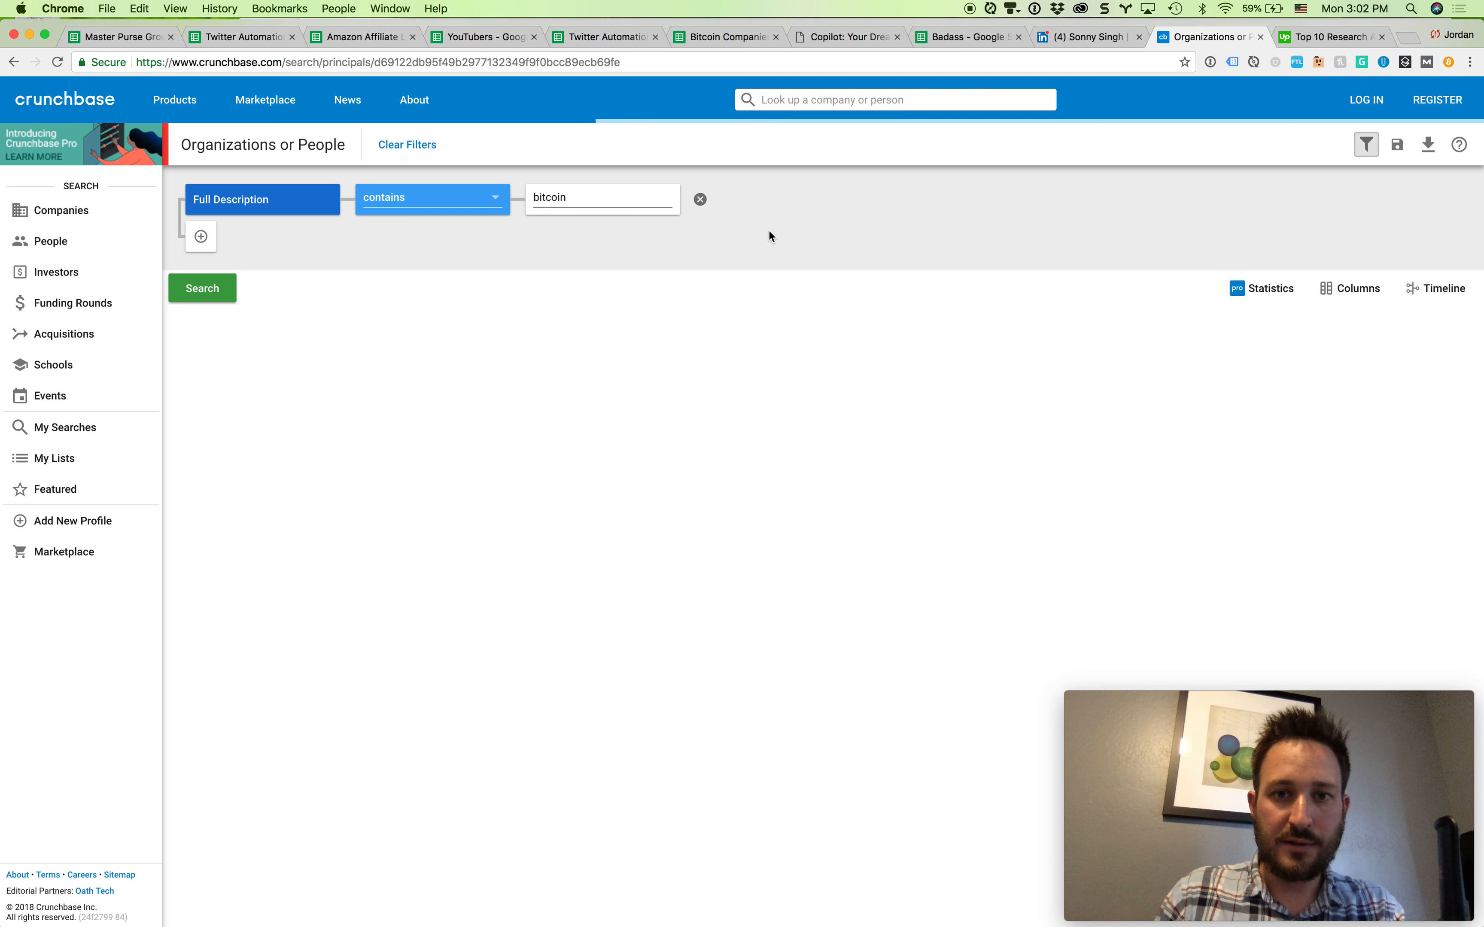
pyautogui.click(202, 287)
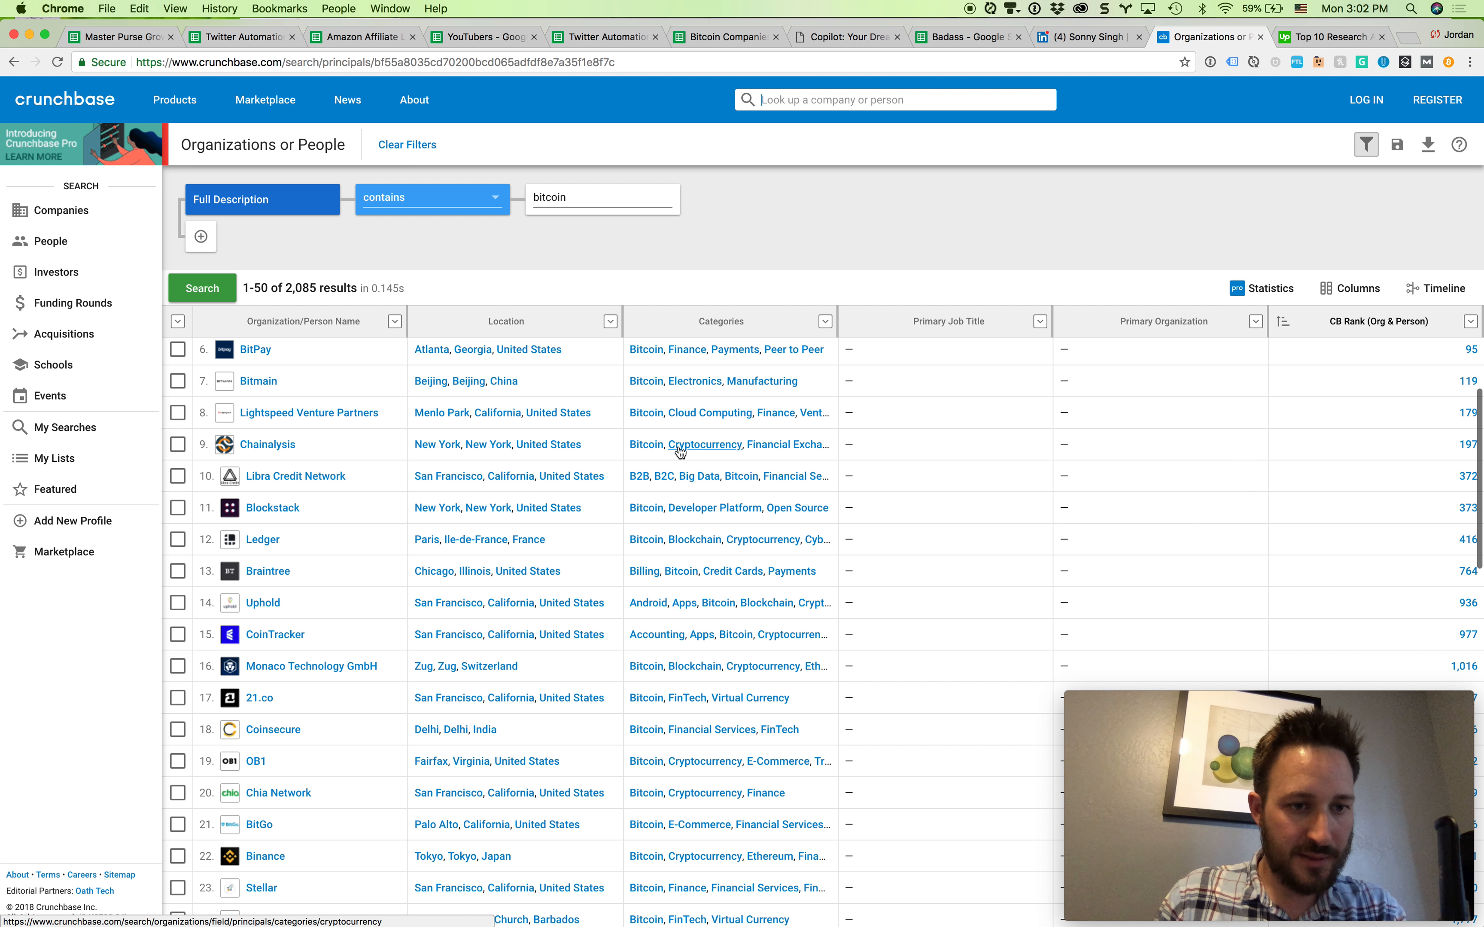
pyautogui.scroll(-3)
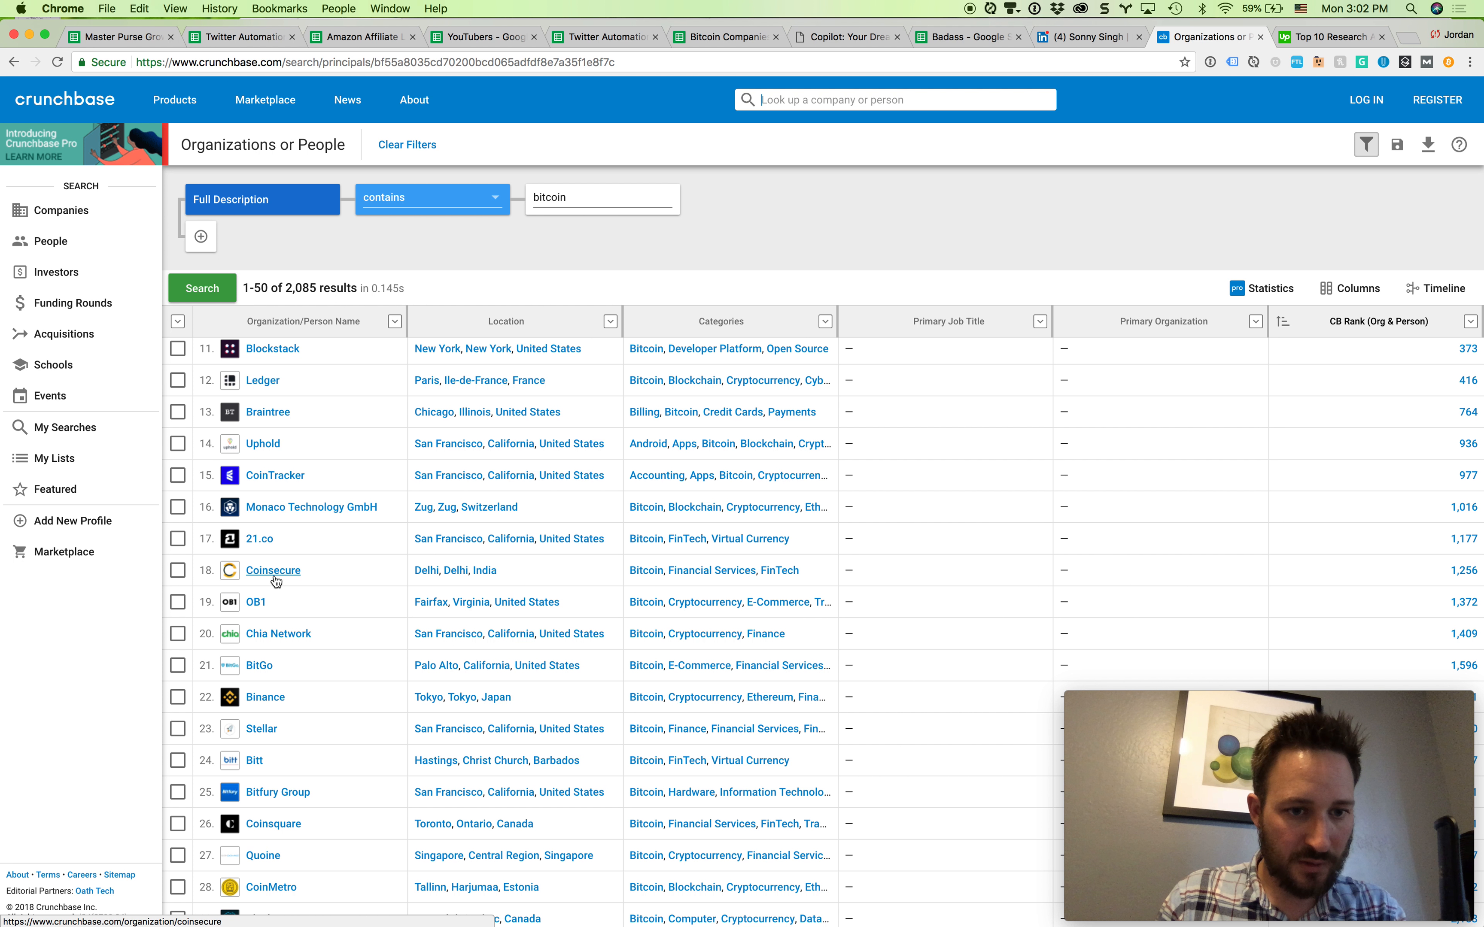
pyautogui.click(272, 571)
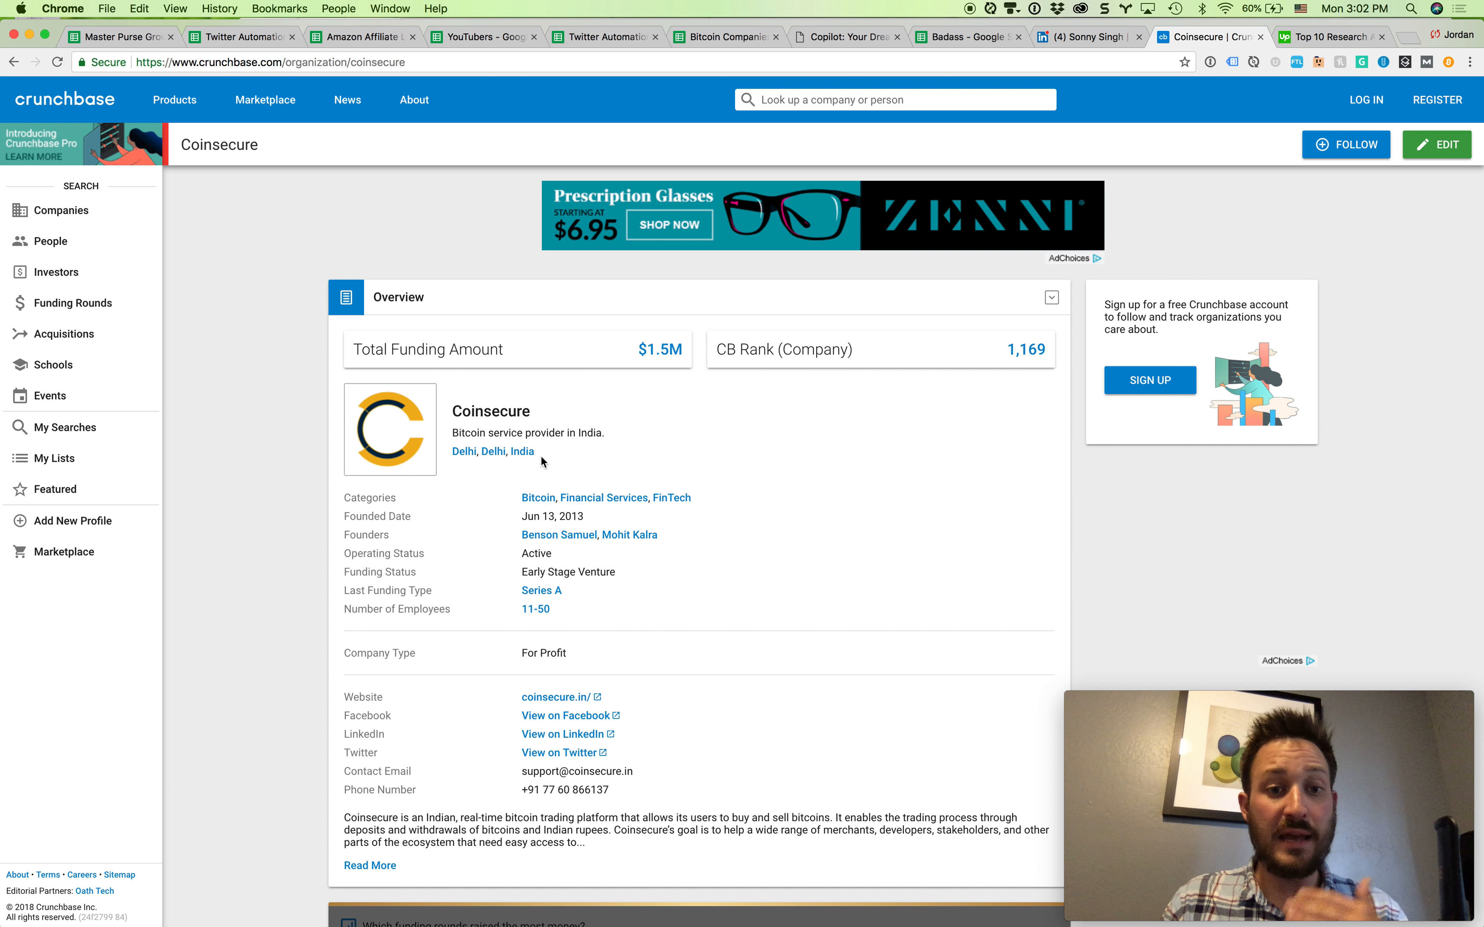
pyautogui.moveTo(566, 459)
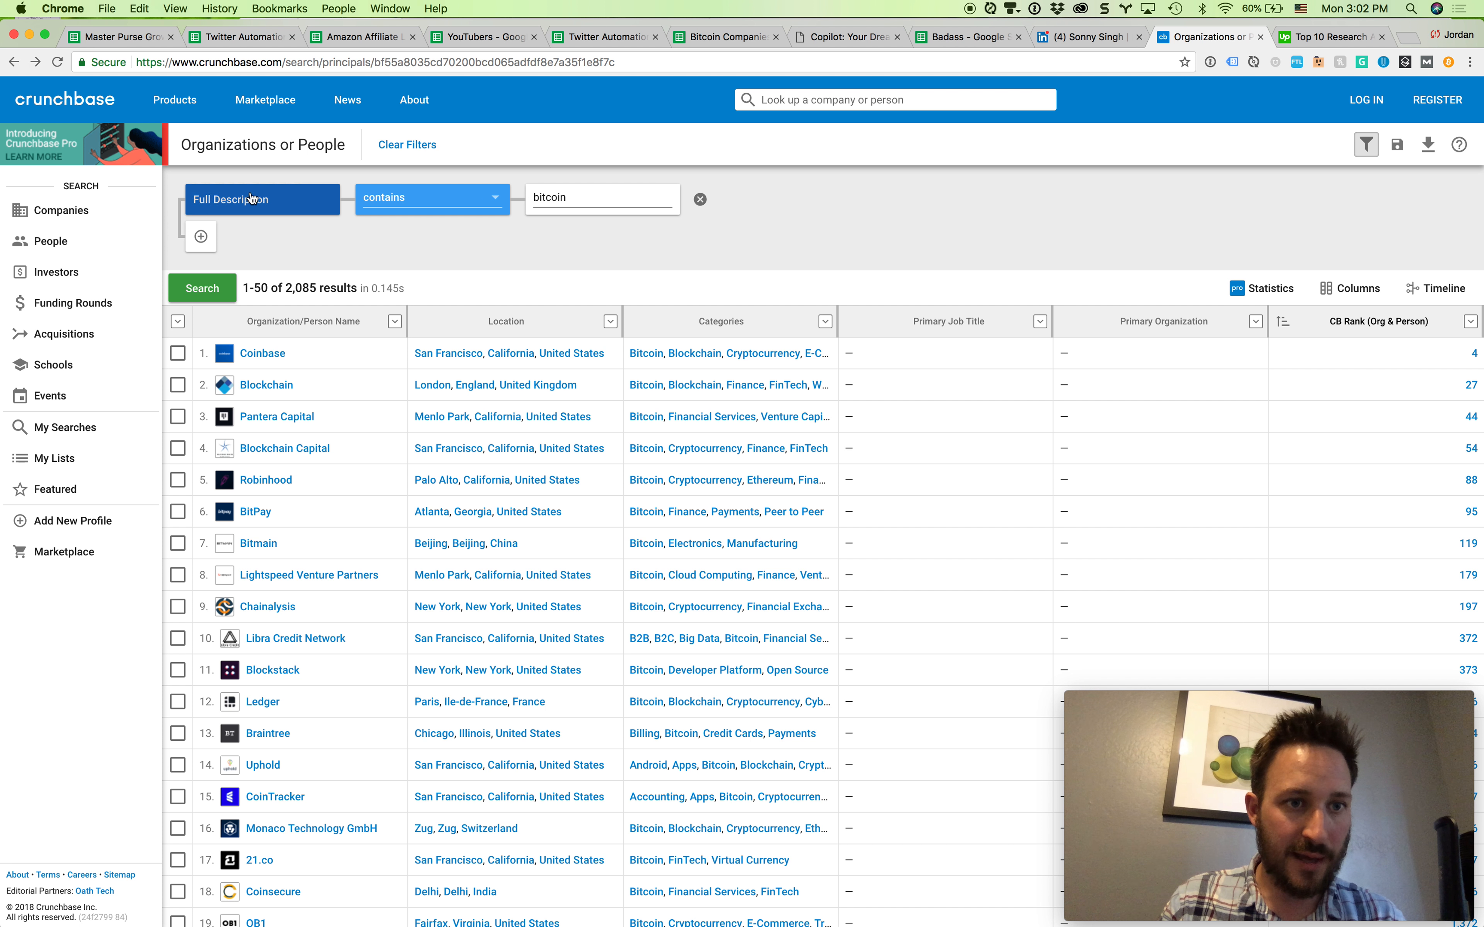
# Add a Location filter set to 'united states' to the bitcoin search
pyautogui.click(200, 235)
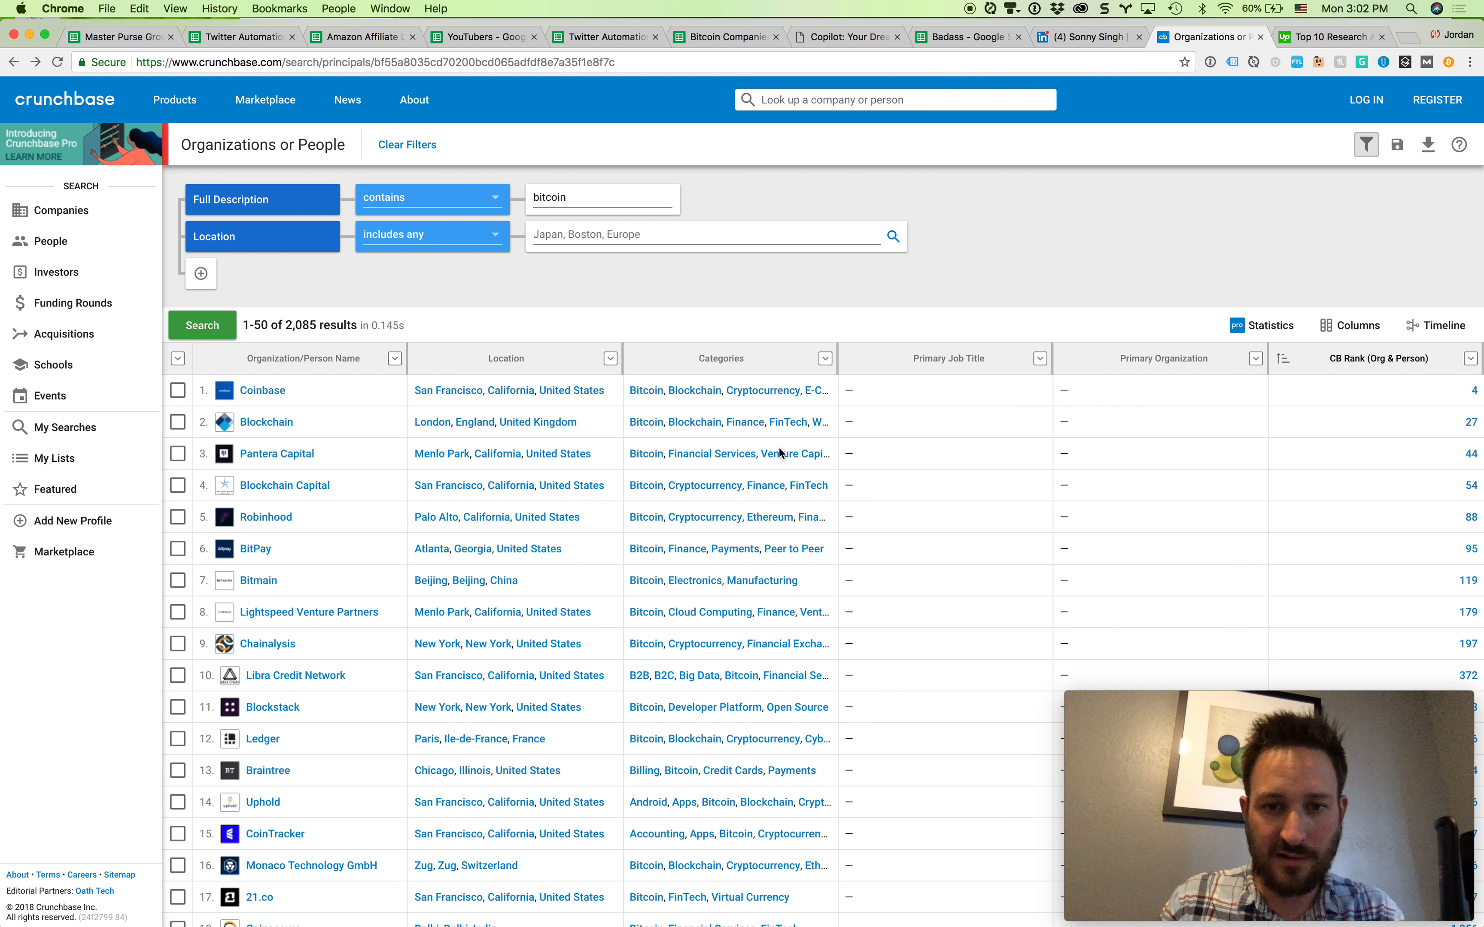
pyautogui.click(662, 234)
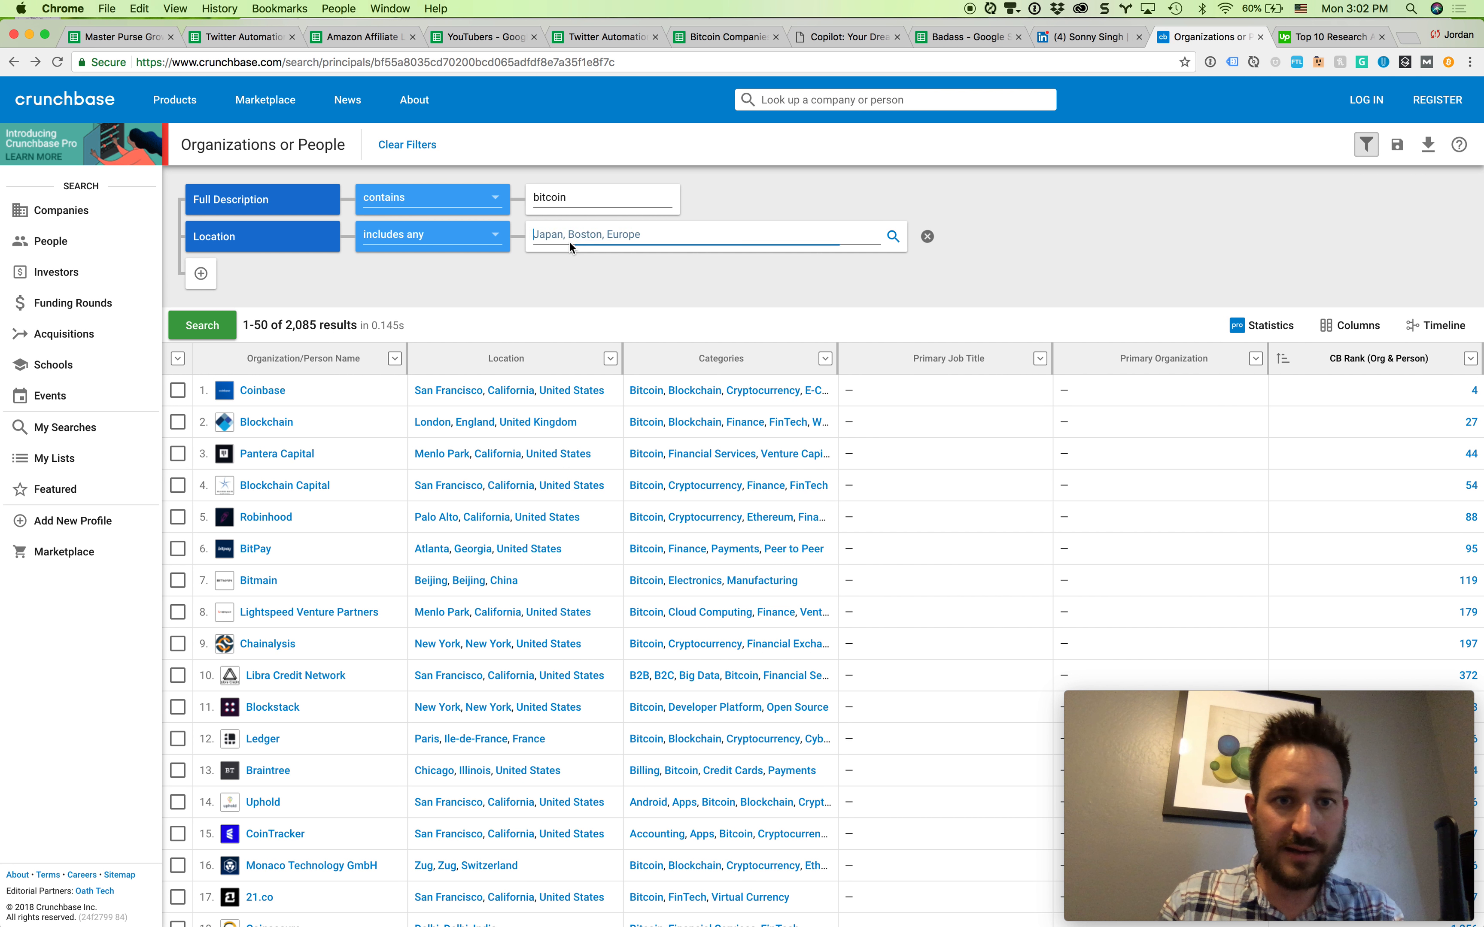
pyautogui.write('united states')
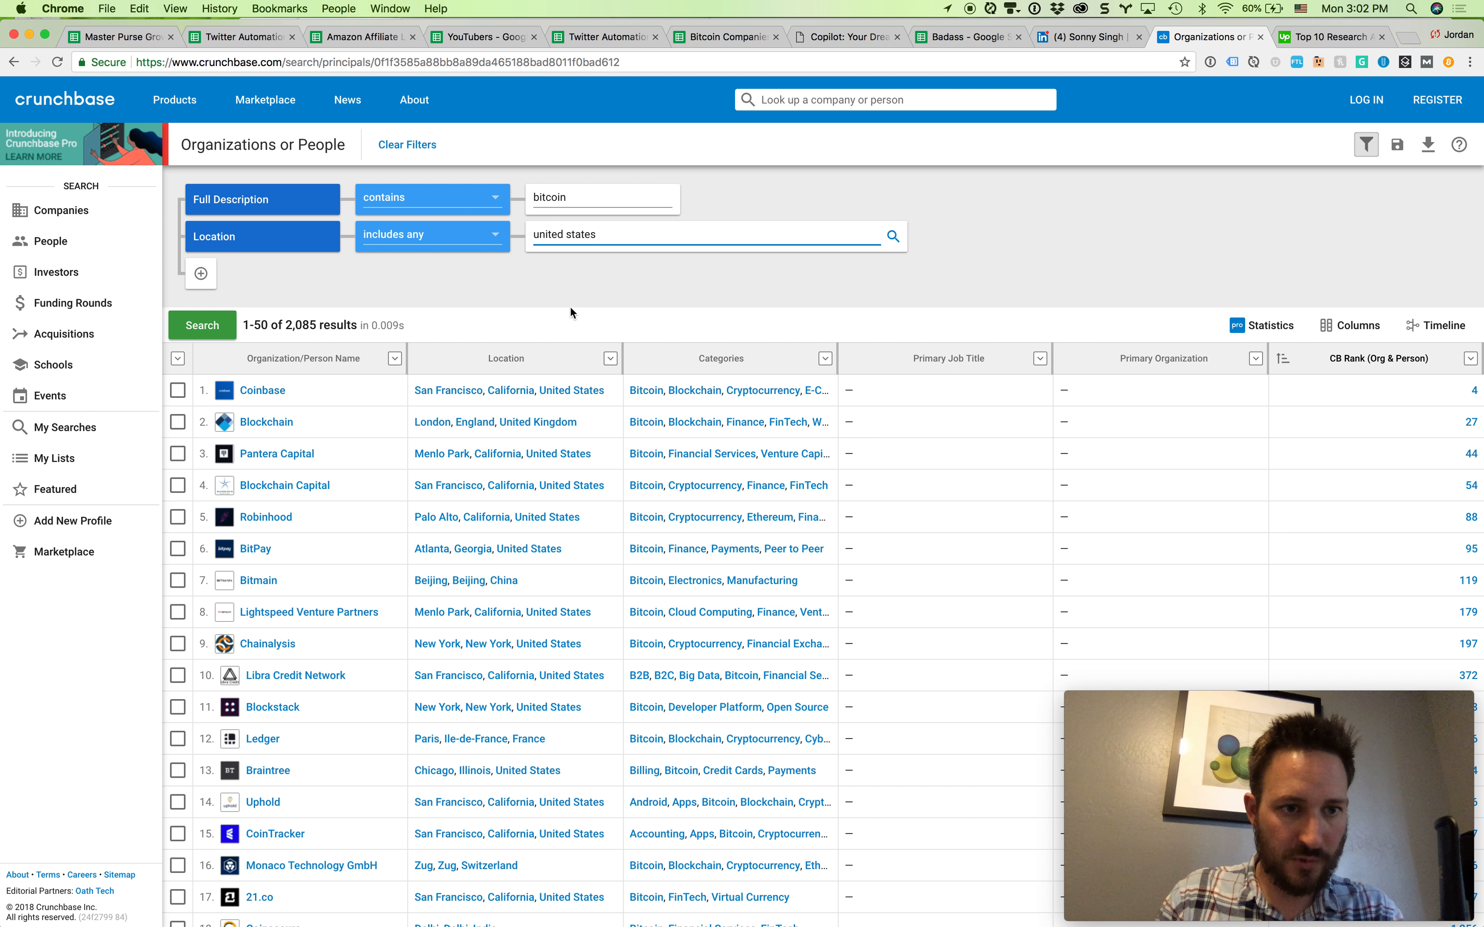
pyautogui.moveTo(474, 423)
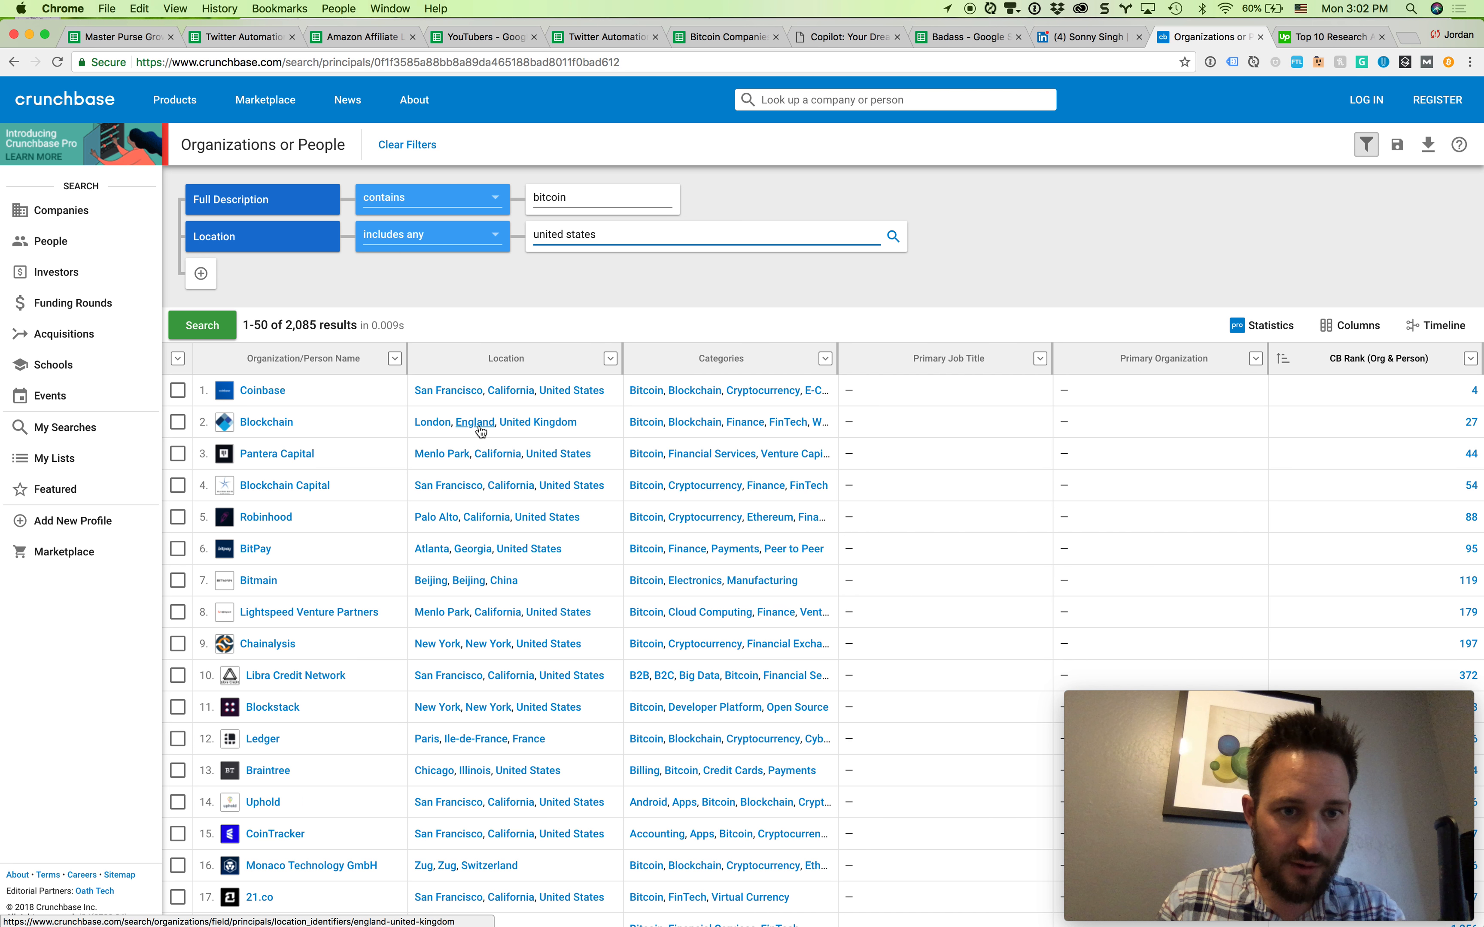
# Open CoinTracker's Crunchbase profile from the filtered results
pyautogui.scroll(-3)
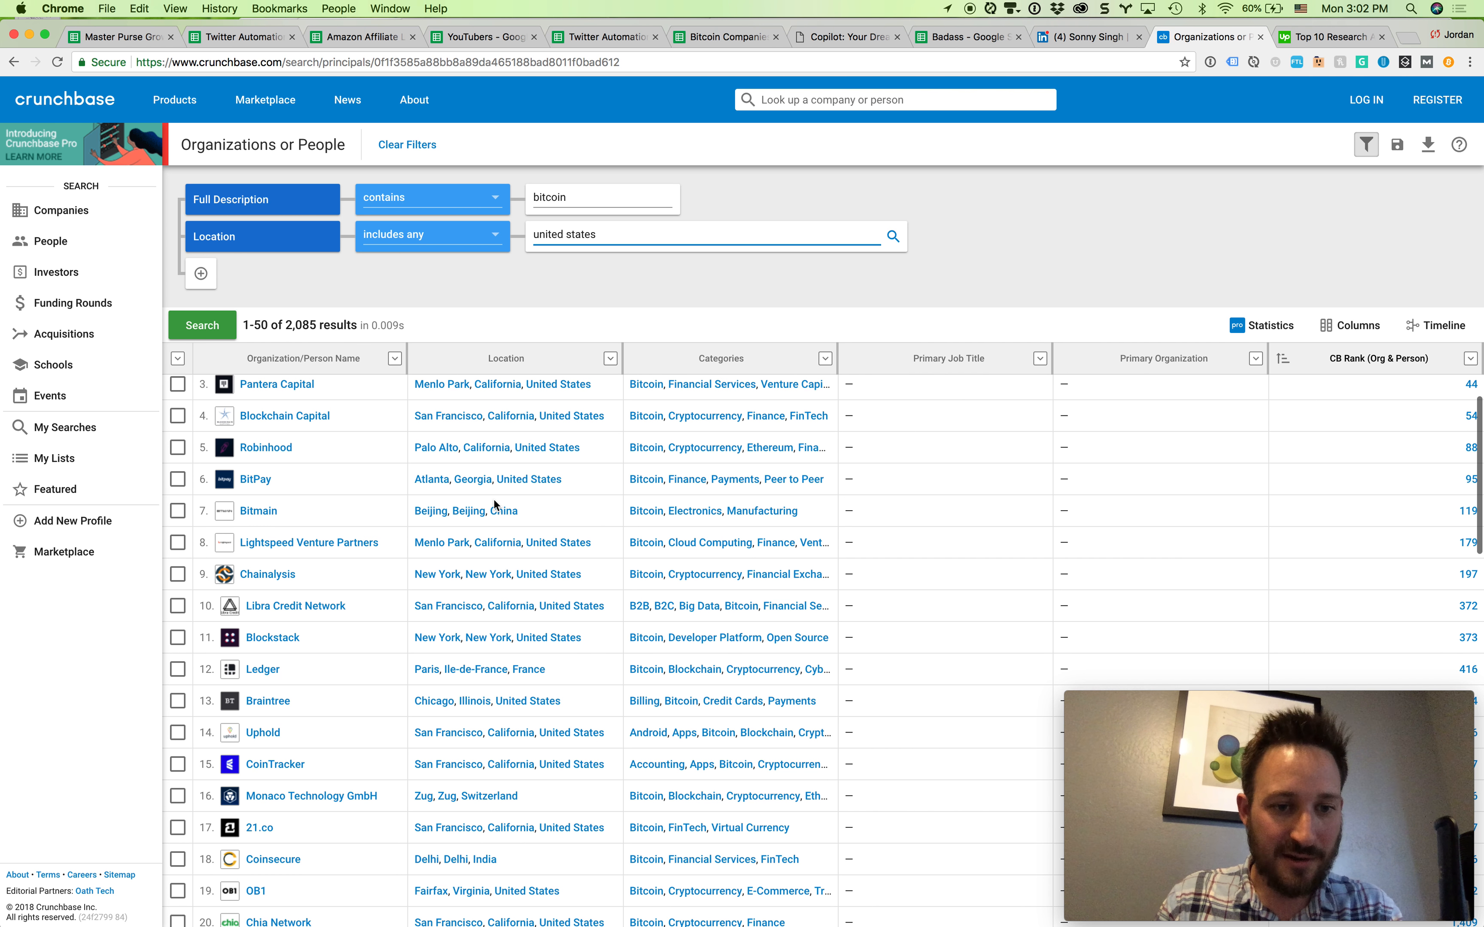
pyautogui.scroll(-3)
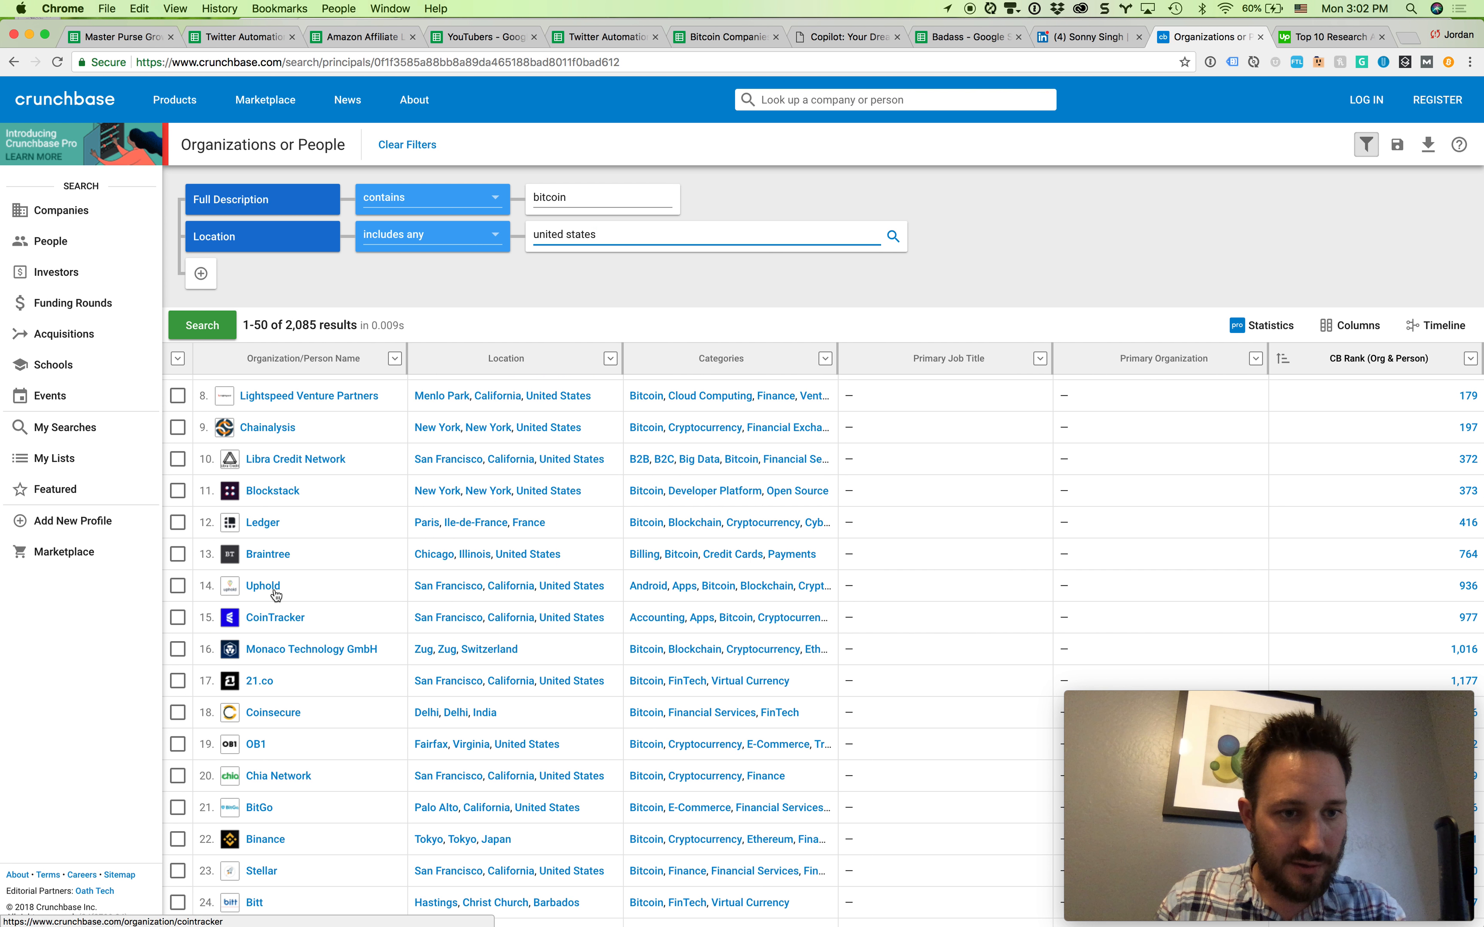
pyautogui.click(261, 522)
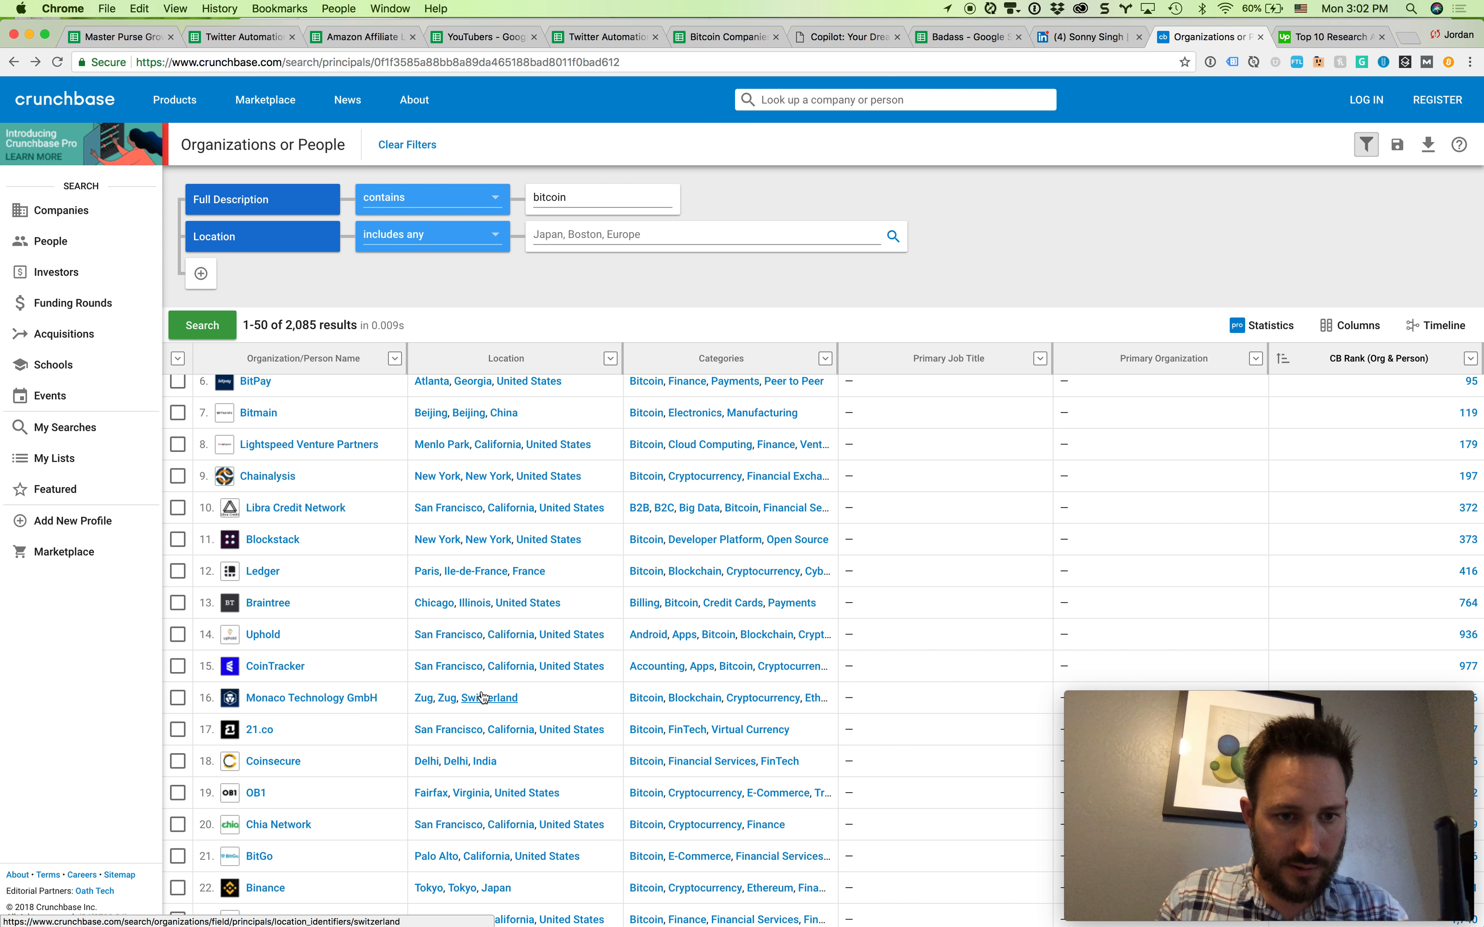
pyautogui.click(275, 666)
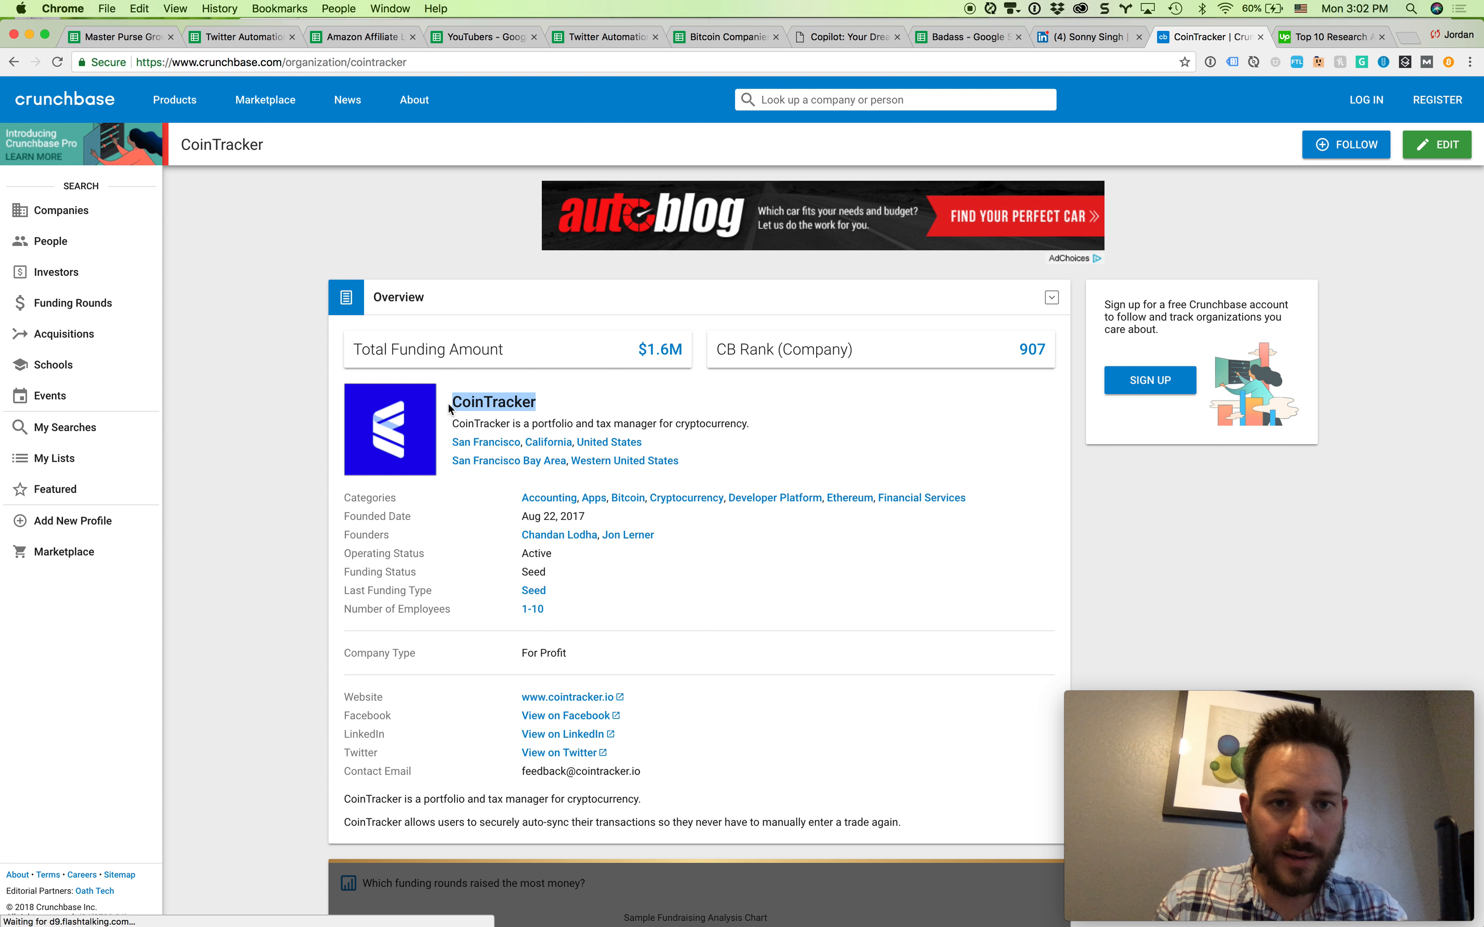
# Enter CoinTracker in A2 and its transaction auto-sync description under Title in row 2
pyautogui.click(966, 36)
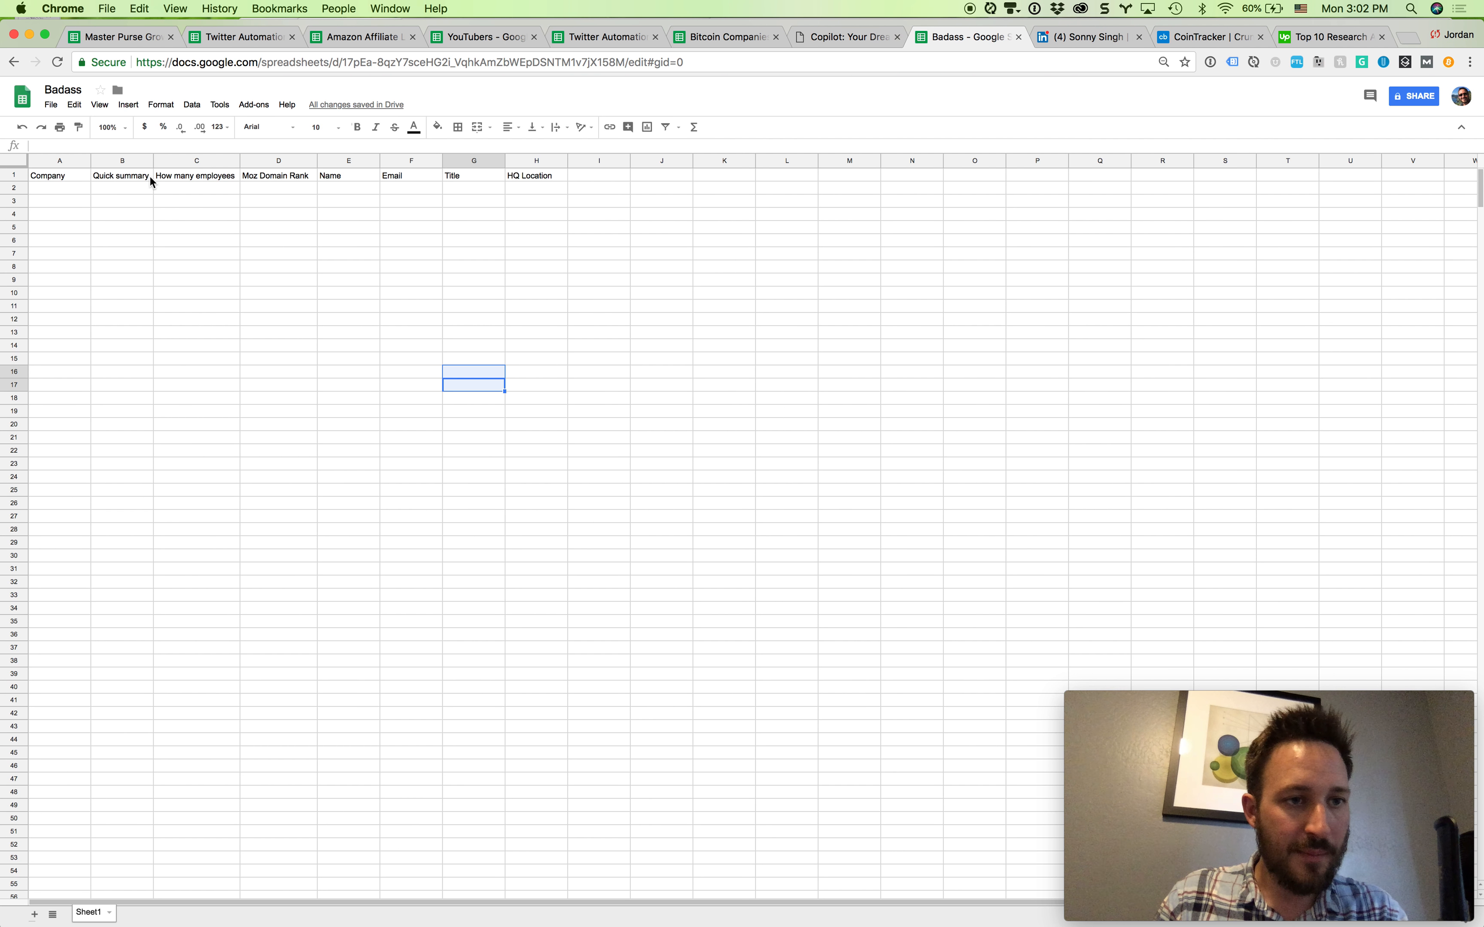
pyautogui.click(58, 187)
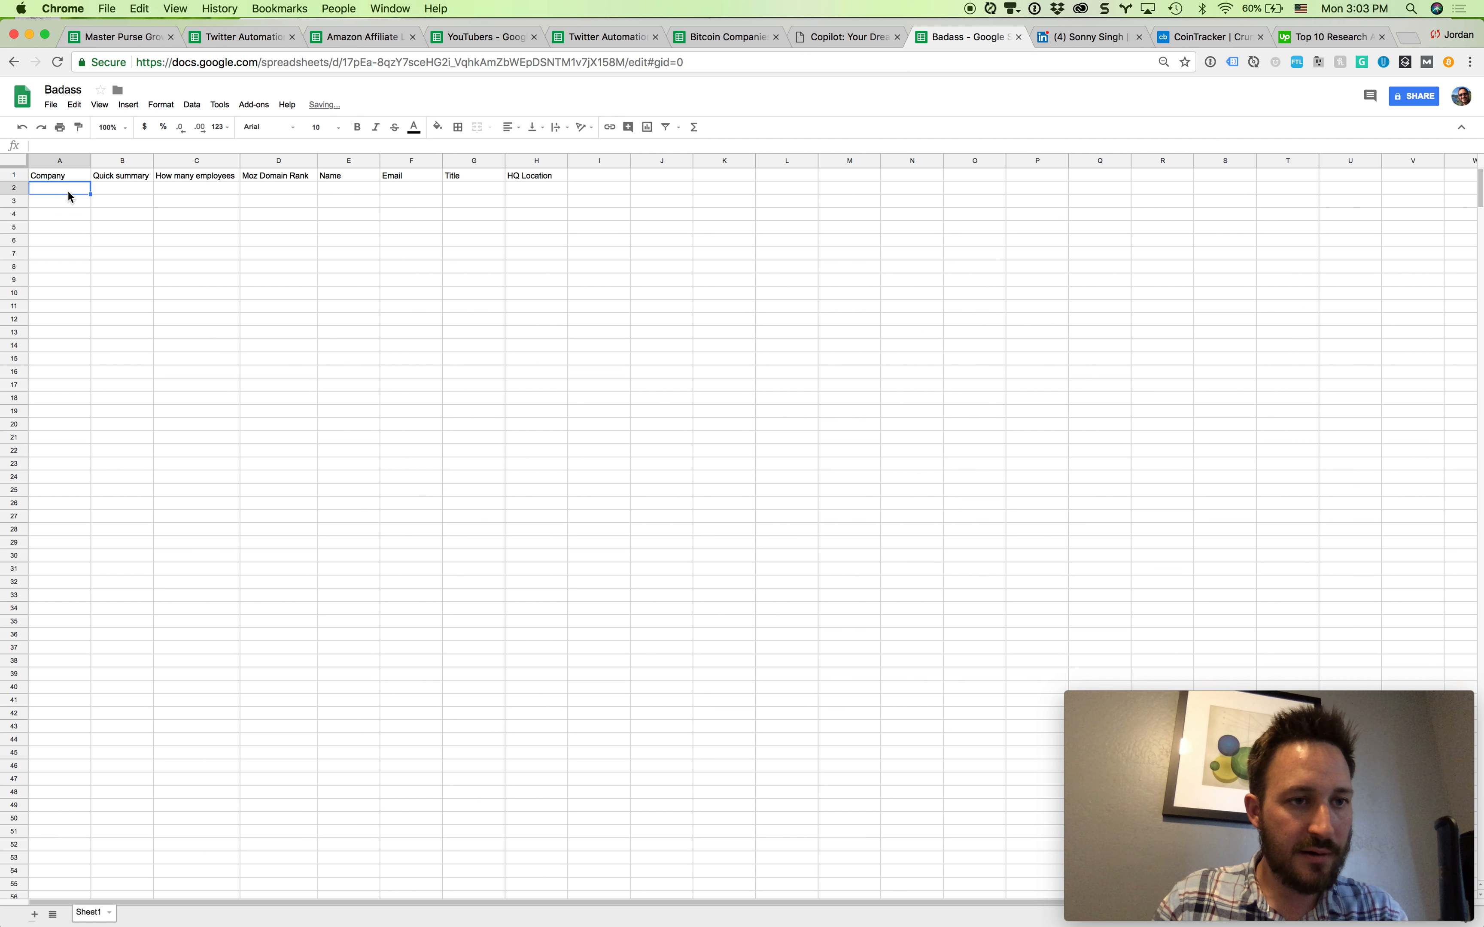
pyautogui.write('CoinTracker')
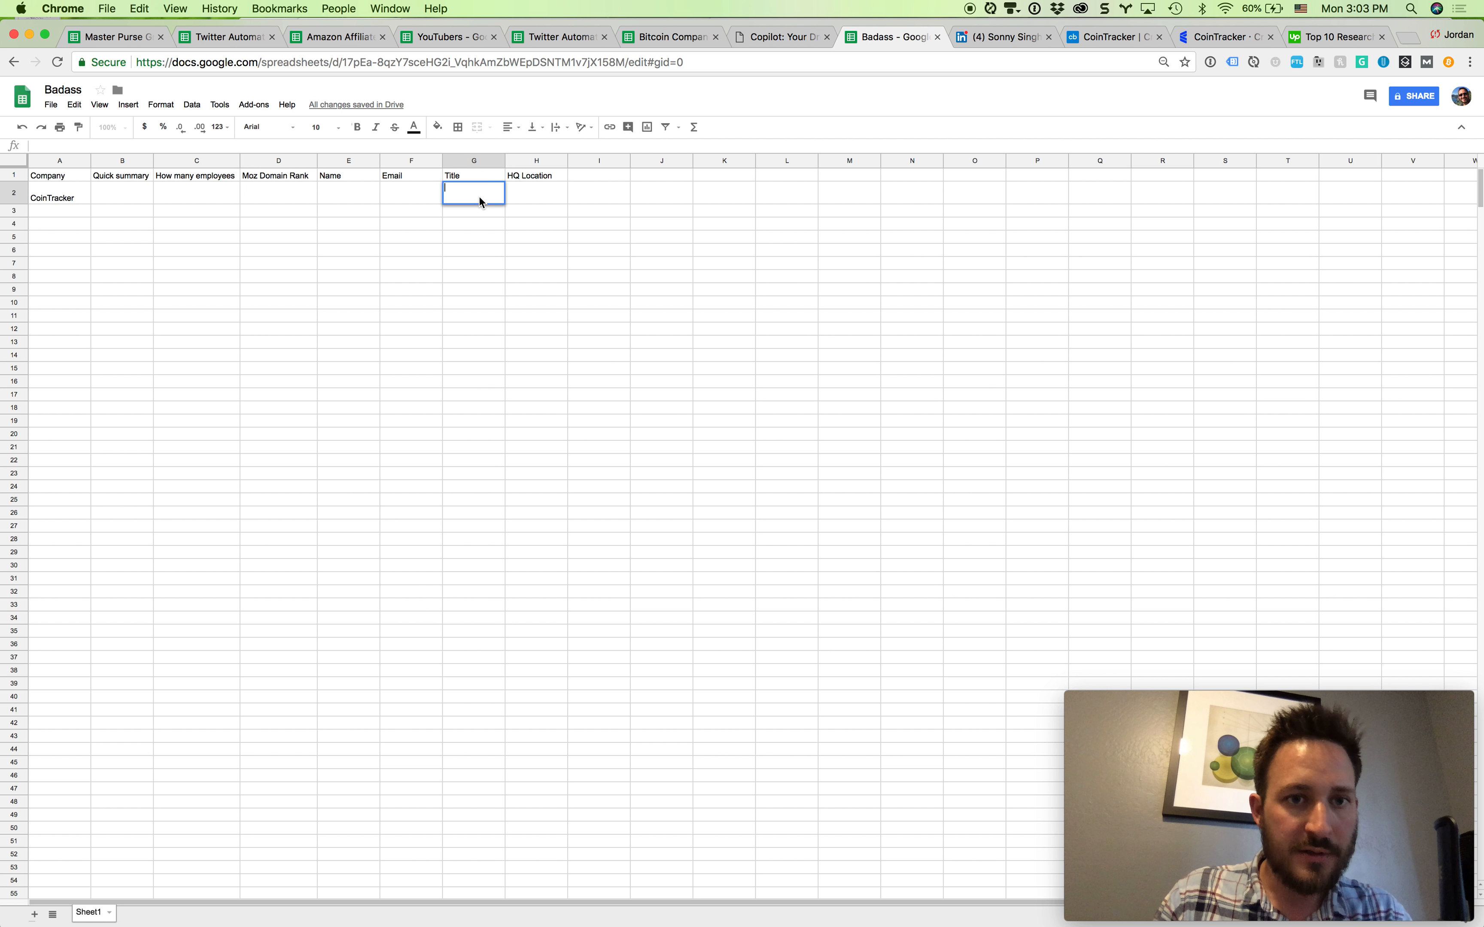
pyautogui.write('Securely auto-sync your transactions so you never have to manually enter a trade again.')
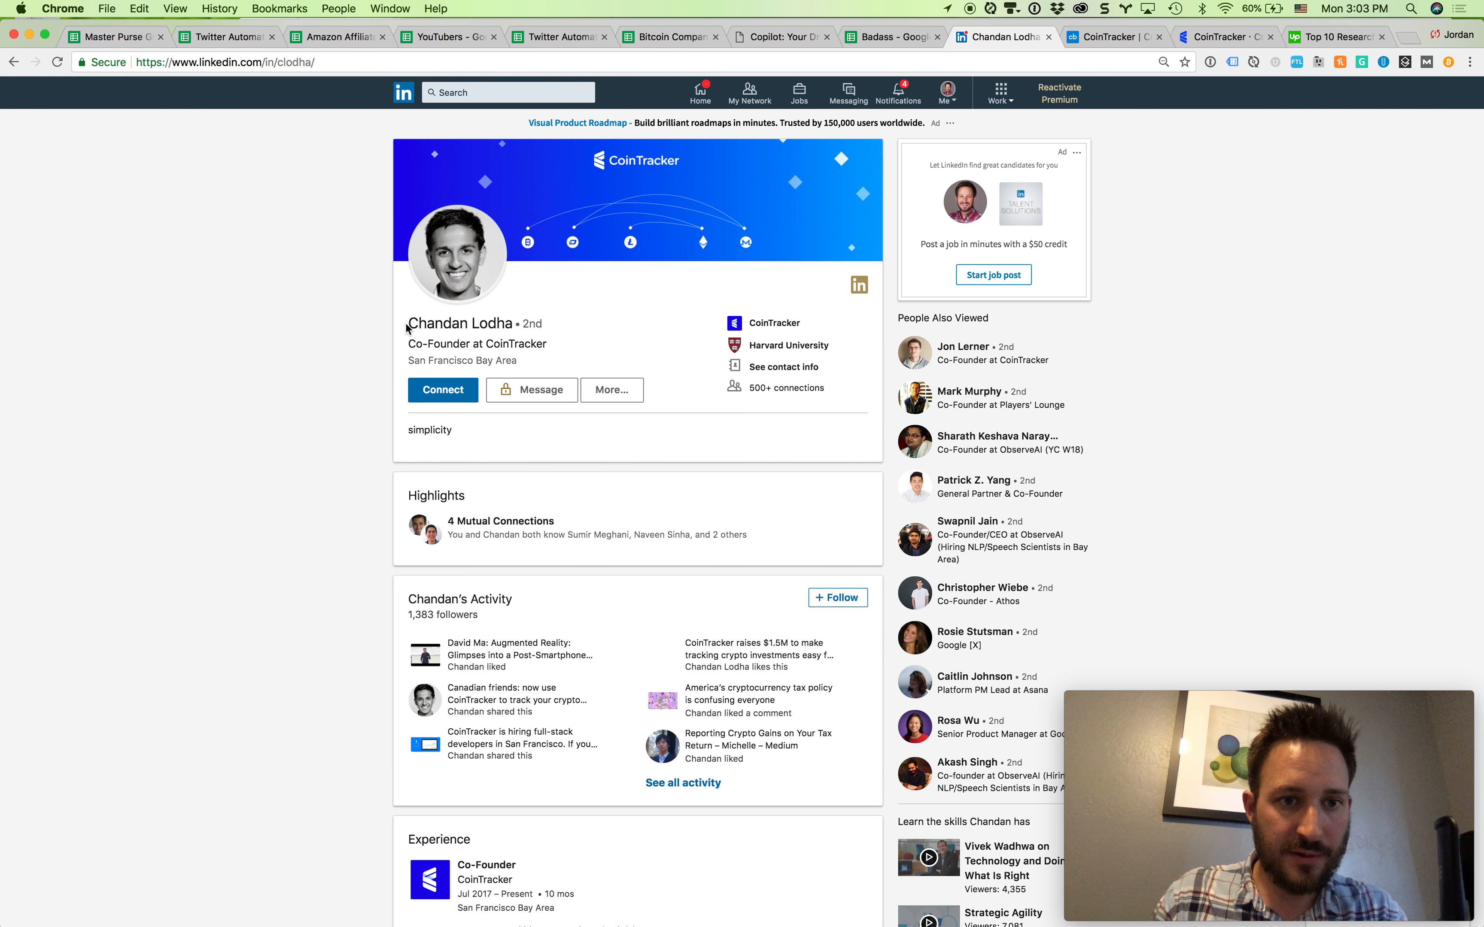
# Copy co-founder Chandan Lodha's name from LinkedIn into the Name cell E2
pyautogui.doubleClick(461, 323)
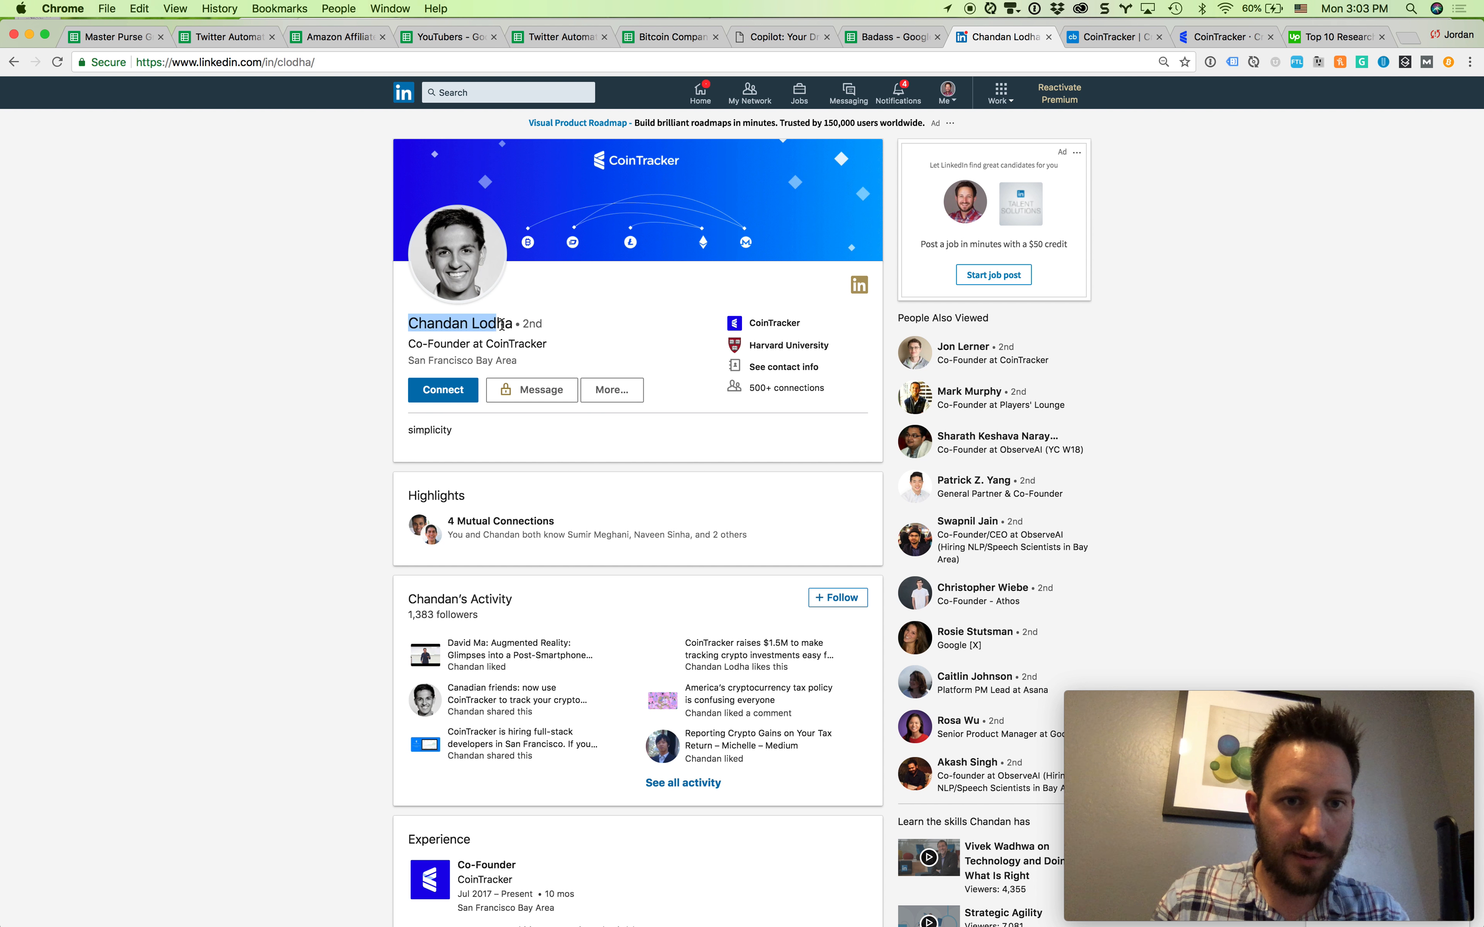
pyautogui.click(889, 36)
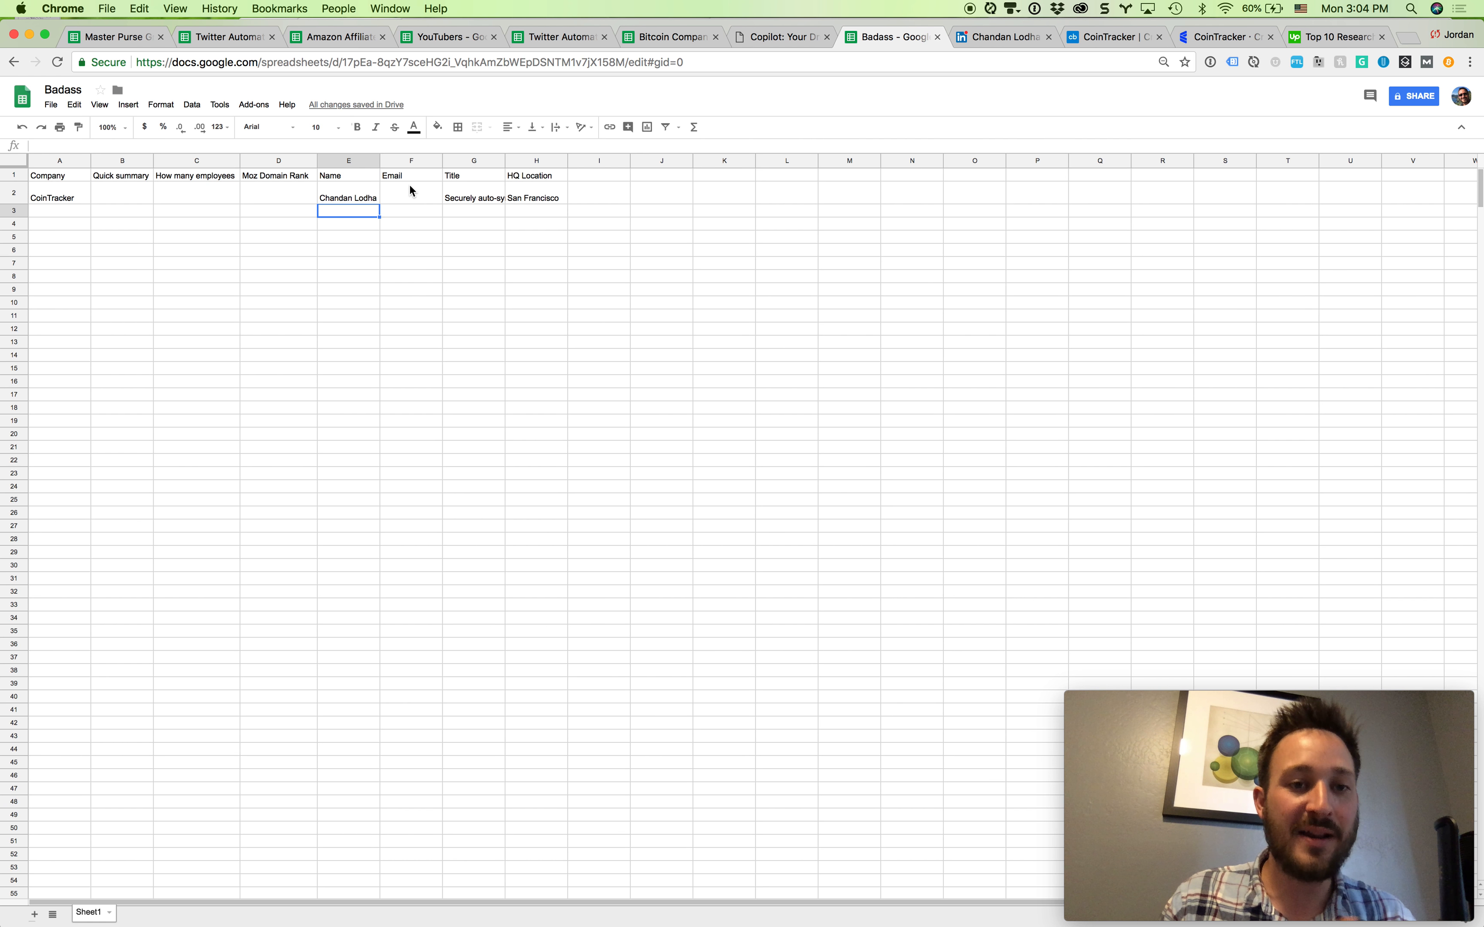
# Check CoinTracker's empty Email and Moz Domain Rank cells, then return to its Crunchbase profile for the website
pyautogui.click(411, 212)
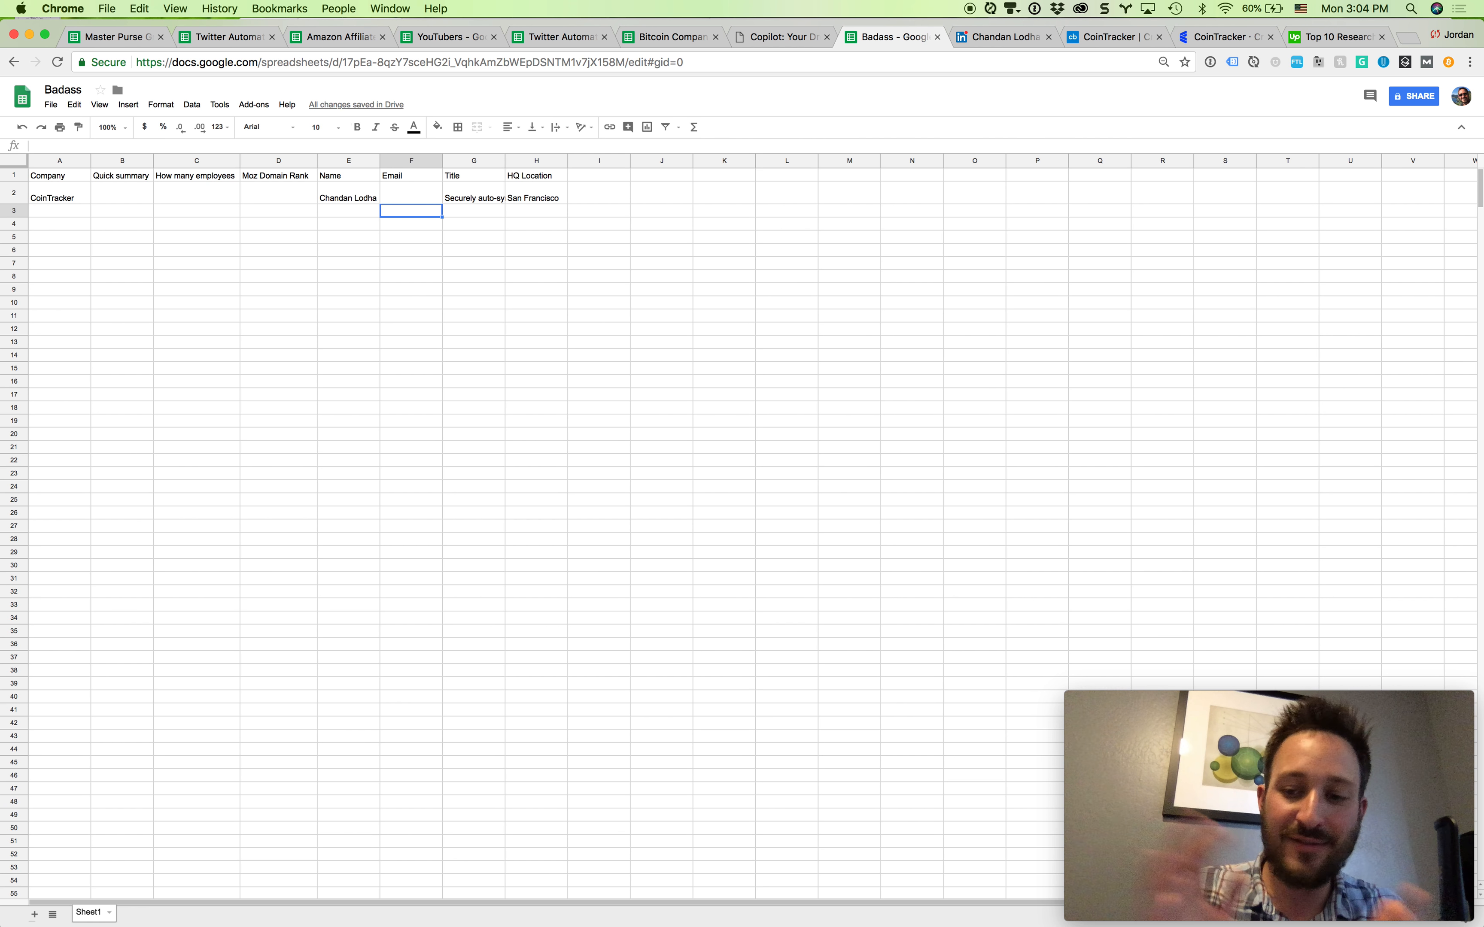
pyautogui.click(410, 196)
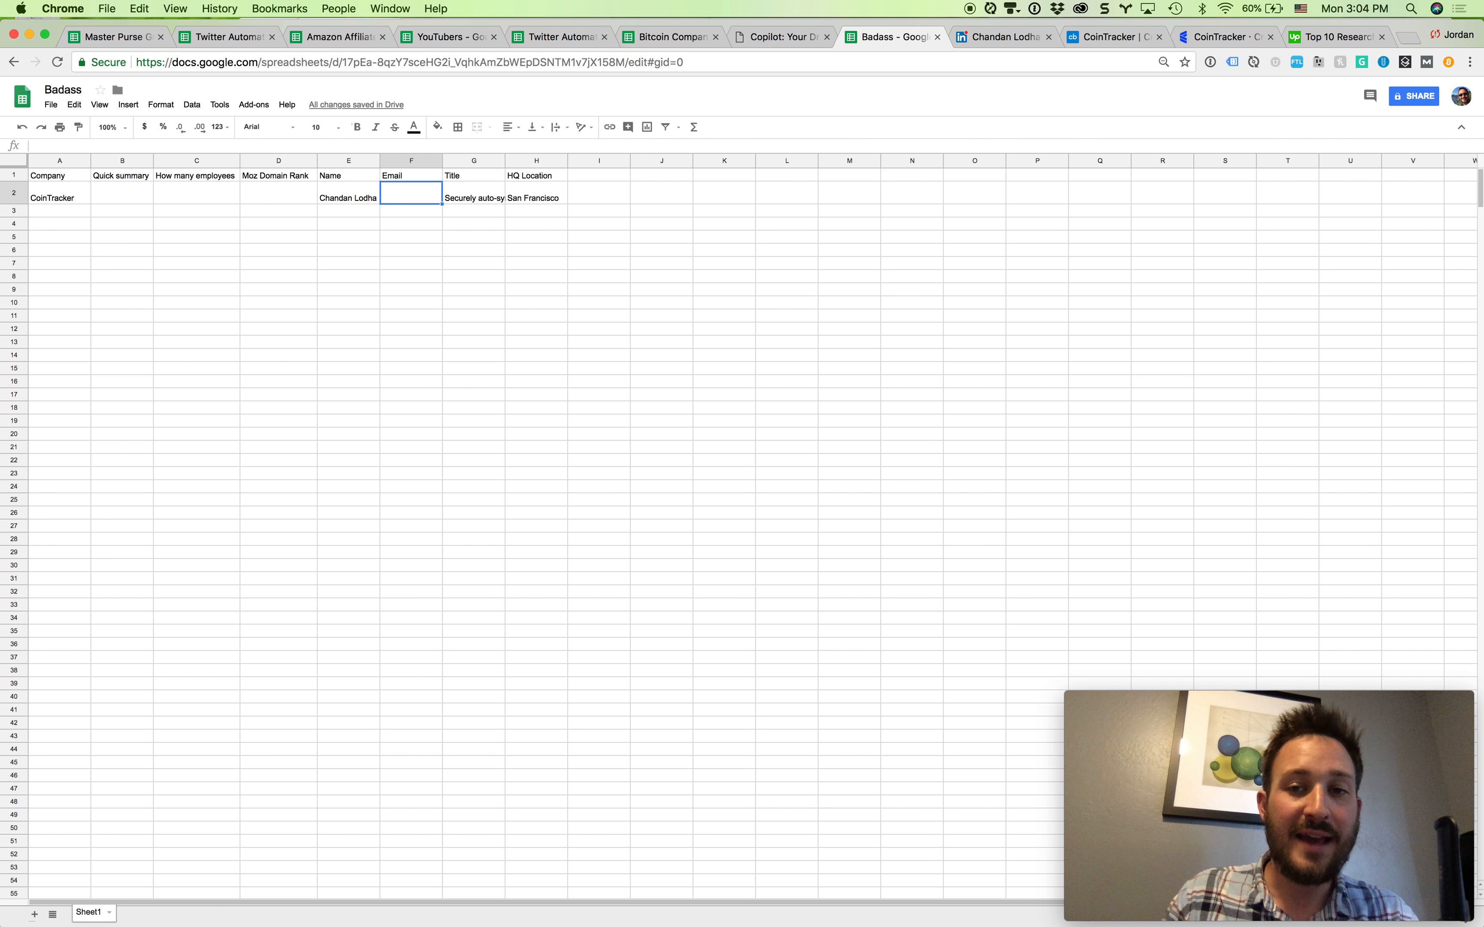
pyautogui.click(347, 196)
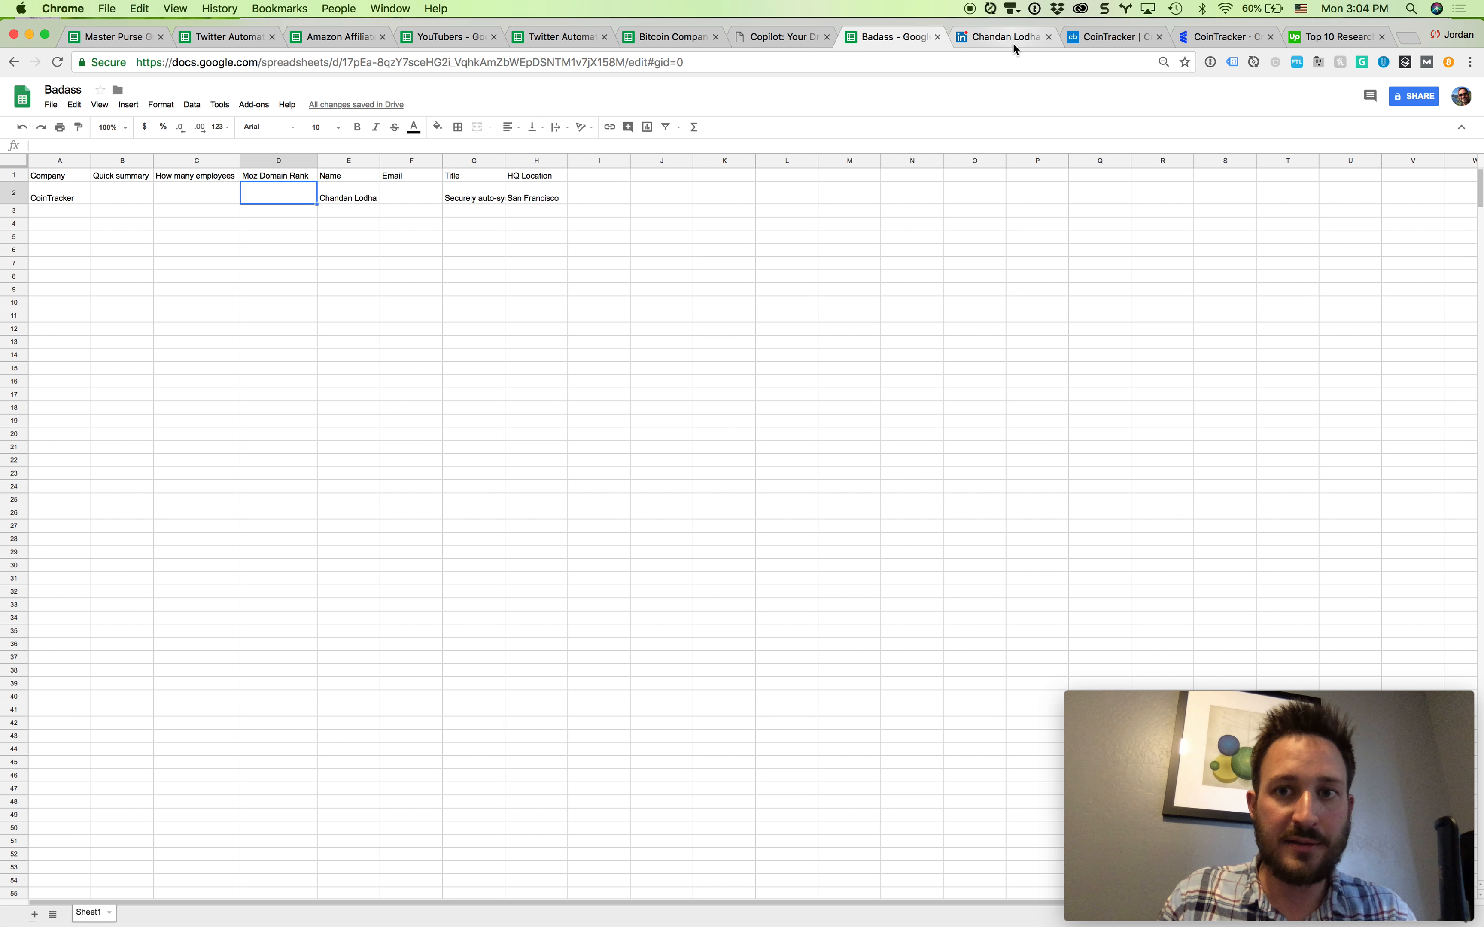
pyautogui.click(1112, 36)
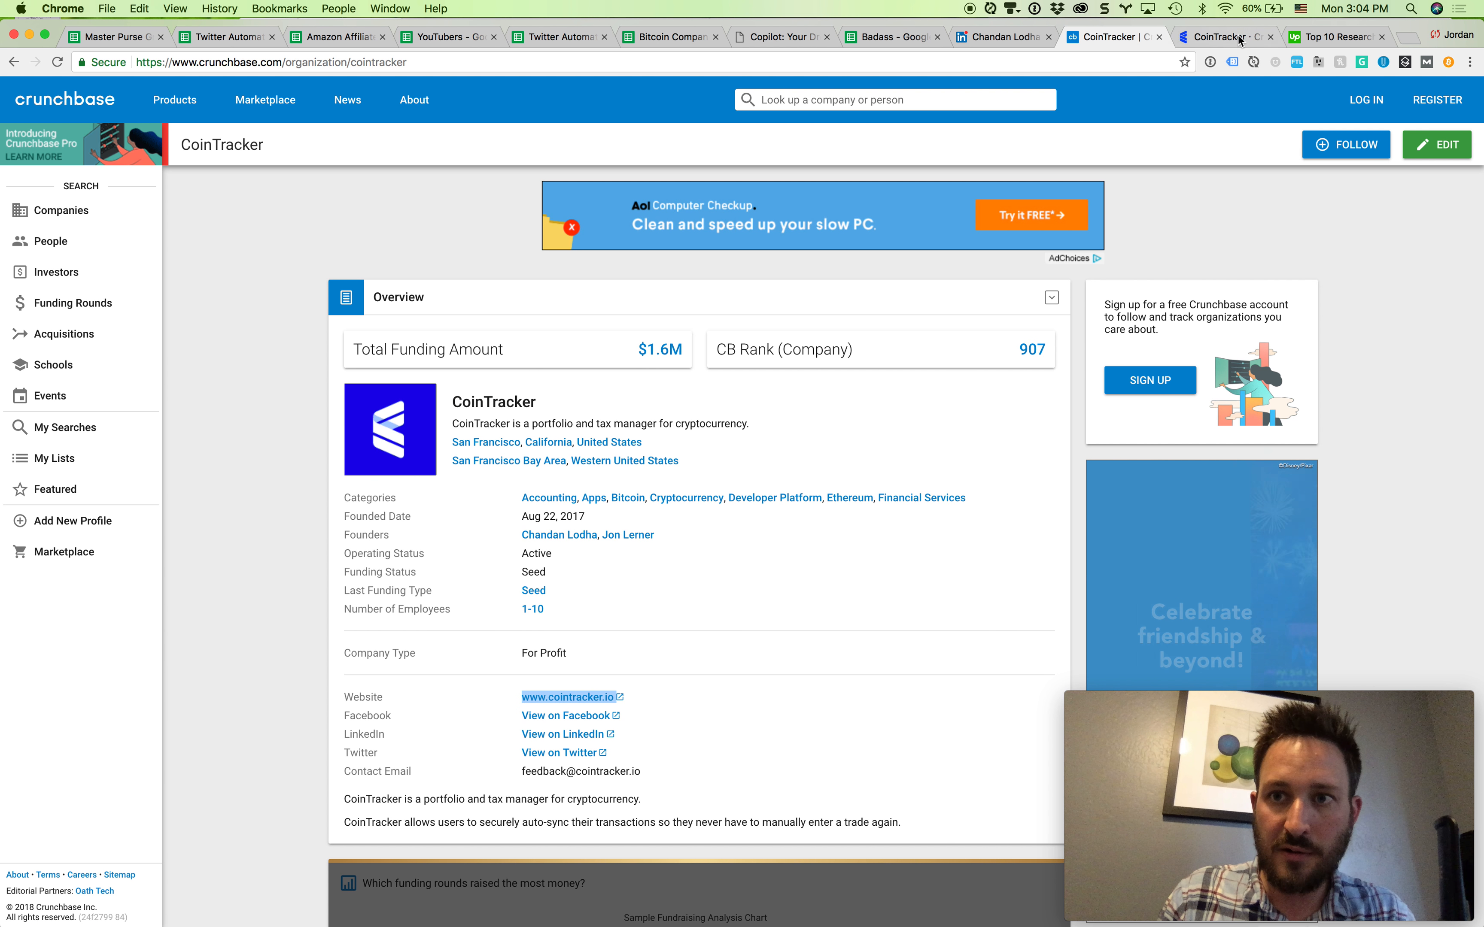
# Search Google for 'moz domain rank checker' and open Moz's Open Site Explorer
pyautogui.write('moz.com/followerwonk/')
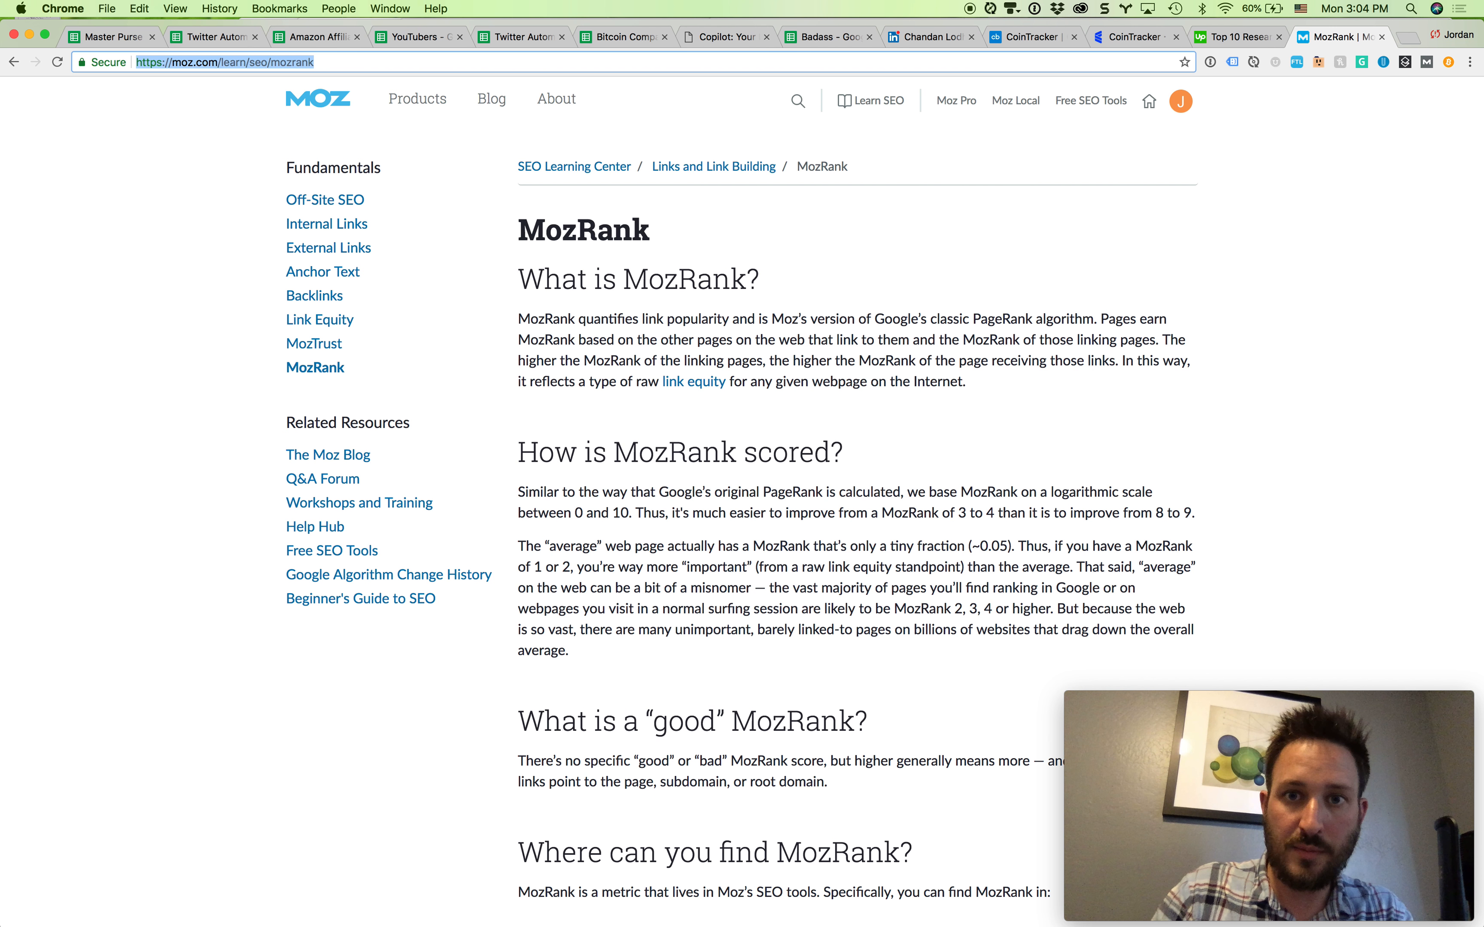
pyautogui.write('moz domain rank checker')
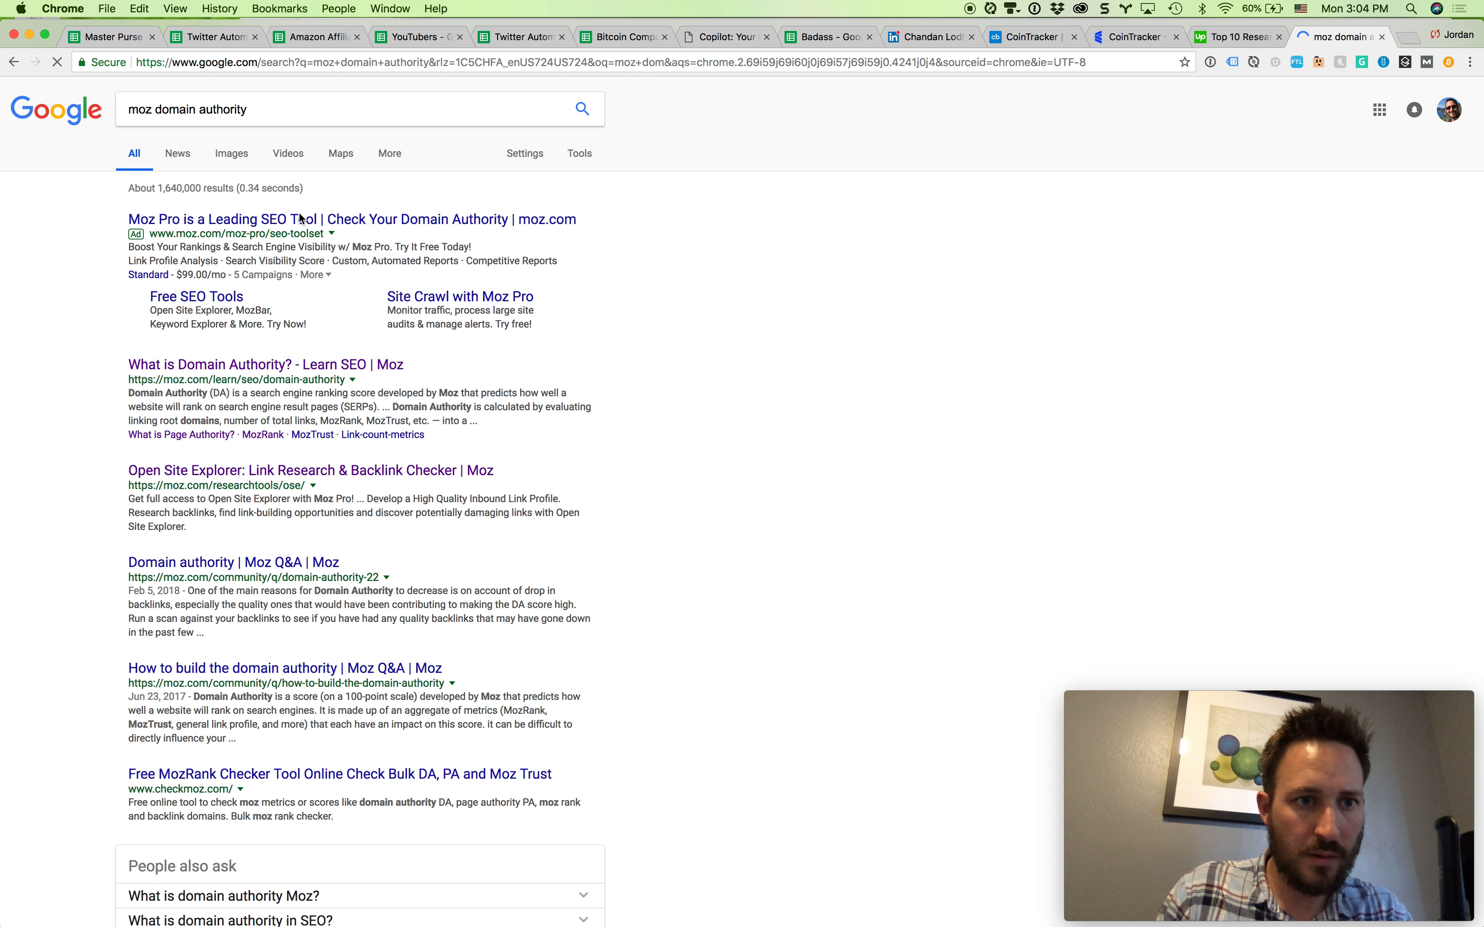
pyautogui.click(305, 471)
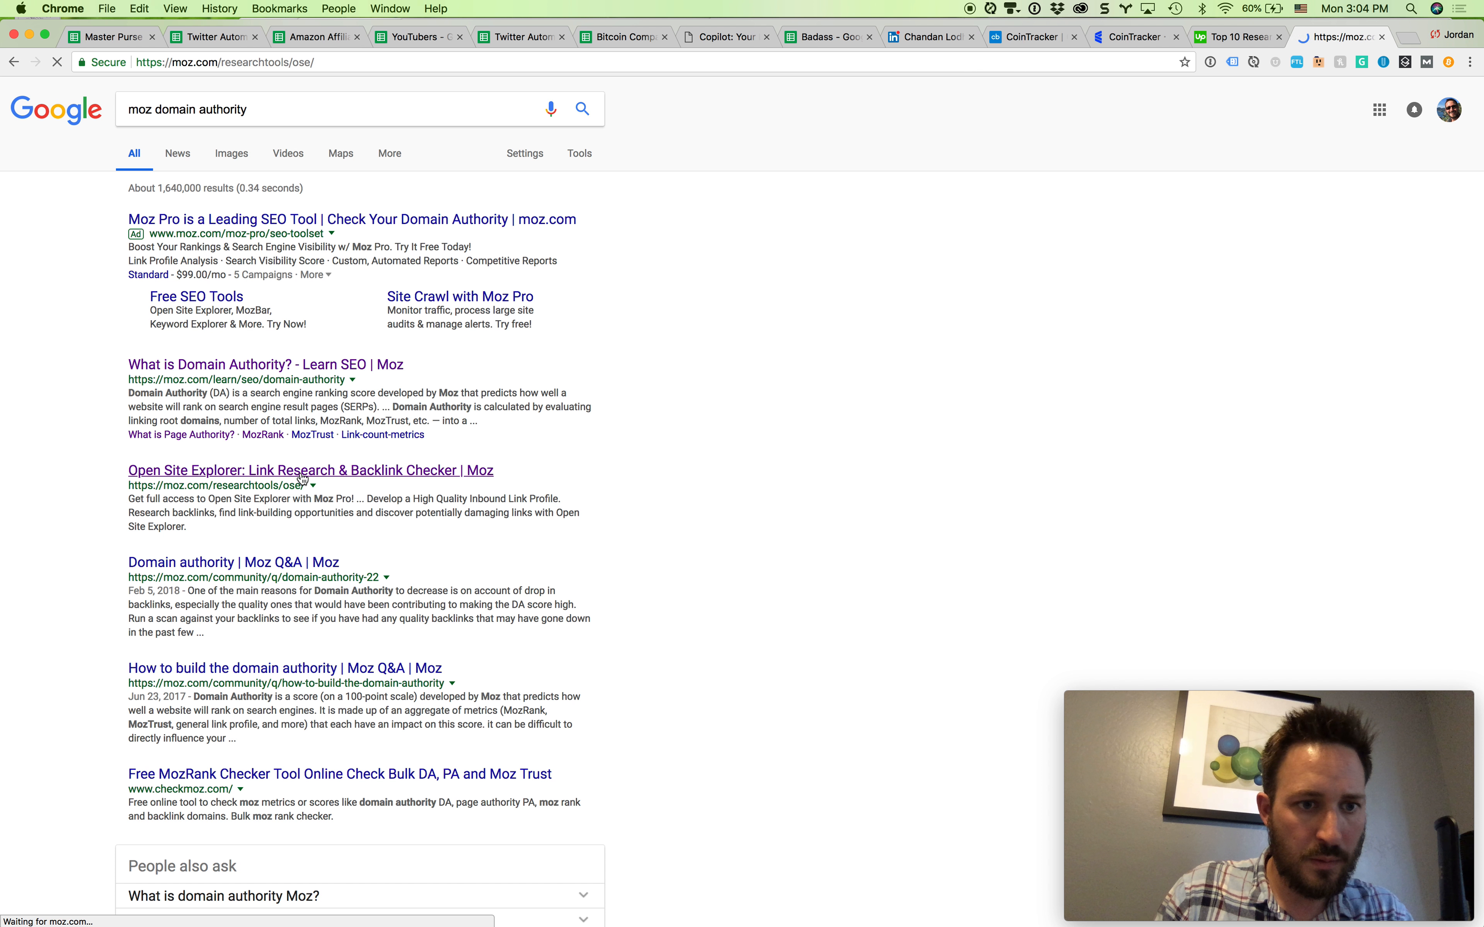
pyautogui.click(309, 470)
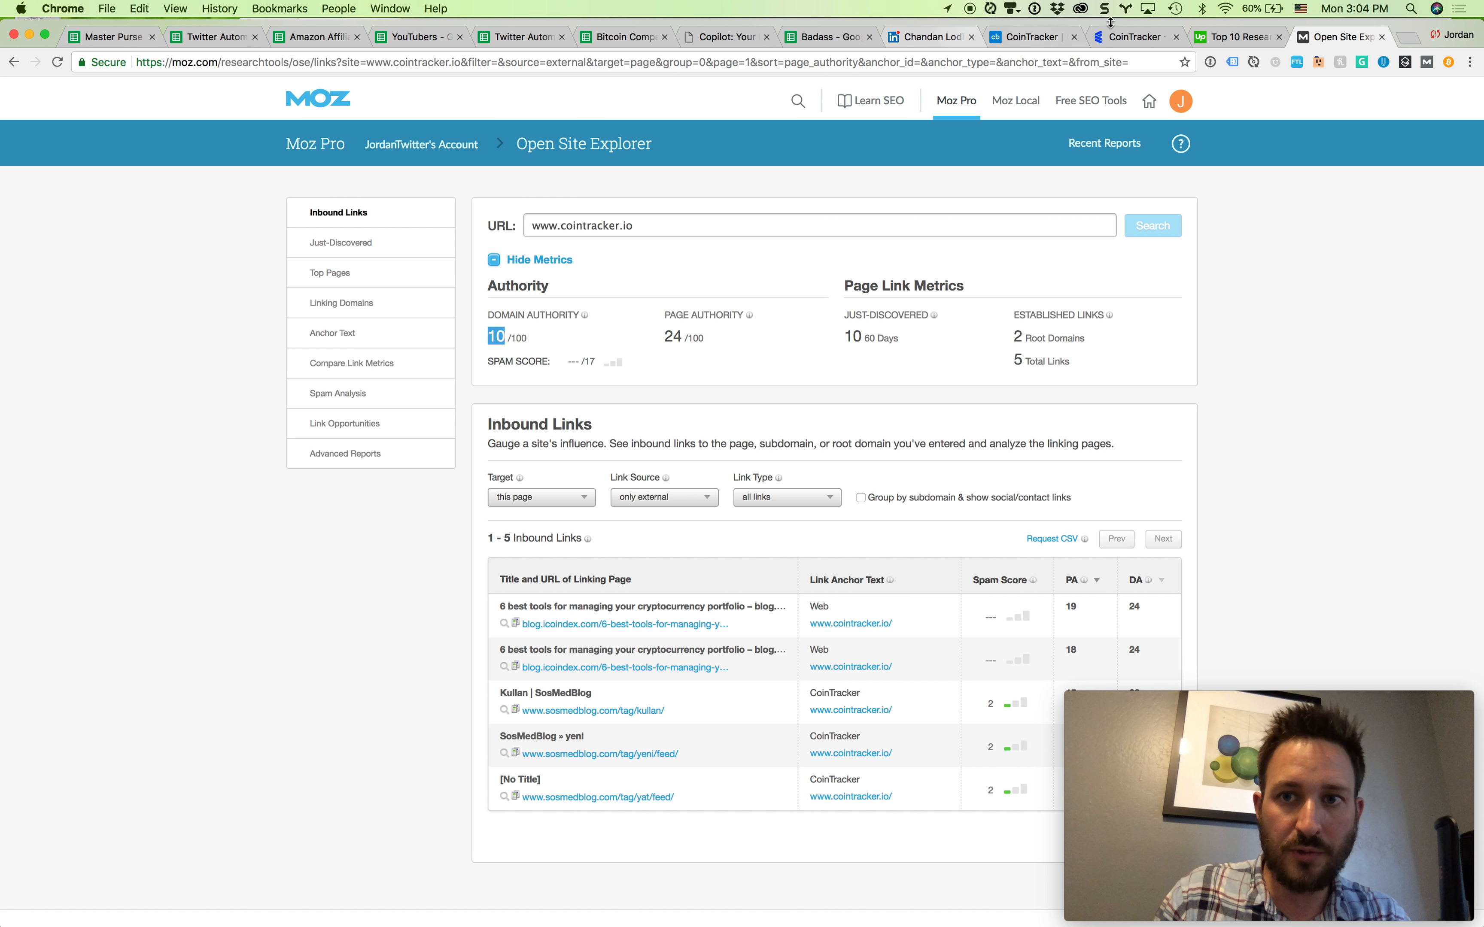
# Record CoinTracker's Moz domain authority of 10 in D2 and return to Crunchbase for the employee count
pyautogui.click(1031, 37)
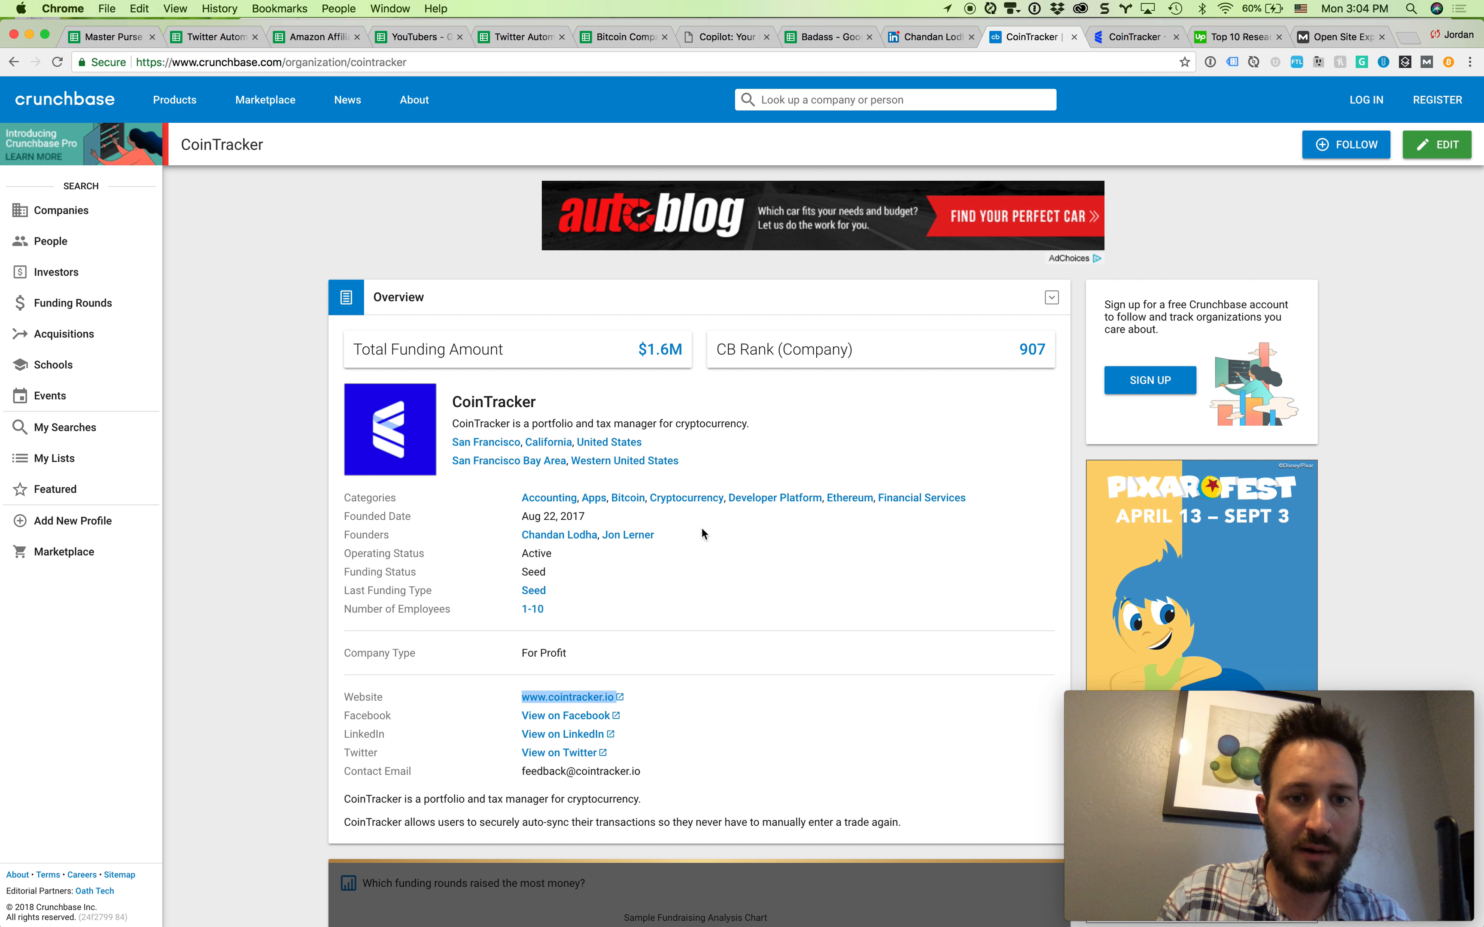
pyautogui.moveTo(611, 625)
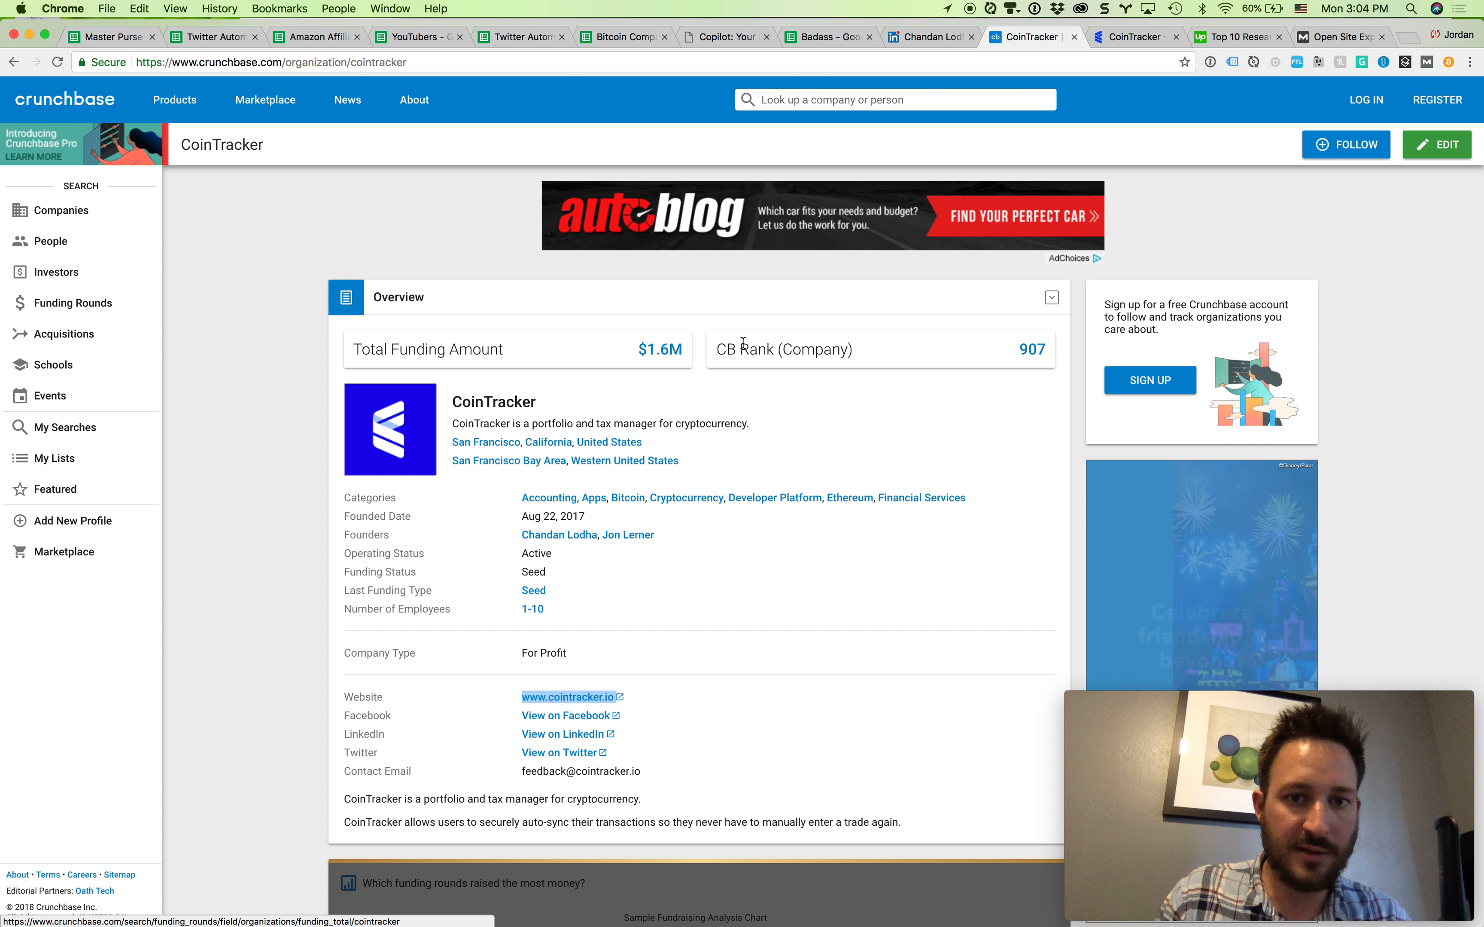
pyautogui.click(827, 36)
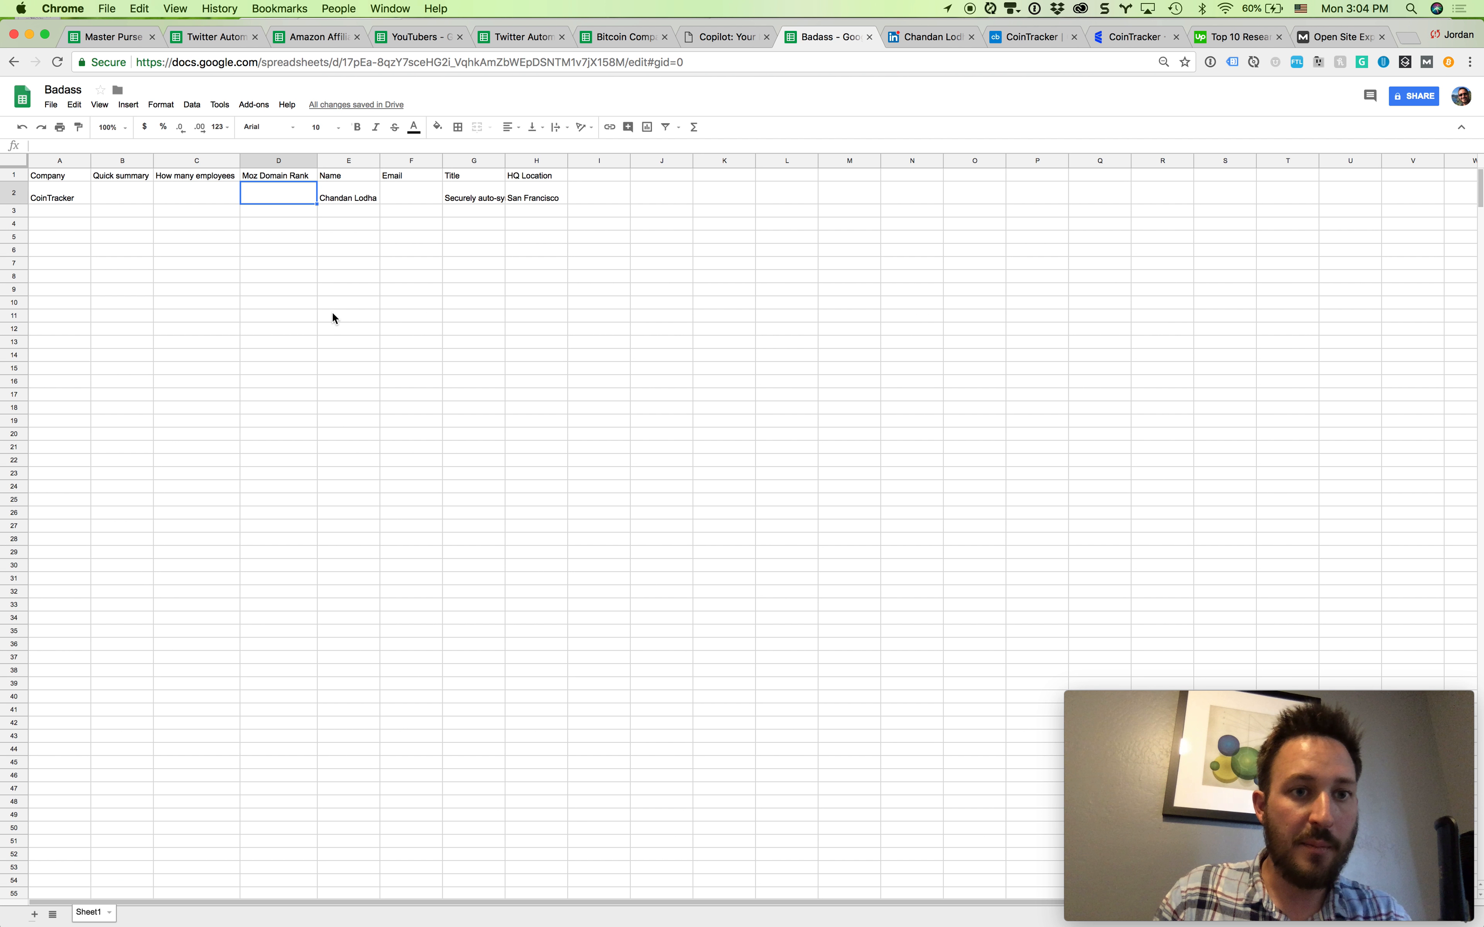
pyautogui.write('10')
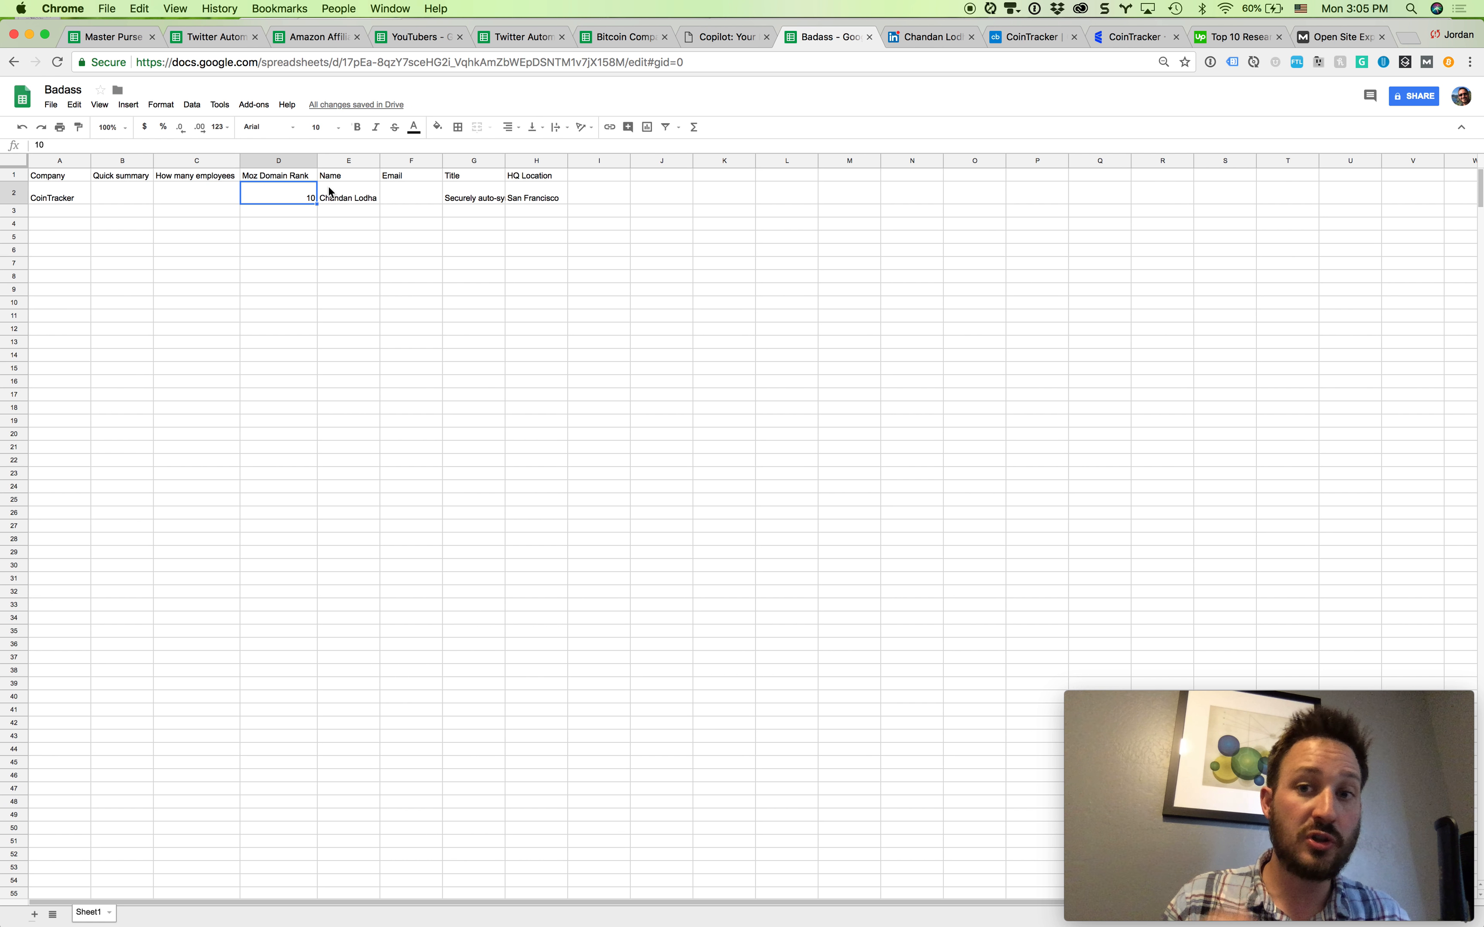
pyautogui.click(1031, 36)
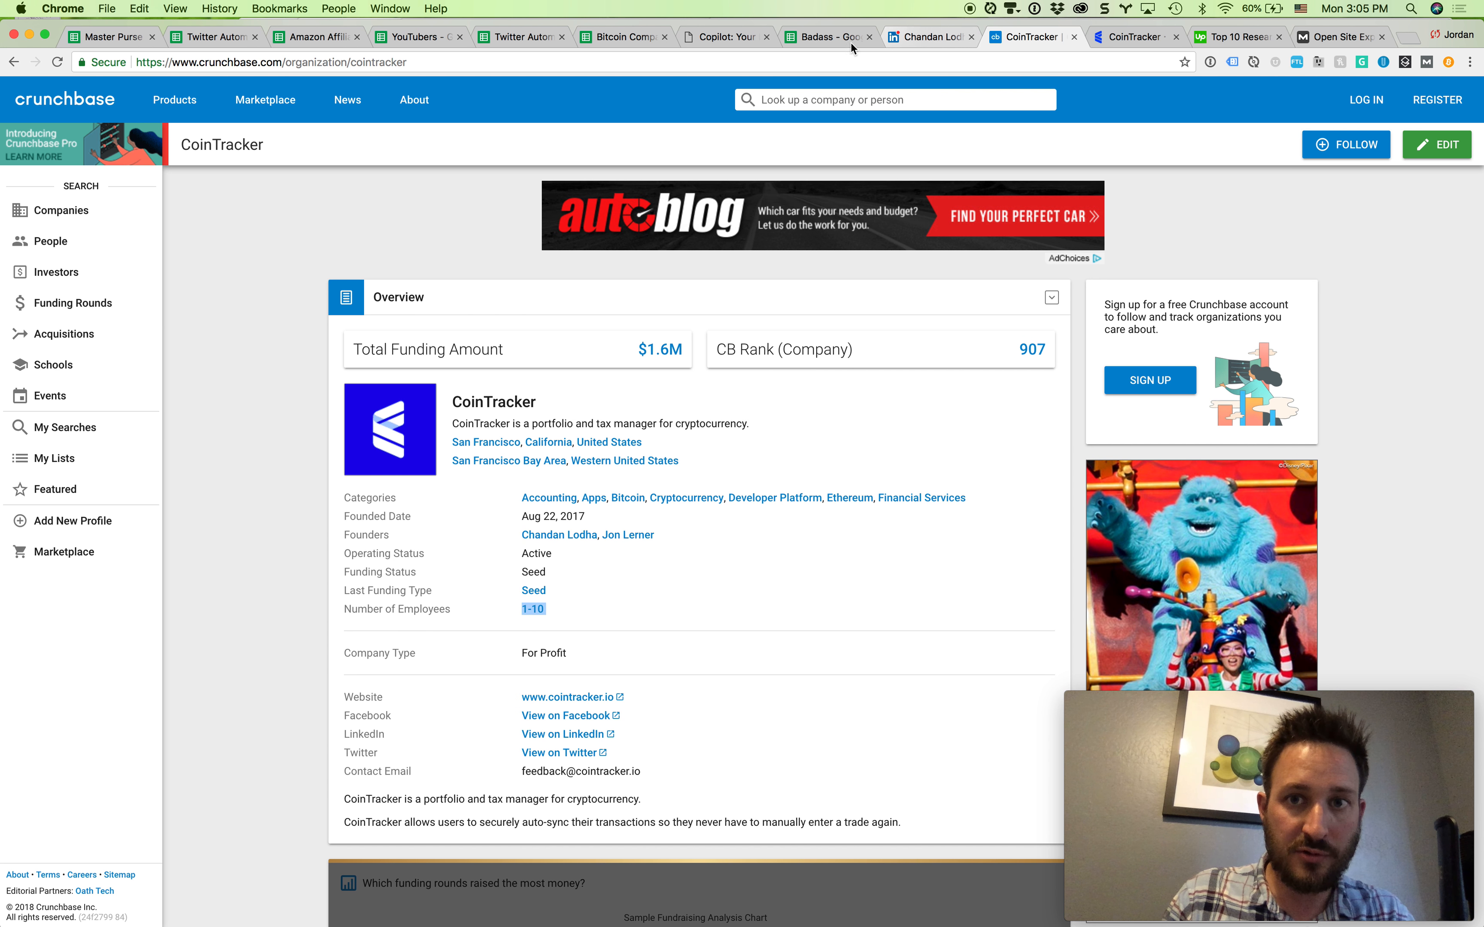
pyautogui.click(825, 36)
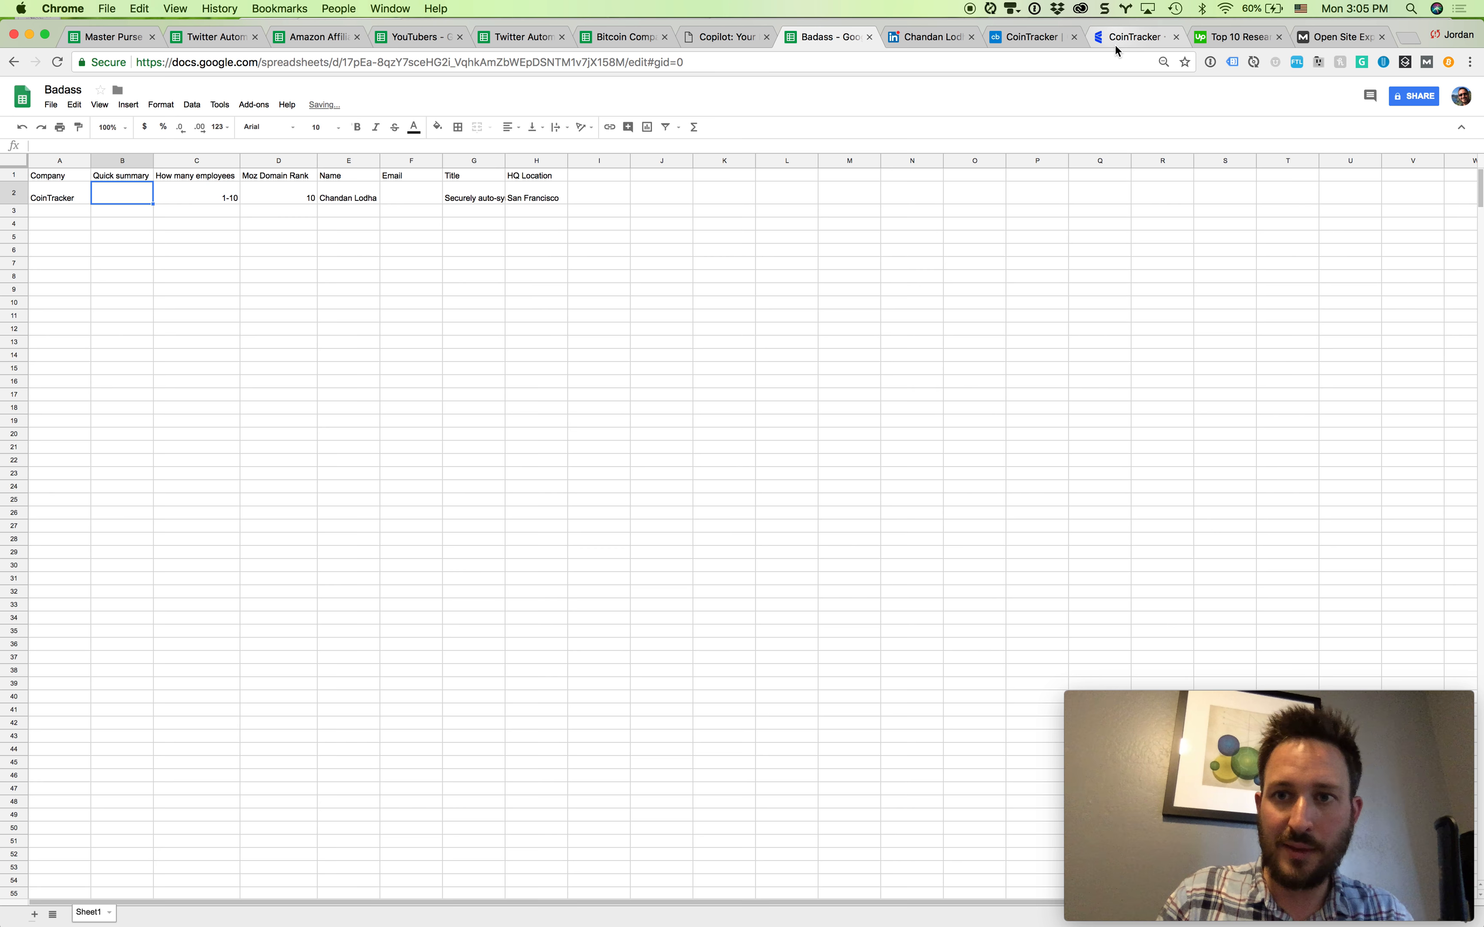
pyautogui.click(1132, 36)
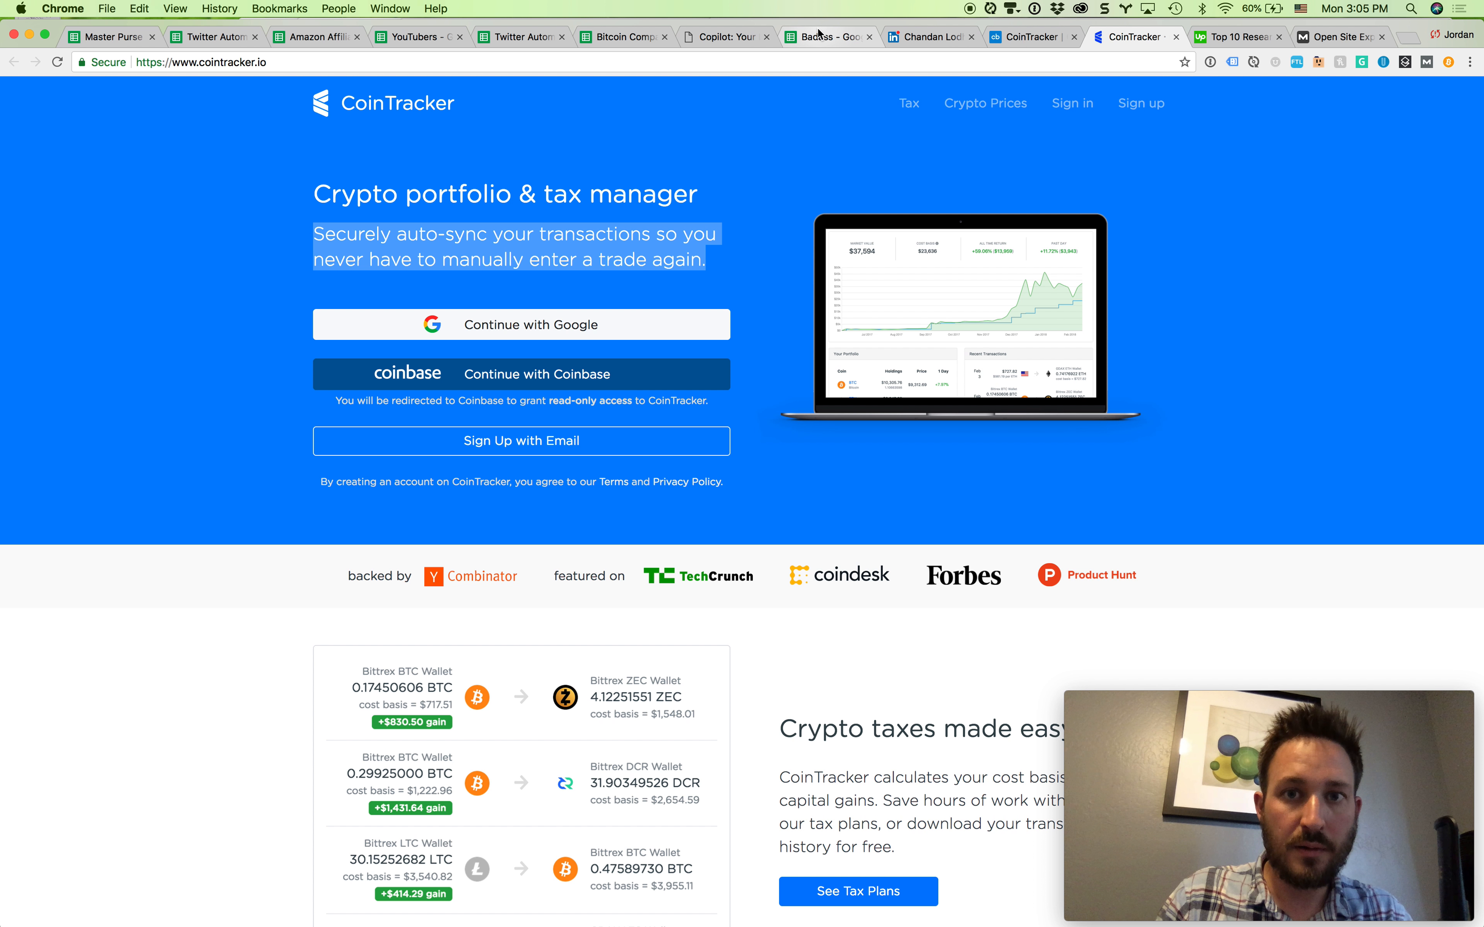
pyautogui.click(828, 36)
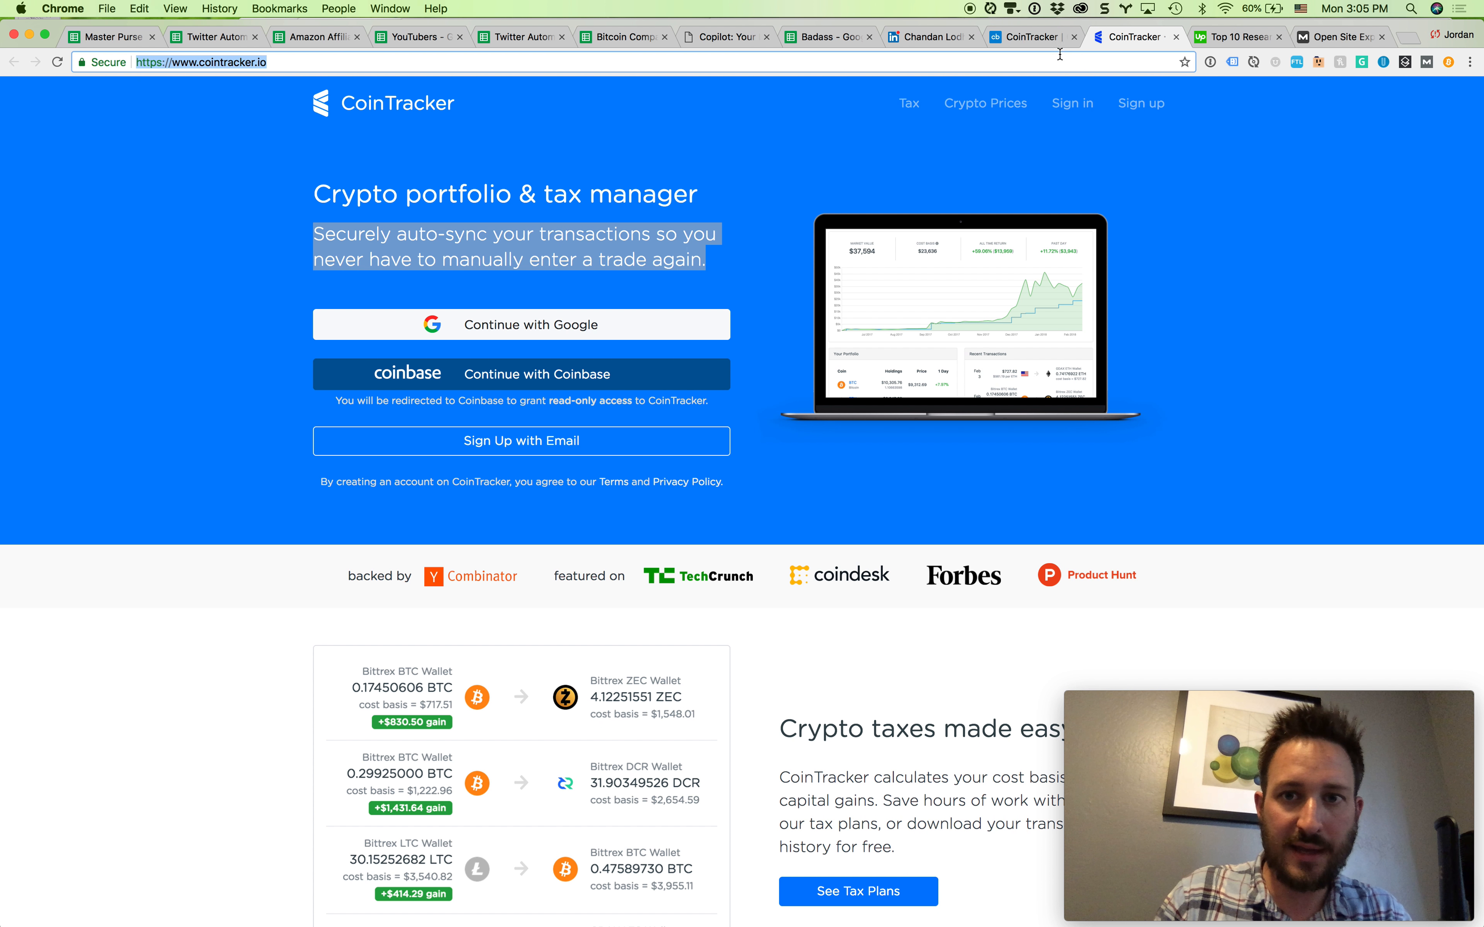
pyautogui.click(828, 36)
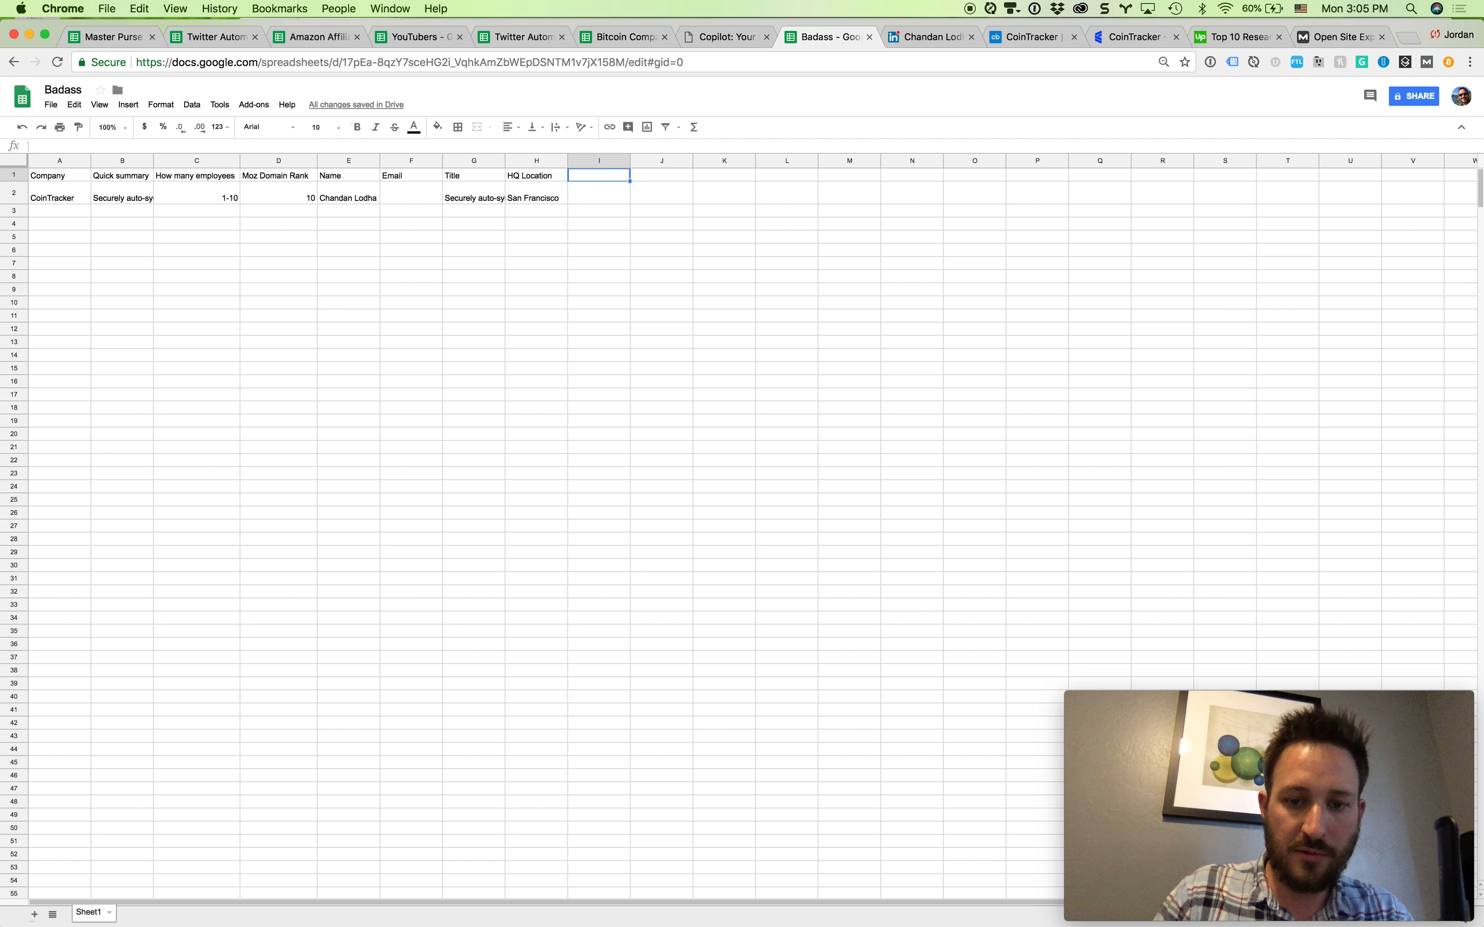
pyautogui.write('https://www.cointracker.io/')
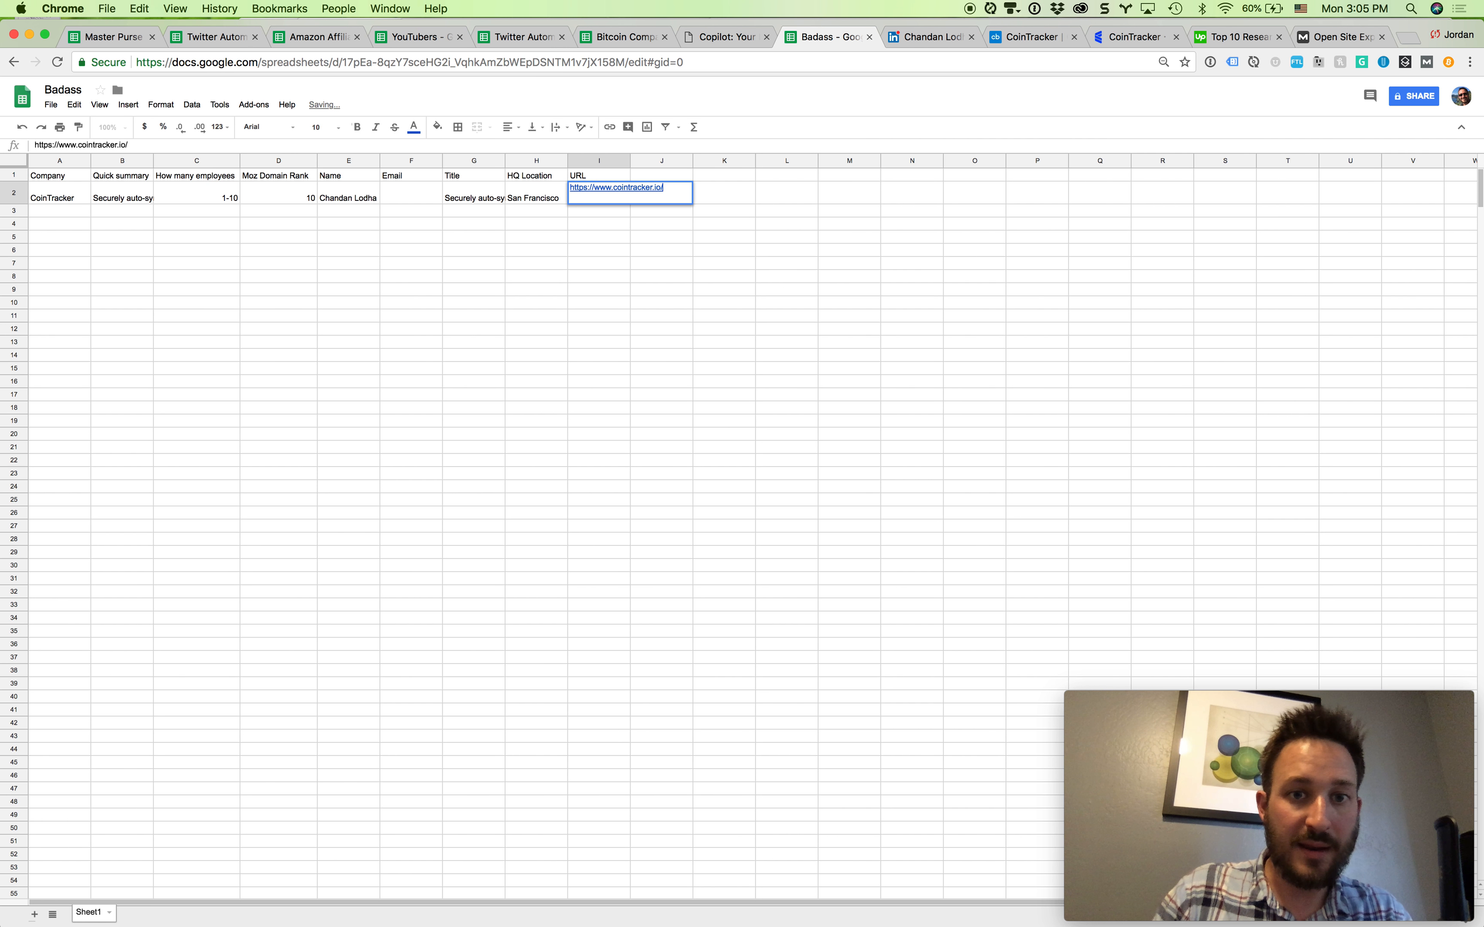
# Show the Upwork research freelancer results filtered to $10/hr and below
pyautogui.click(598, 176)
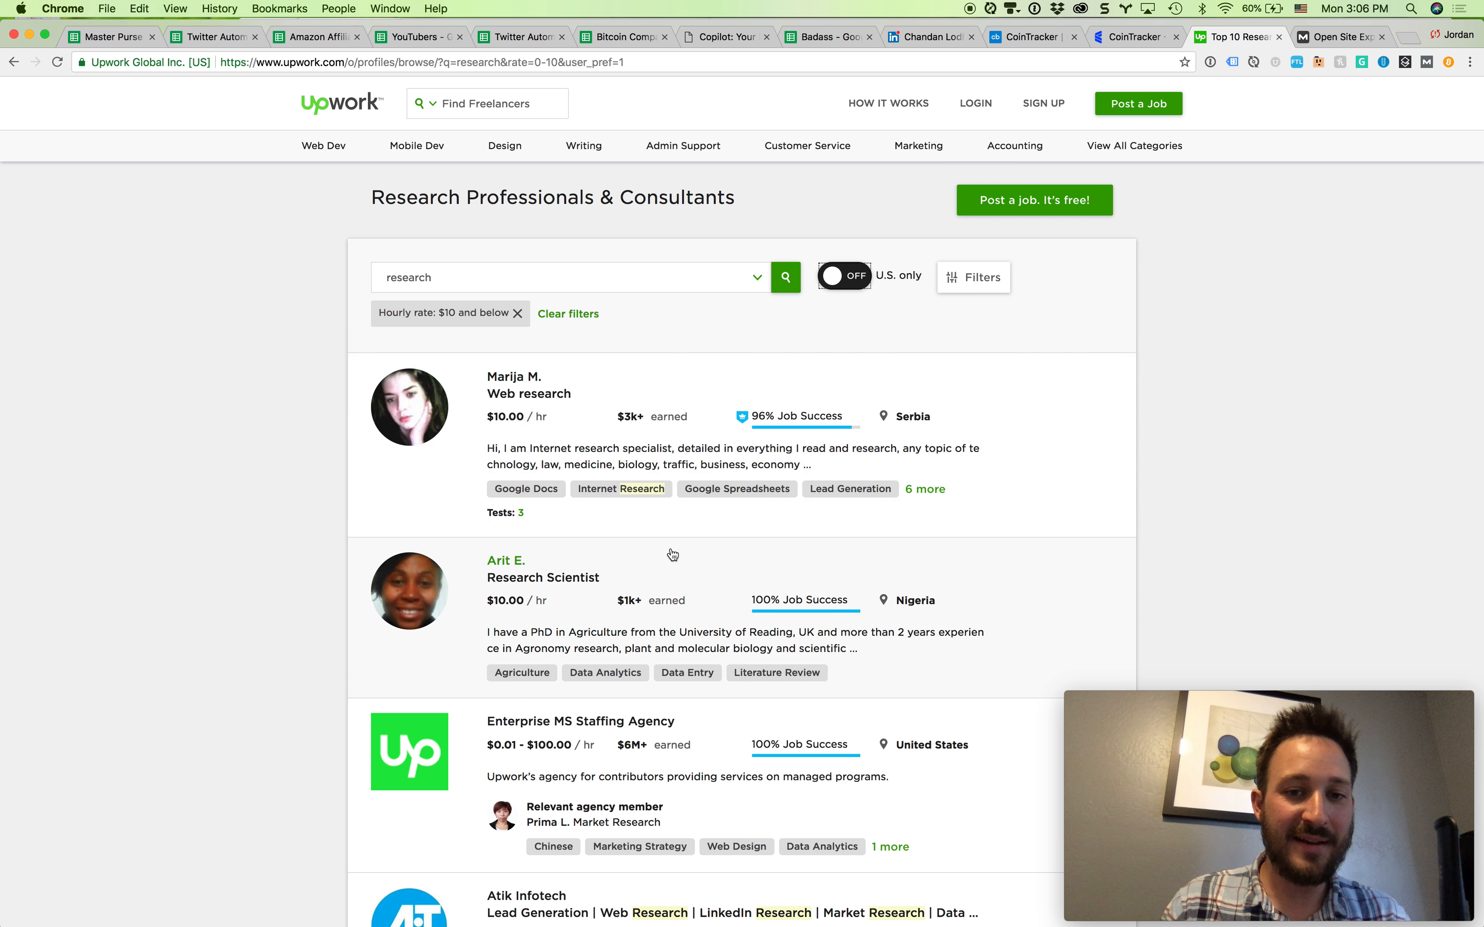
# Move to page 2 of the $10/hr-and-below research freelancers and browse the listings
pyautogui.scroll(-3)
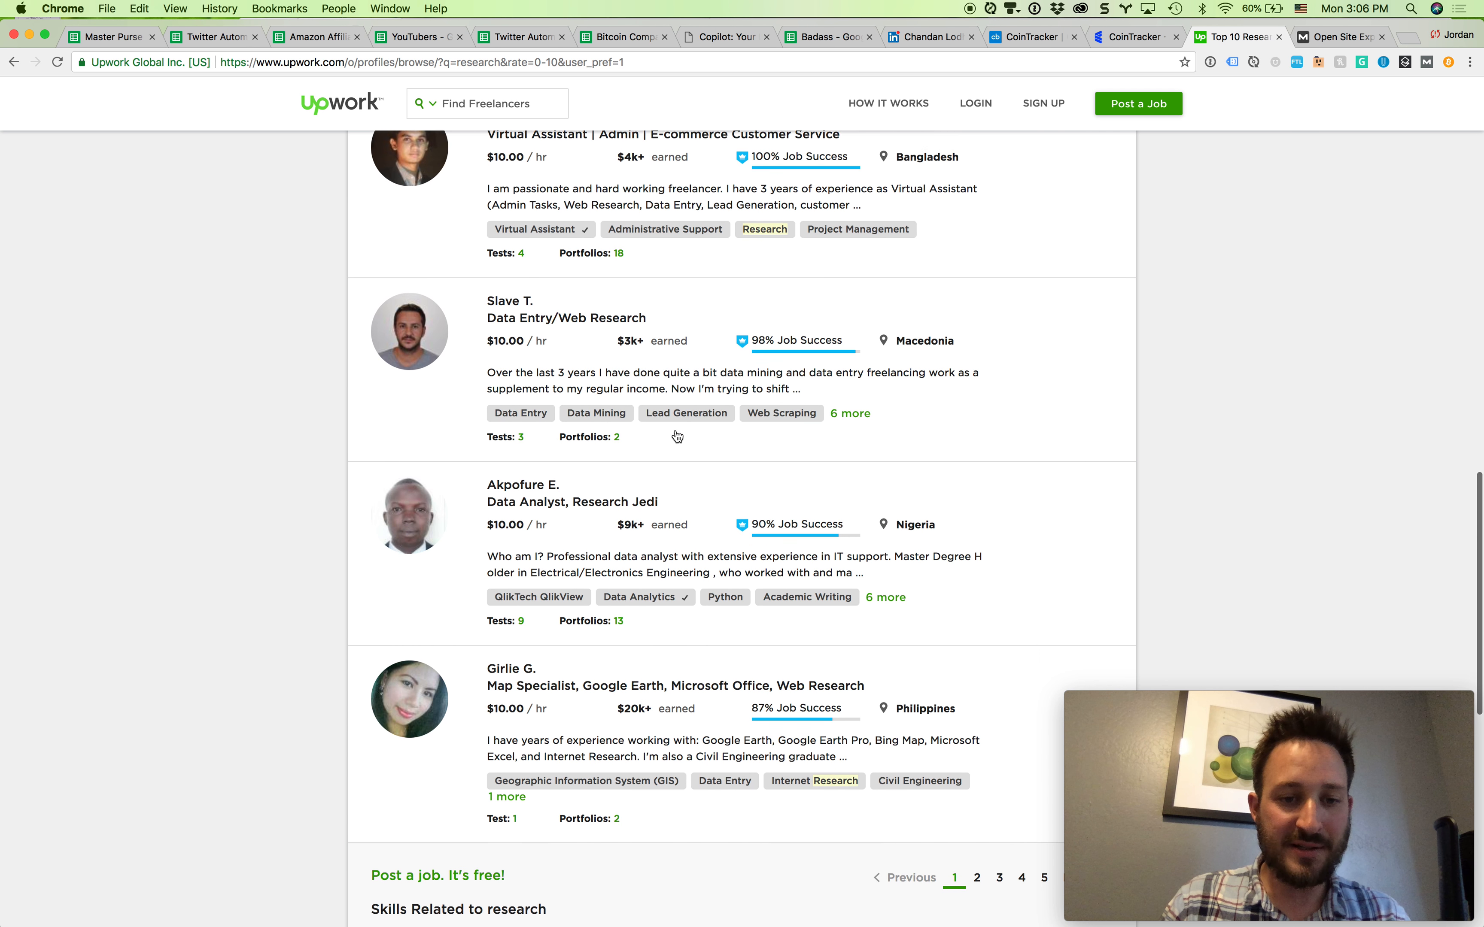
pyautogui.click(976, 443)
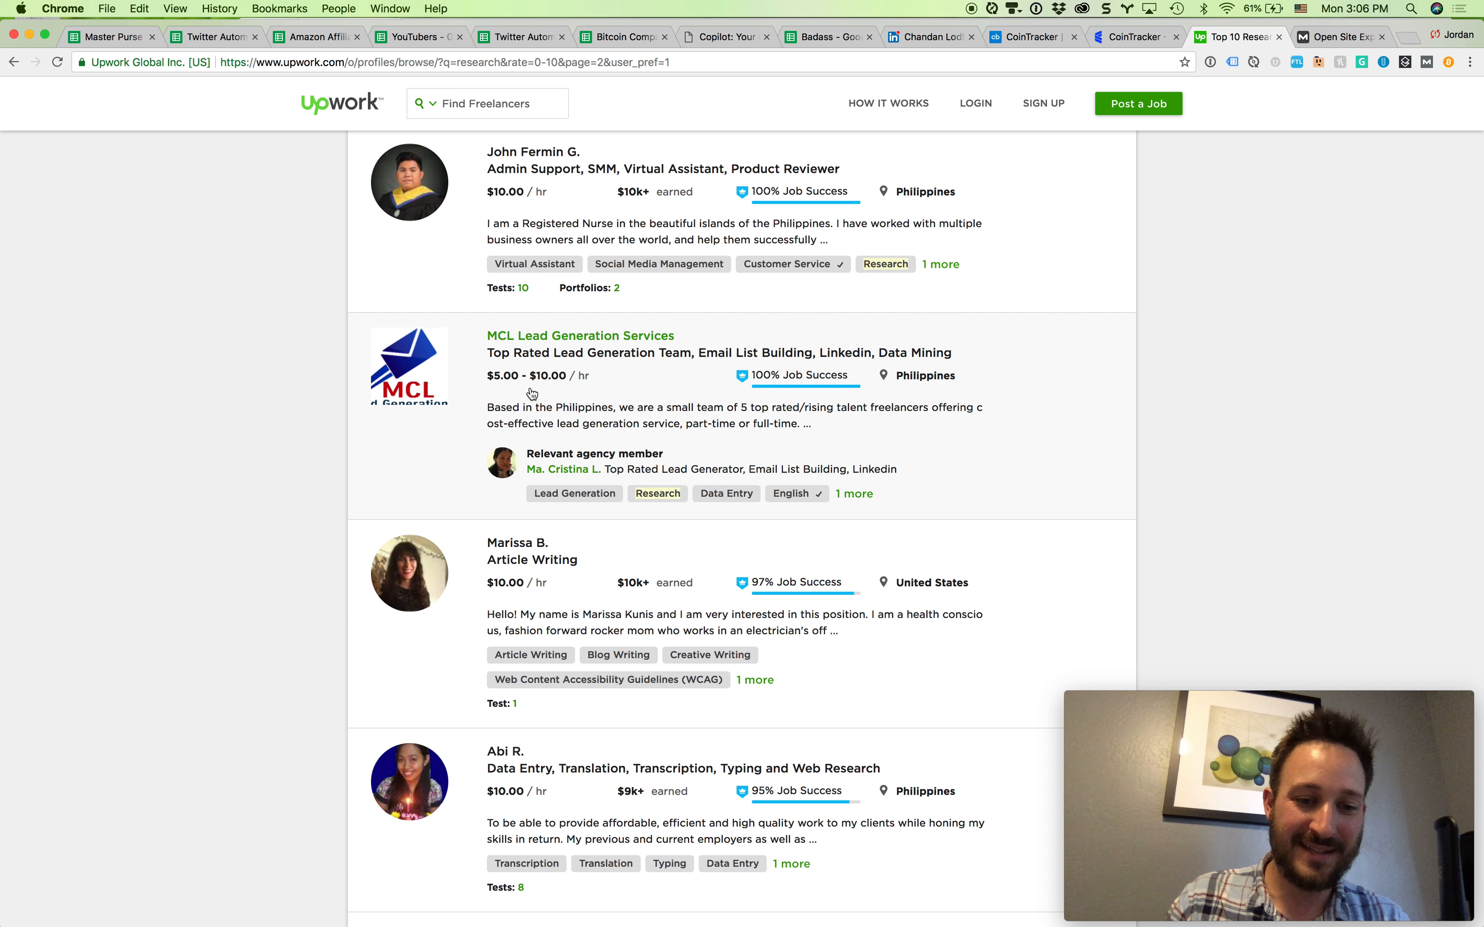
pyautogui.scroll(-3)
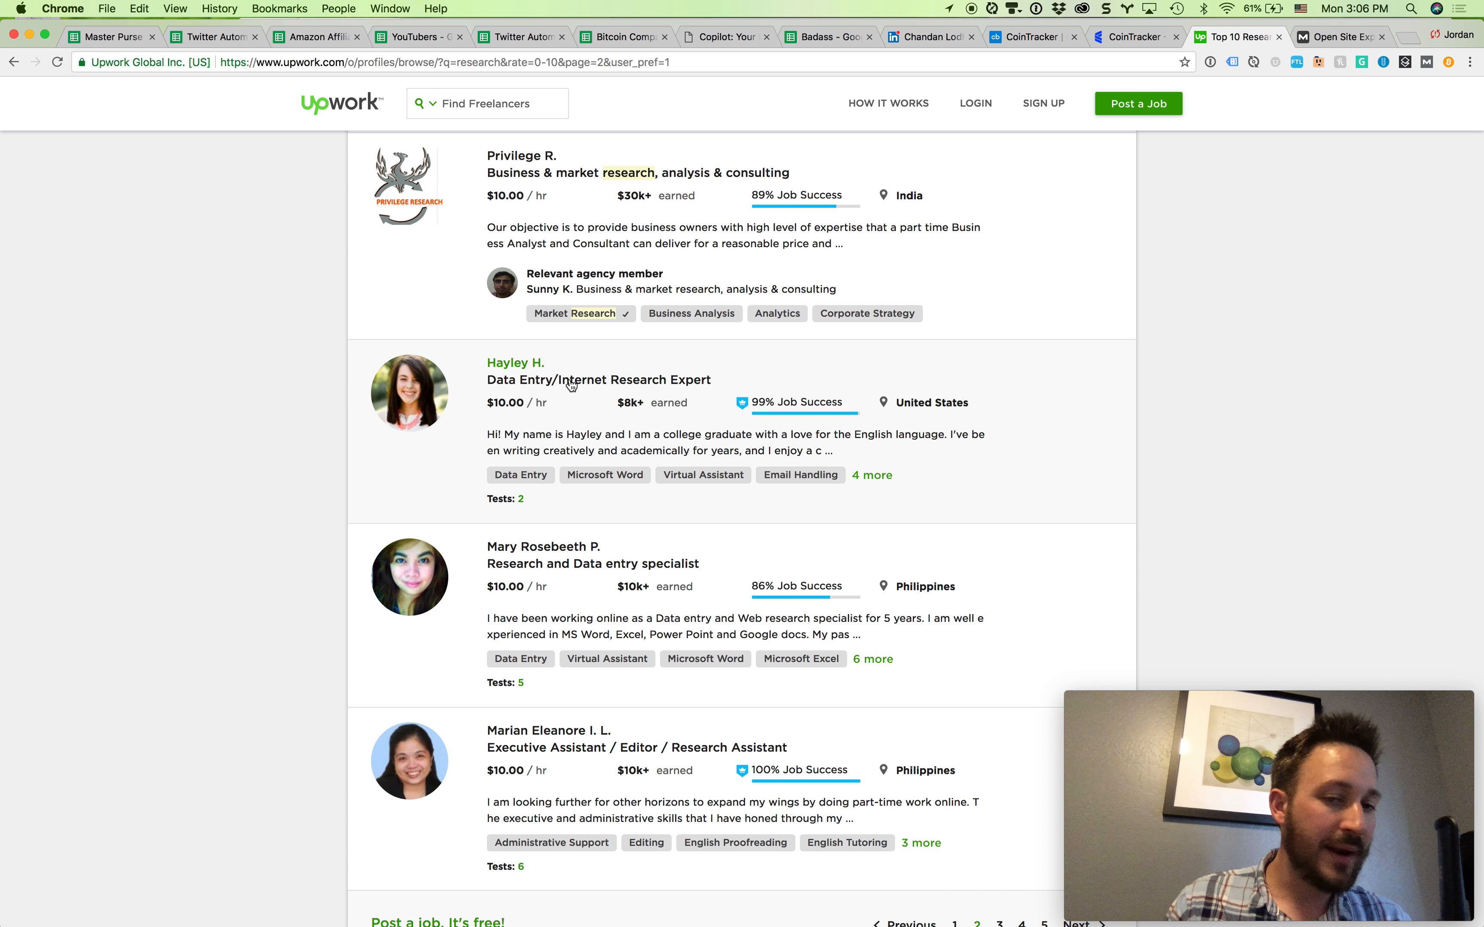
pyautogui.scroll(-3)
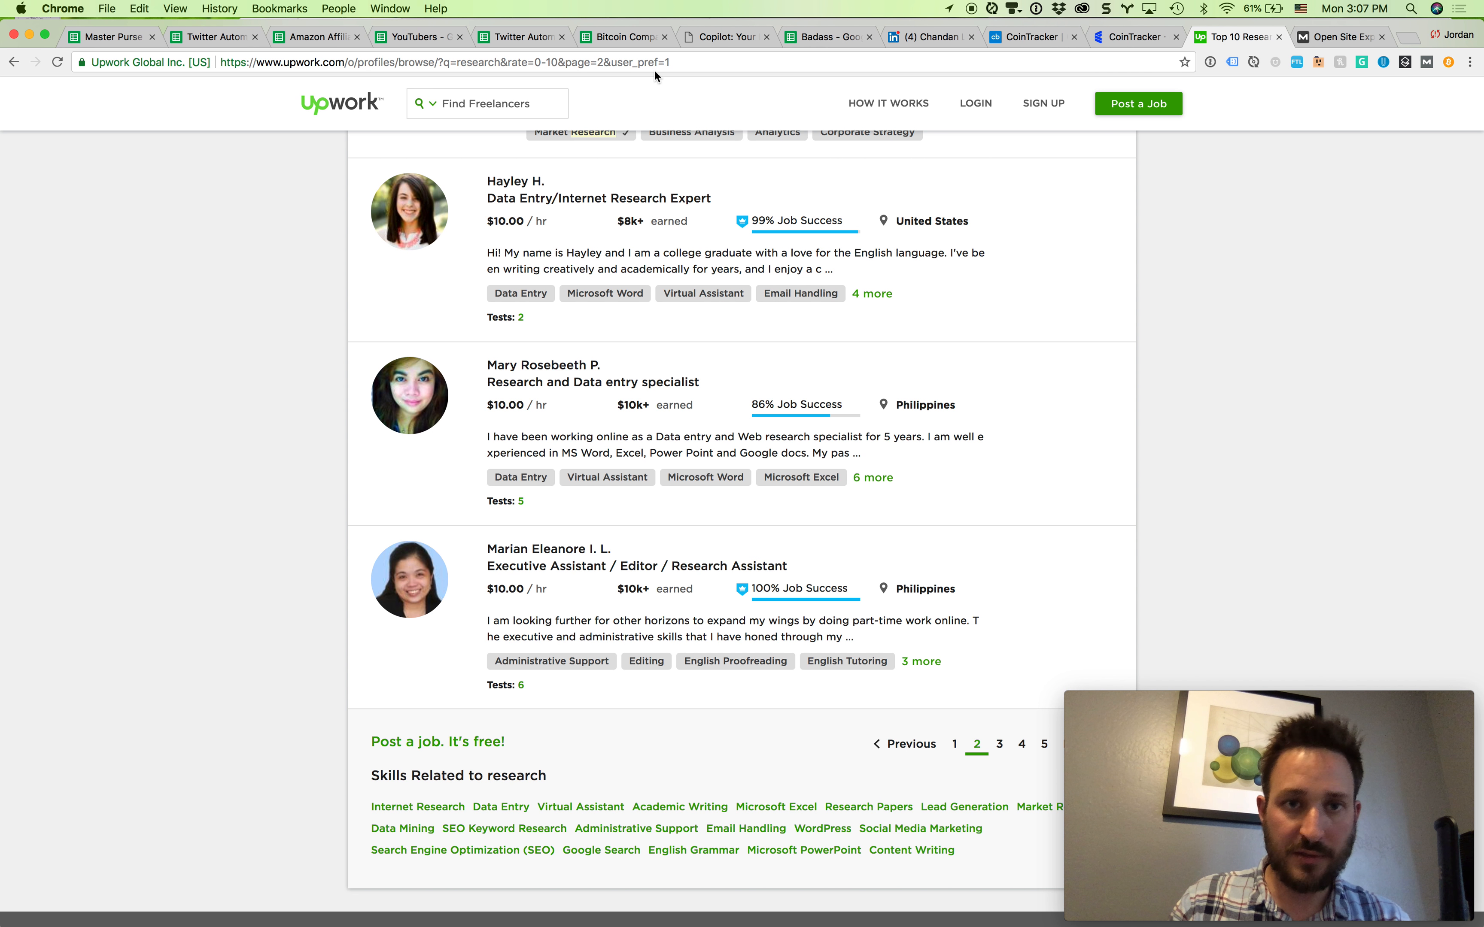
pyautogui.moveTo(622, 36)
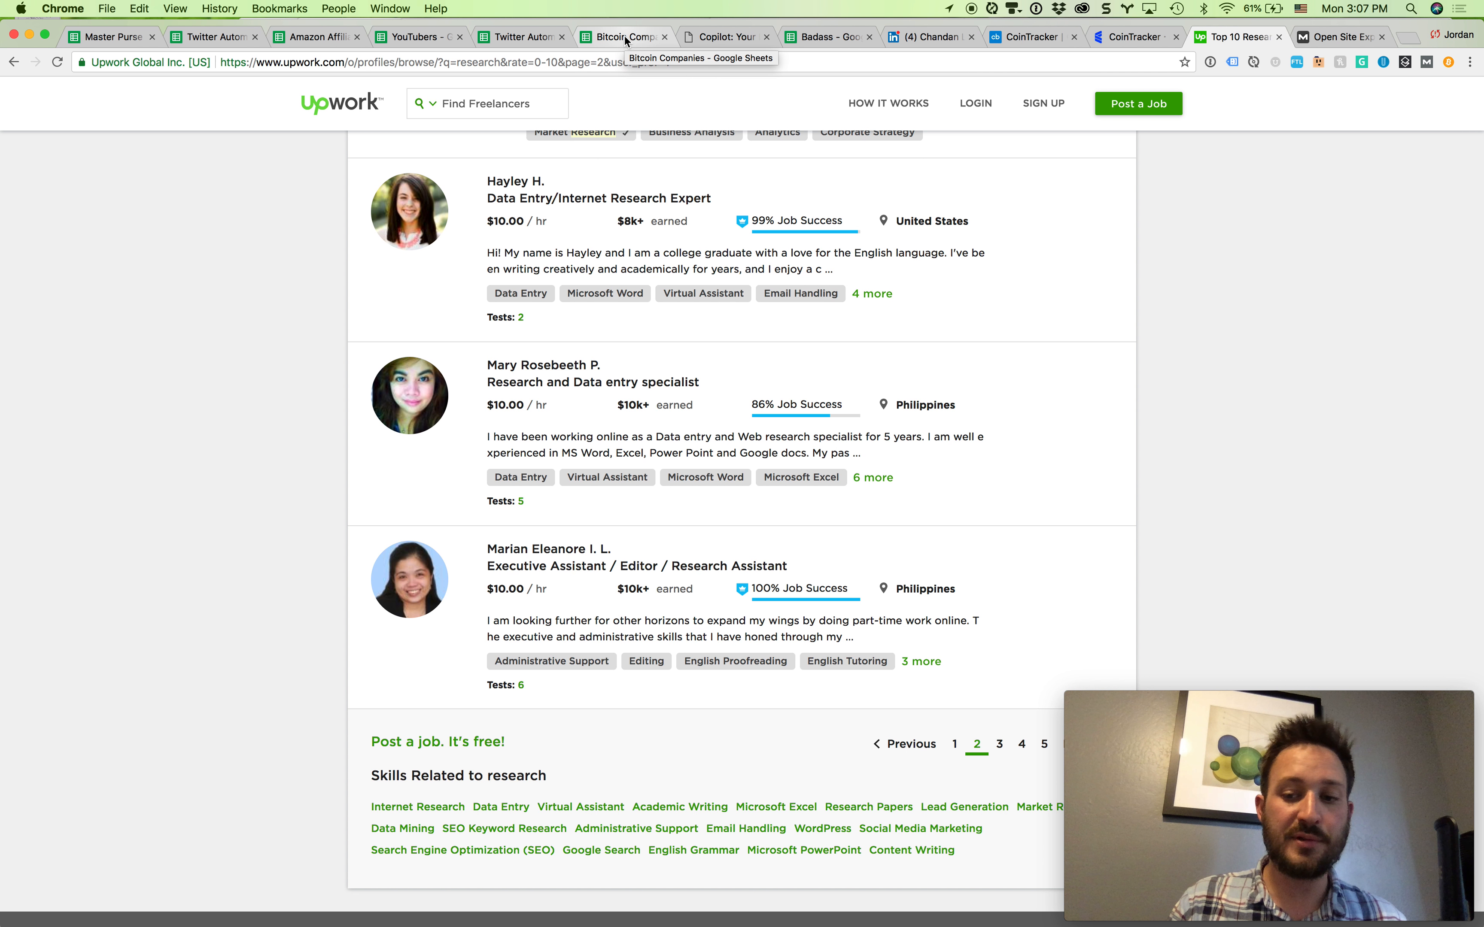
# Show the finished Bitcoin Companies research sheet with contacts, titles and emails
pyautogui.click(622, 36)
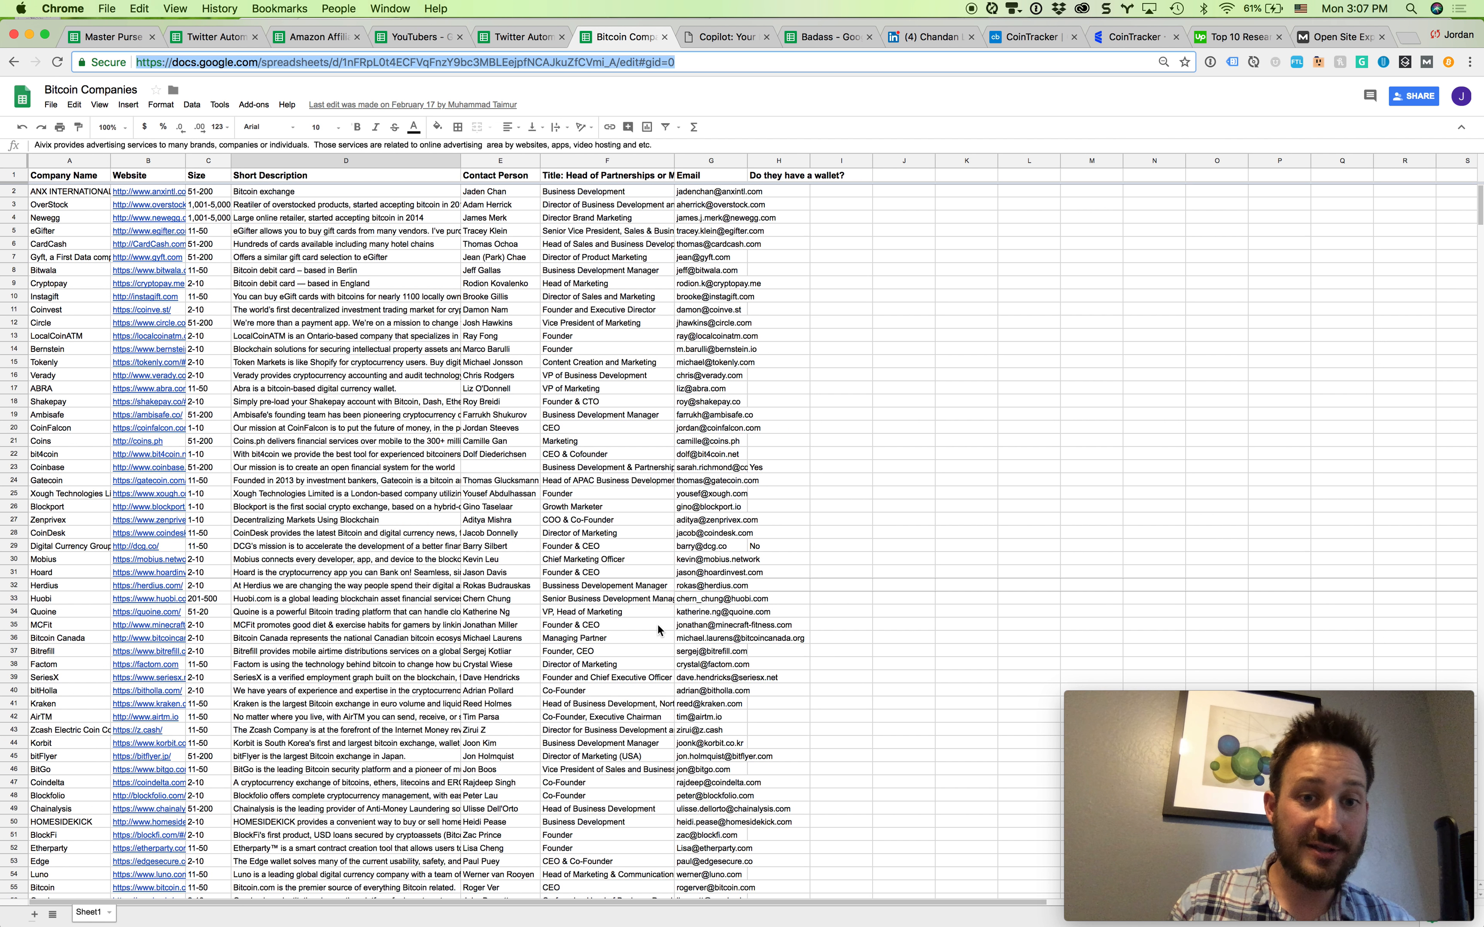
pyautogui.moveTo(672, 704)
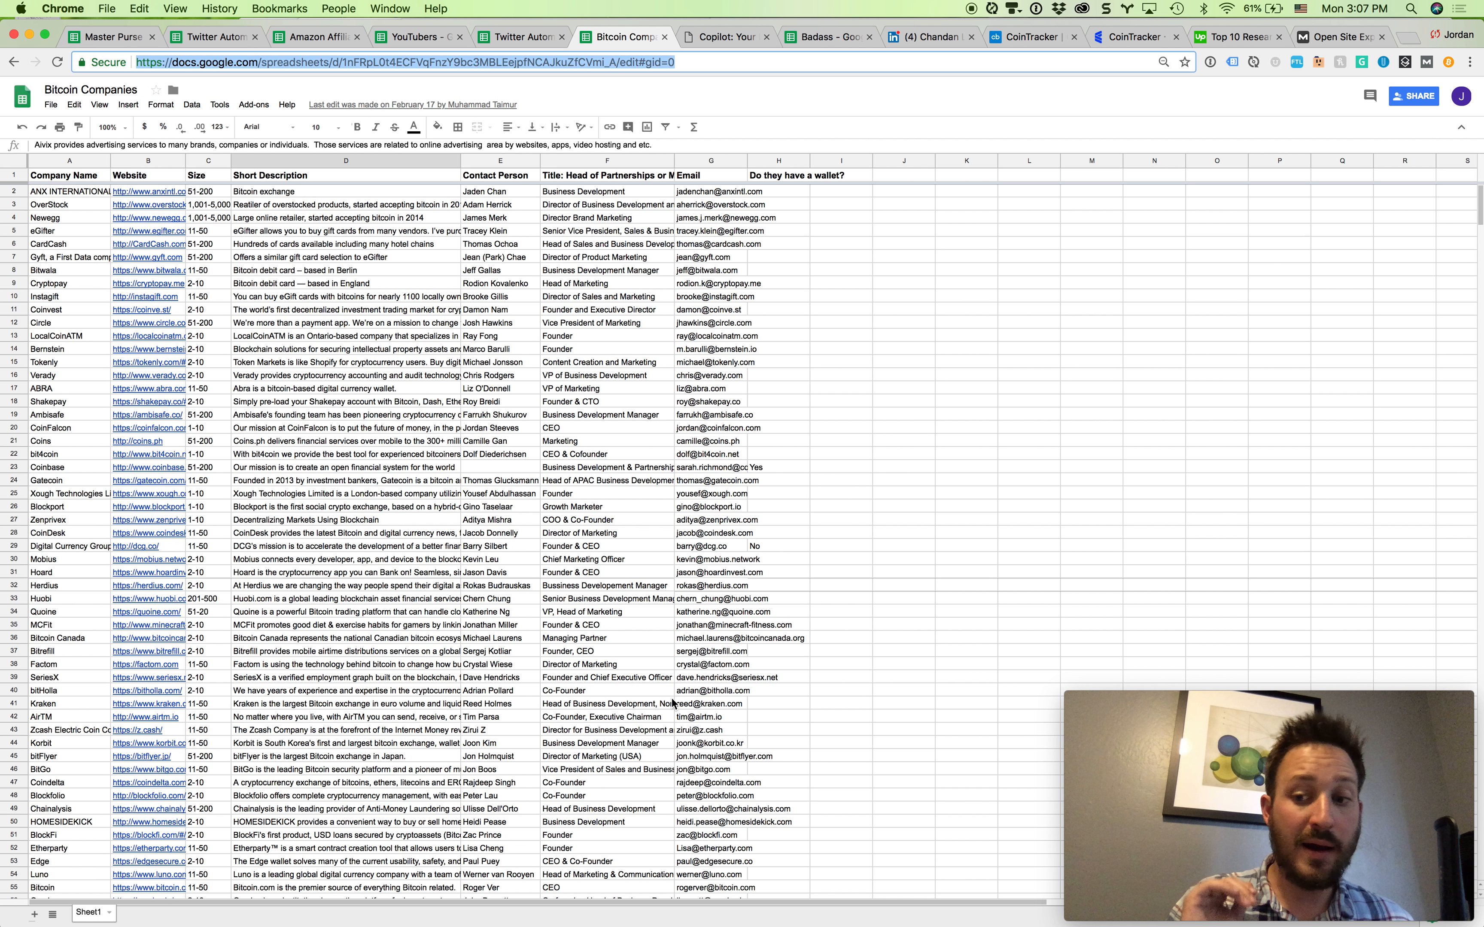
pyautogui.moveTo(598, 838)
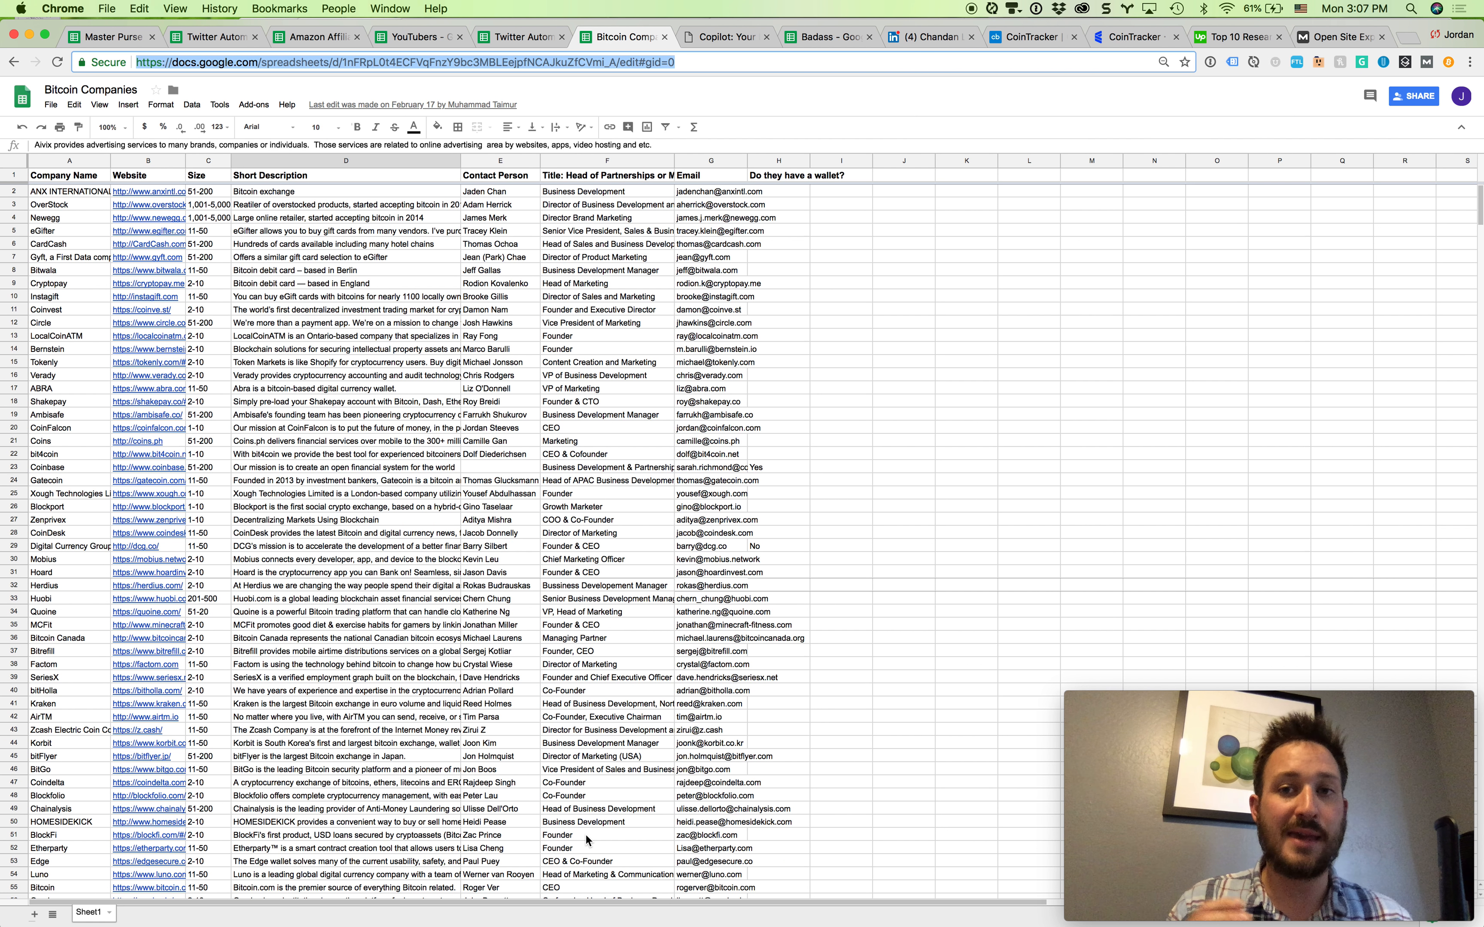
# Show the Twitter Automation sheet of Bitcoin accounts with followers, tweets and emails
pyautogui.click(518, 37)
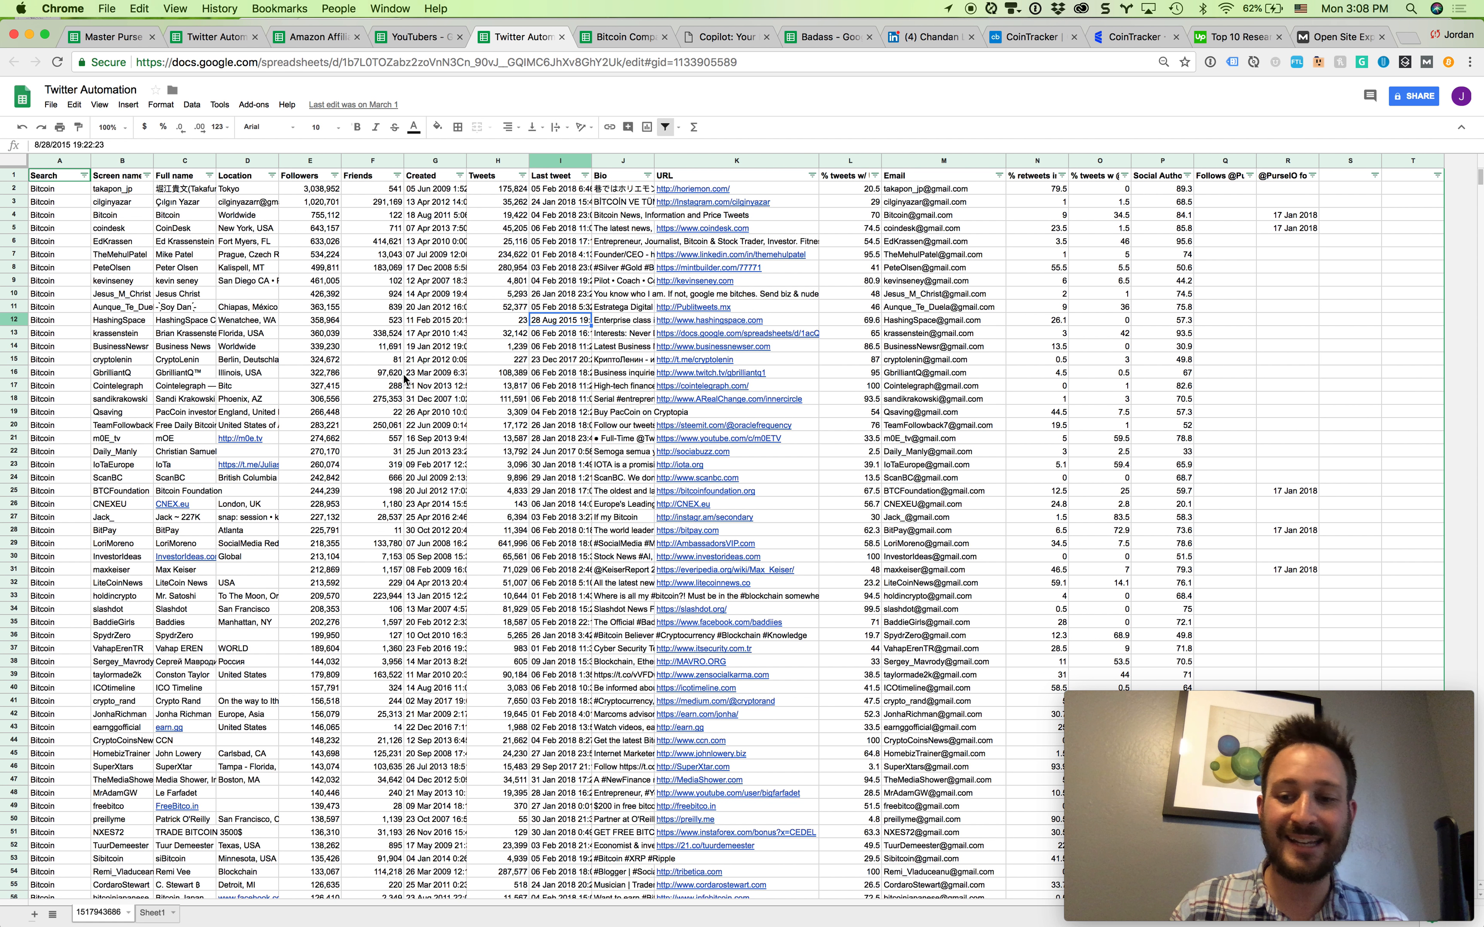
pyautogui.moveTo(401, 55)
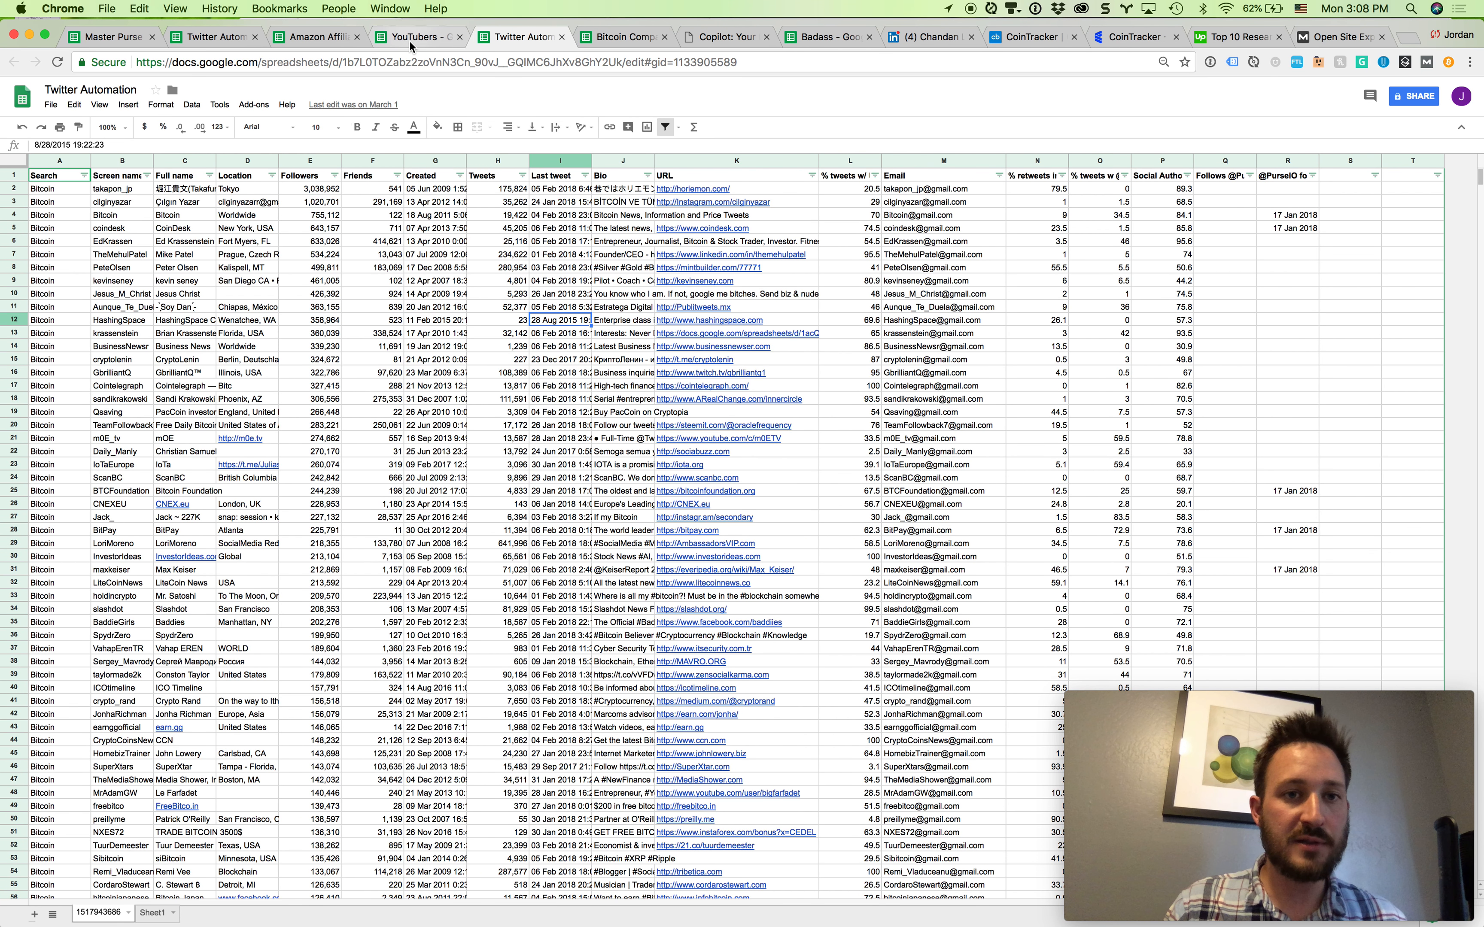
# Show the YouTubers outreach sheet with channels, subscriber counts and statuses
pyautogui.click(417, 36)
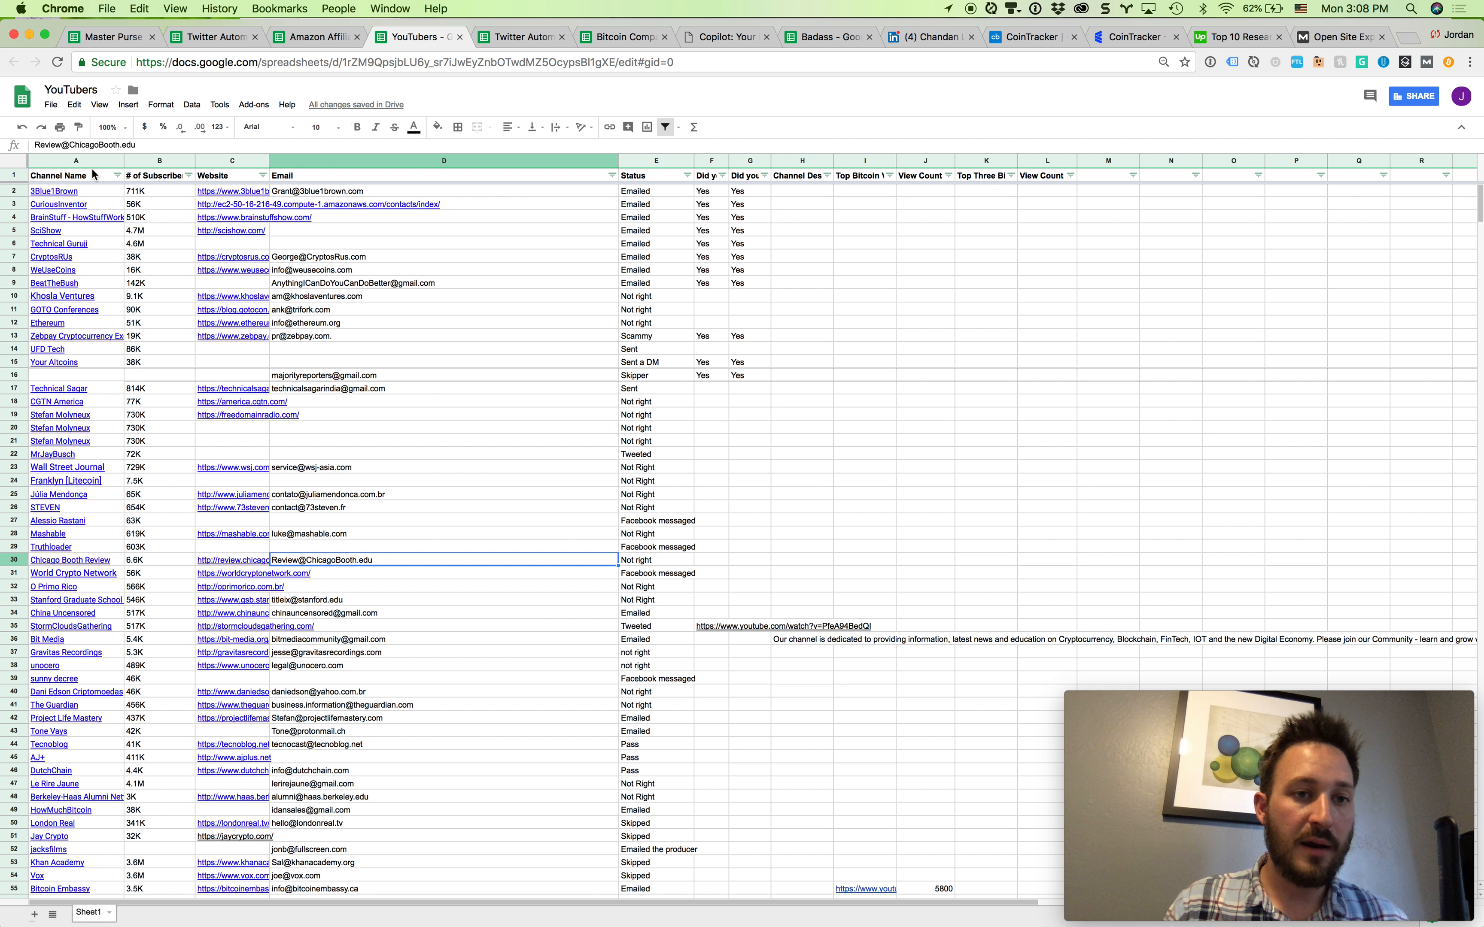
pyautogui.moveTo(167, 281)
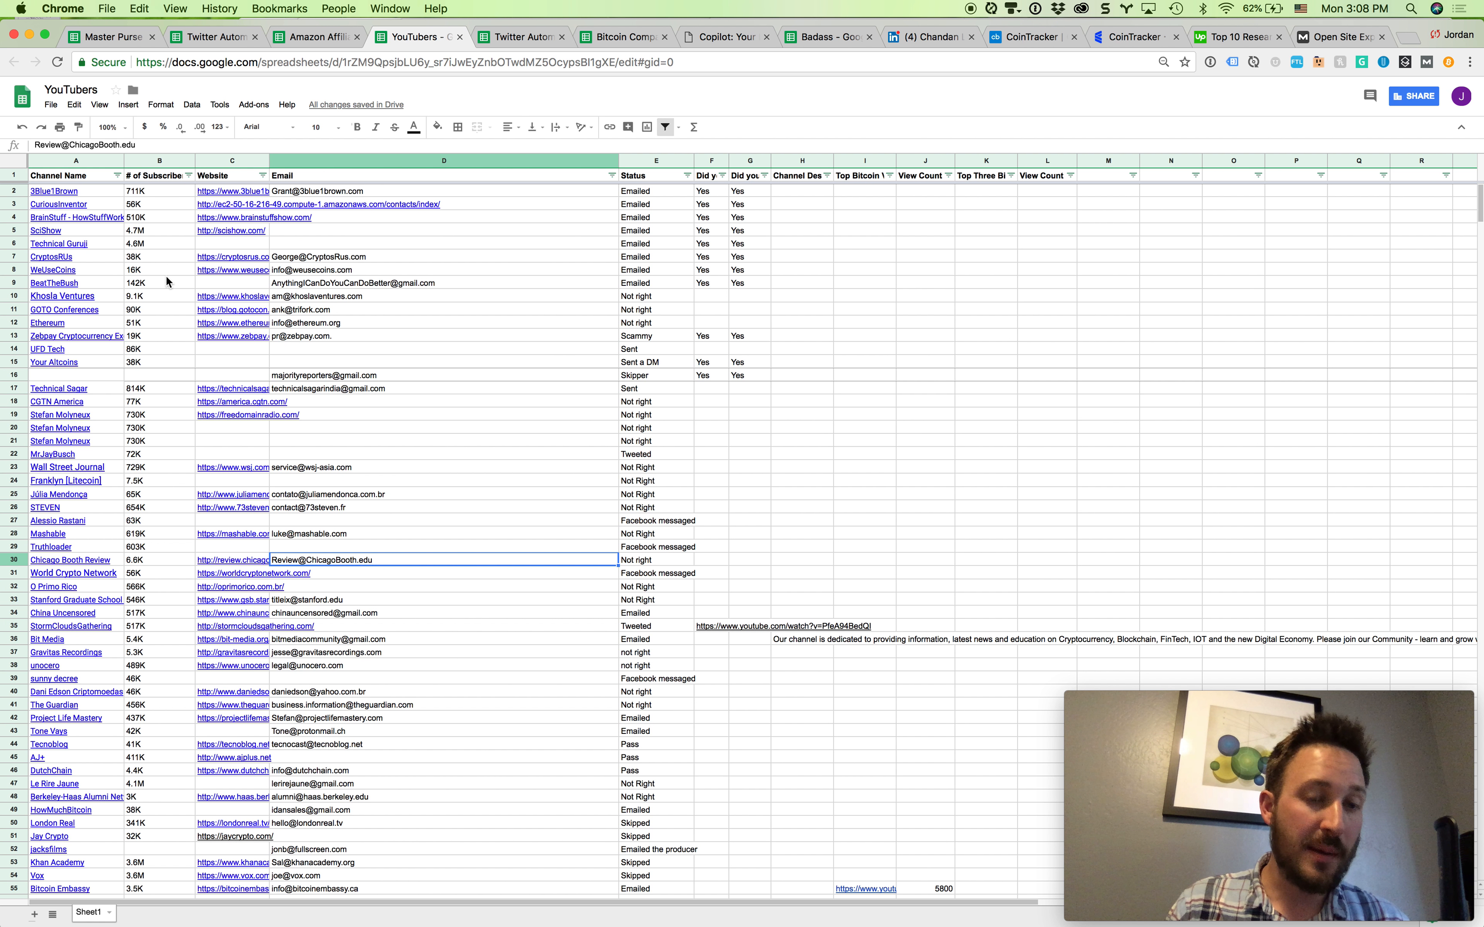
pyautogui.moveTo(613, 378)
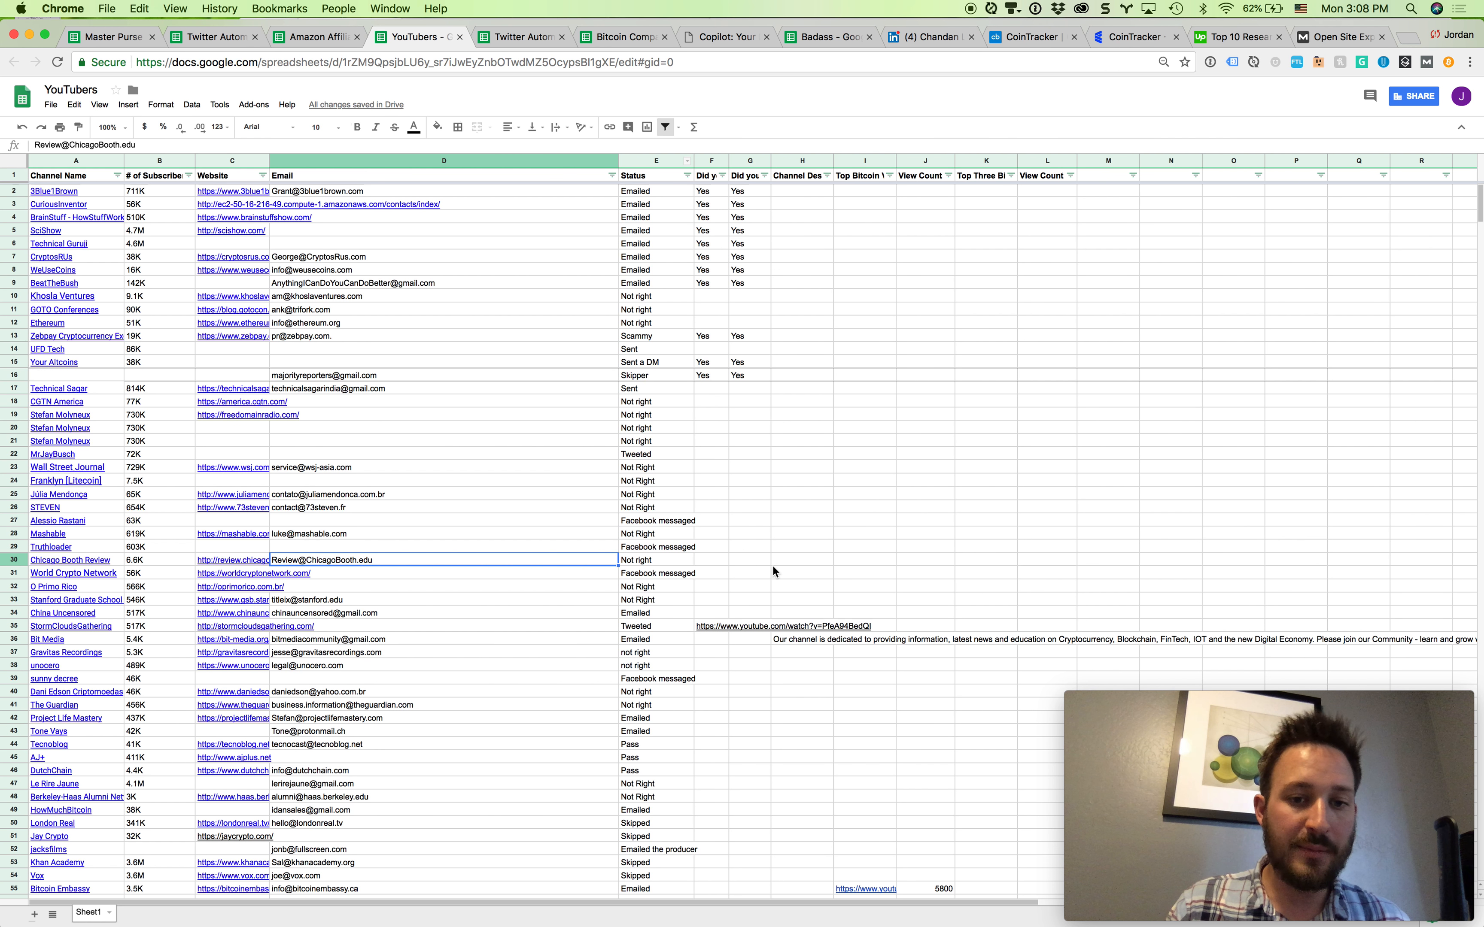
pyautogui.moveTo(570, 5)
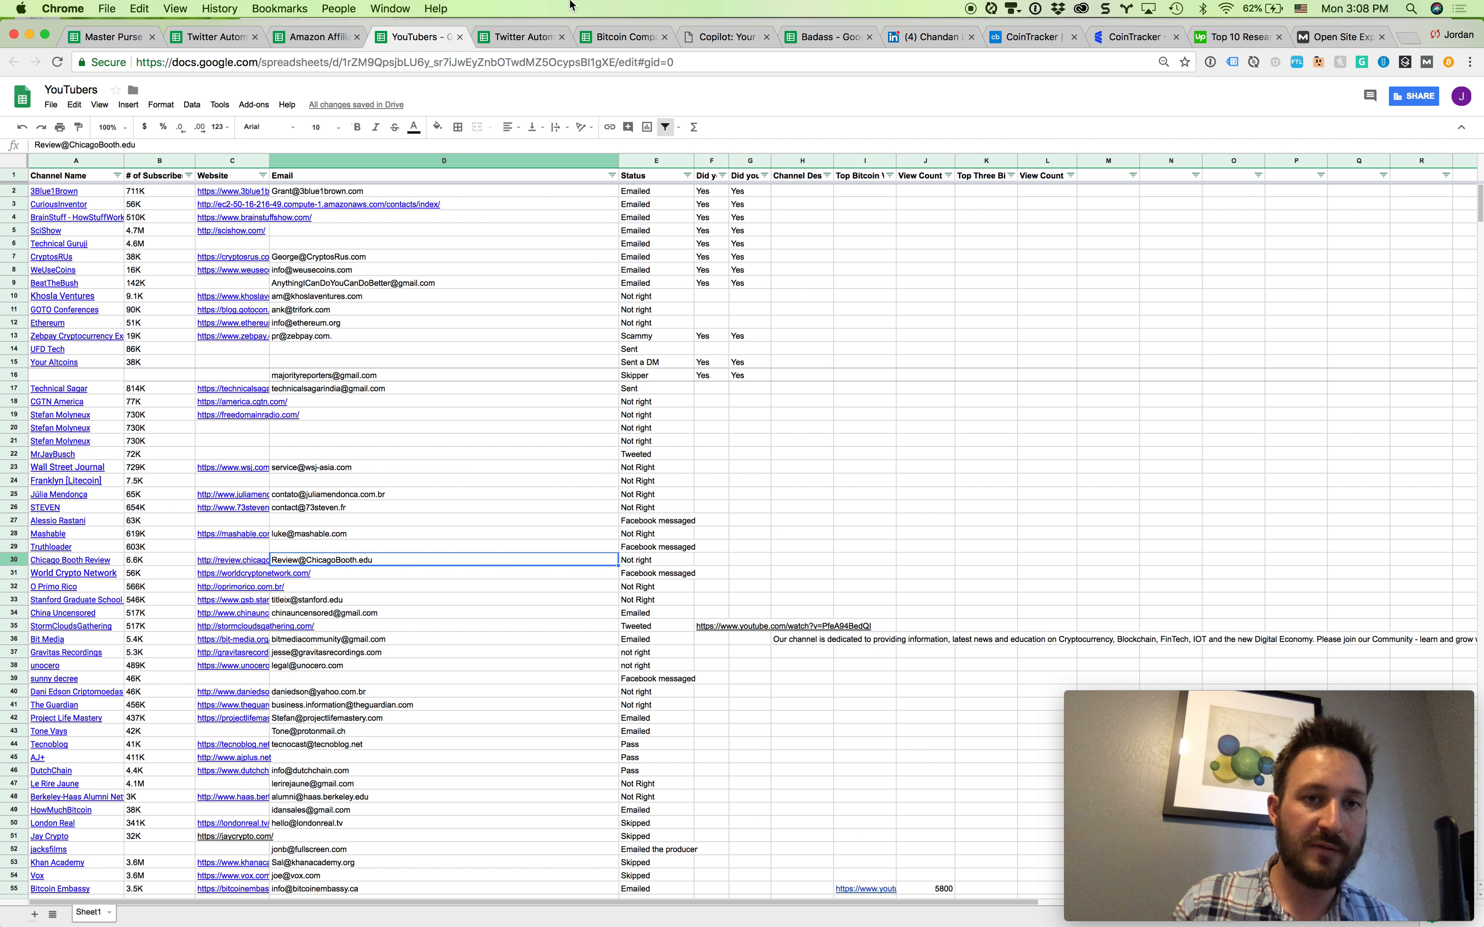
# View the Amazon Affiliate Links sheet, then return to the Badass sheet's CoinTracker row
pyautogui.click(313, 36)
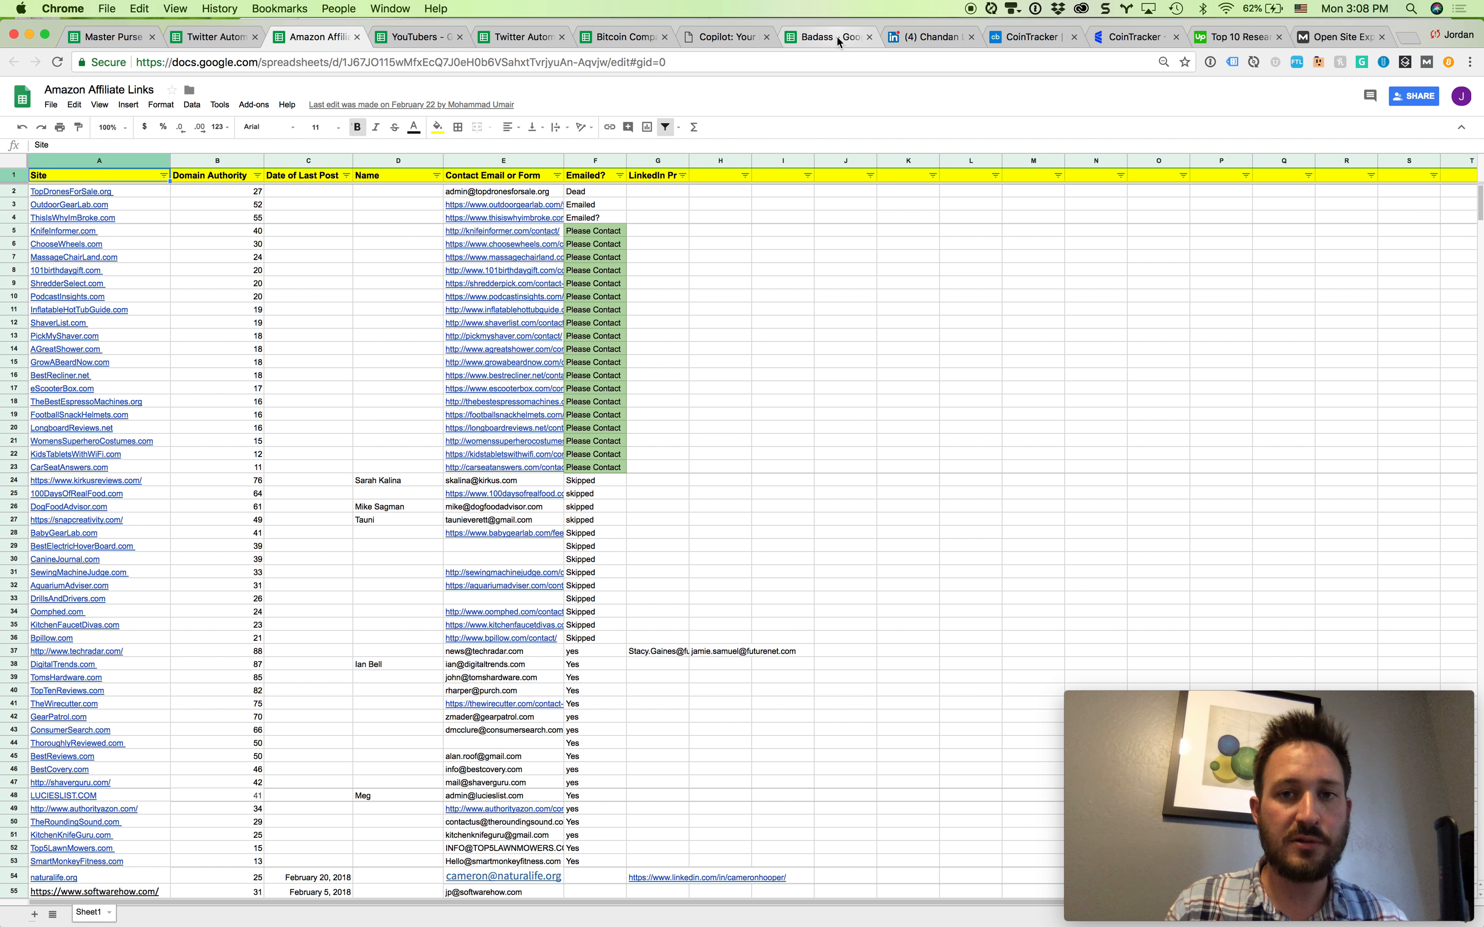
pyautogui.click(827, 37)
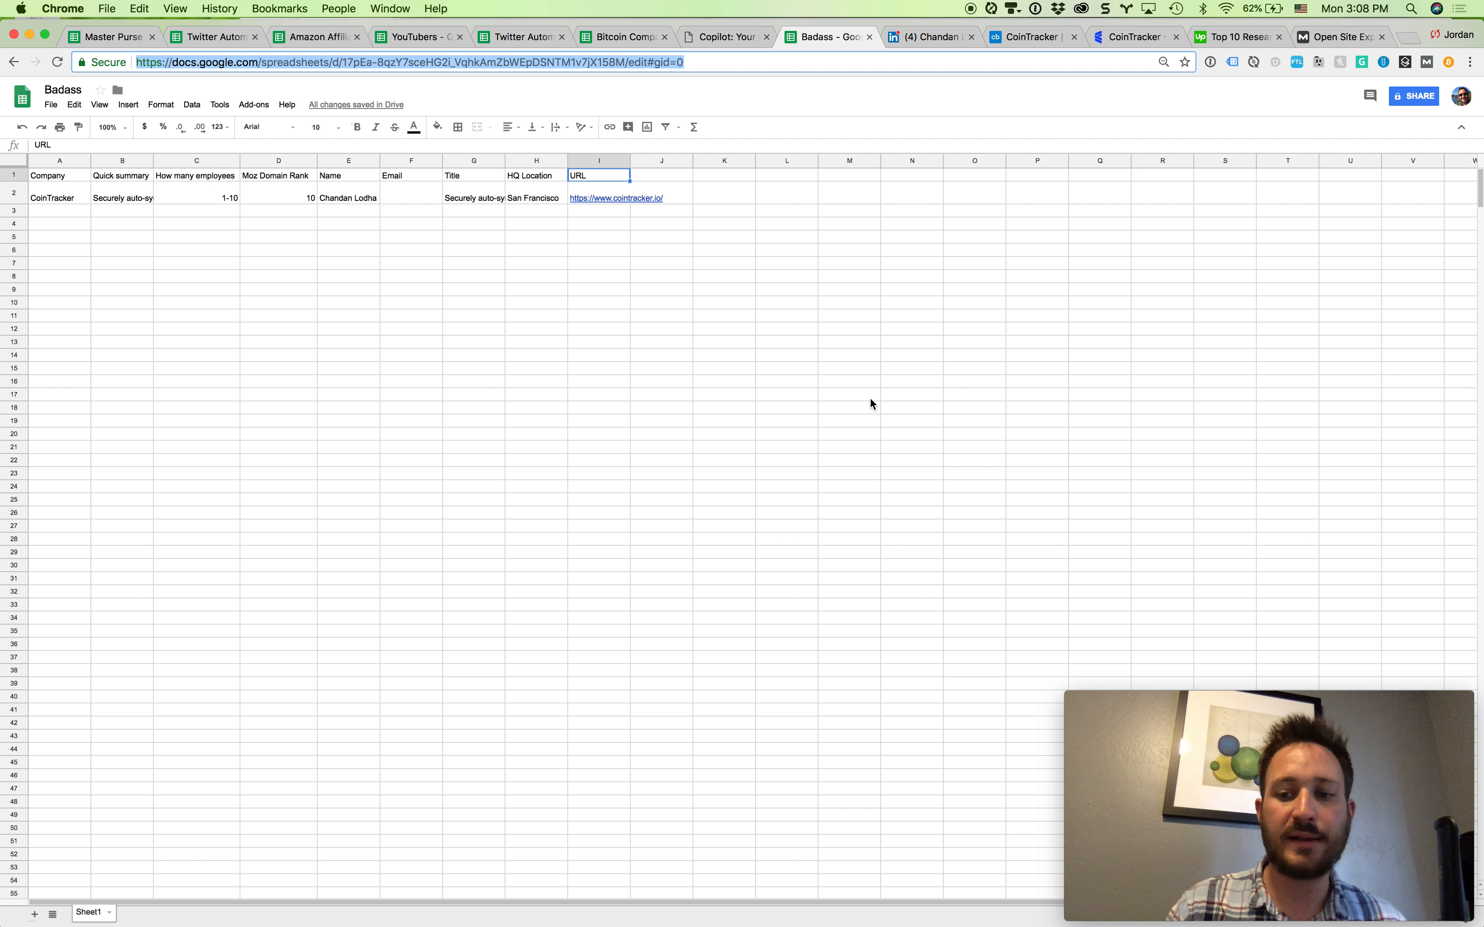